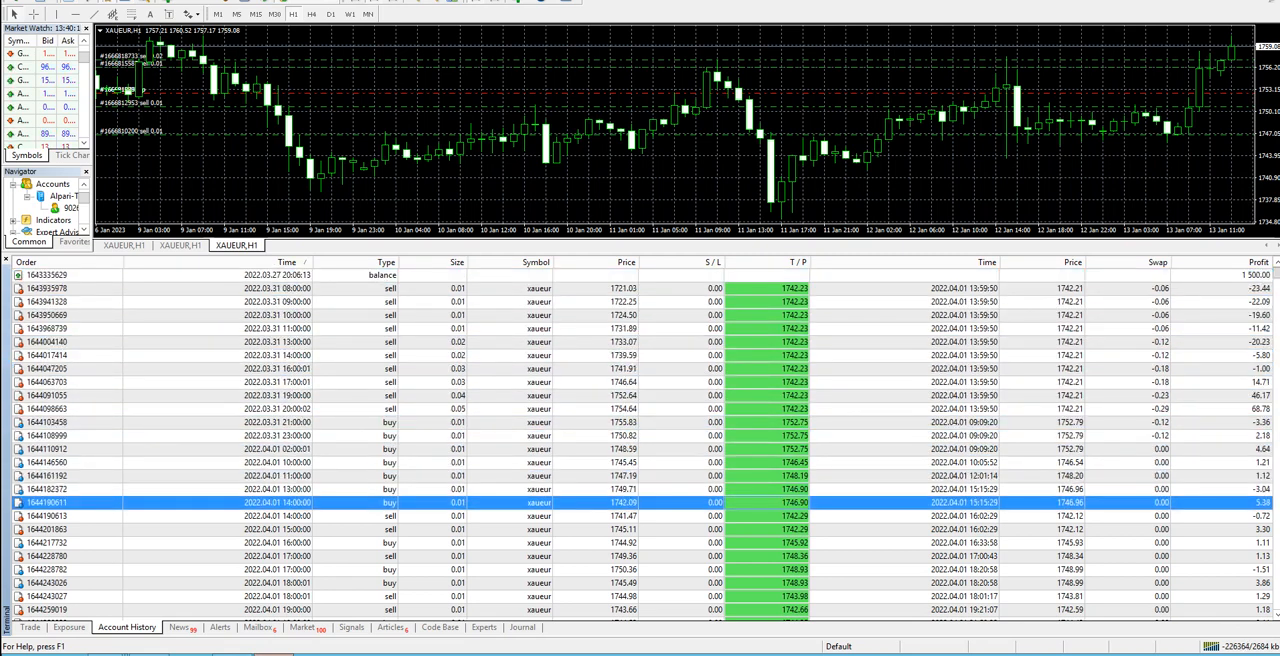
{"action": "scroll", "scroll_direction": "down", "scroll_amount": 3}
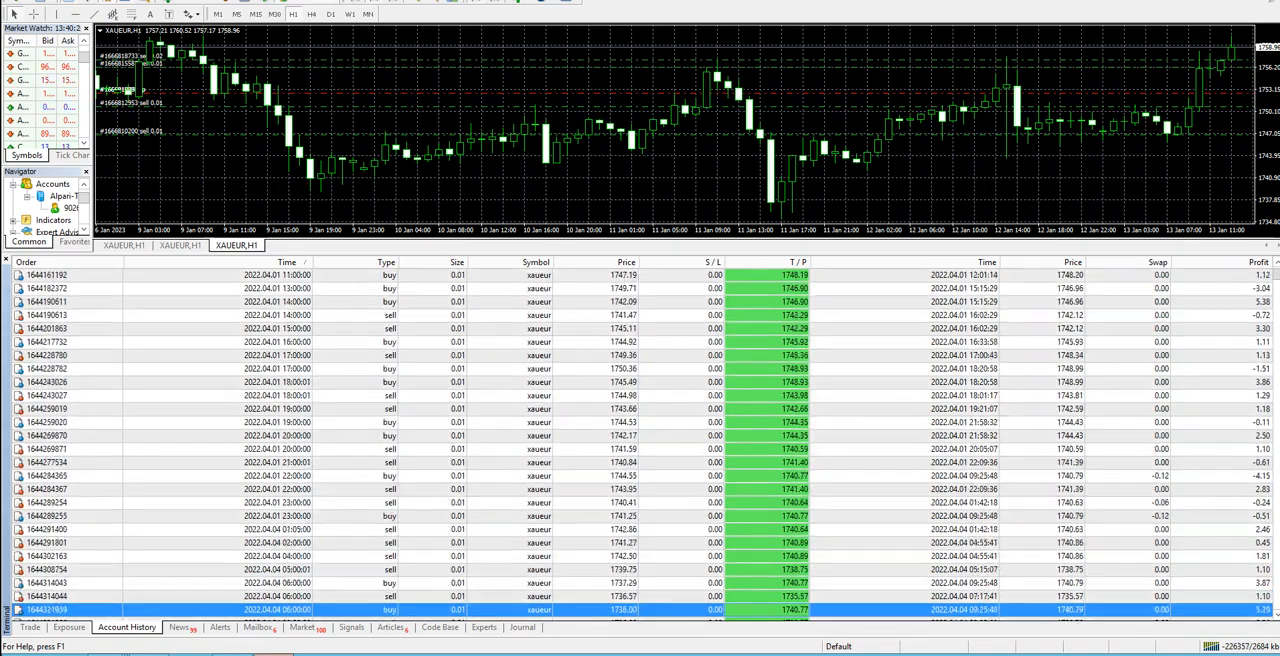
{"action": "scroll", "scroll_direction": "down", "scroll_amount": 3}
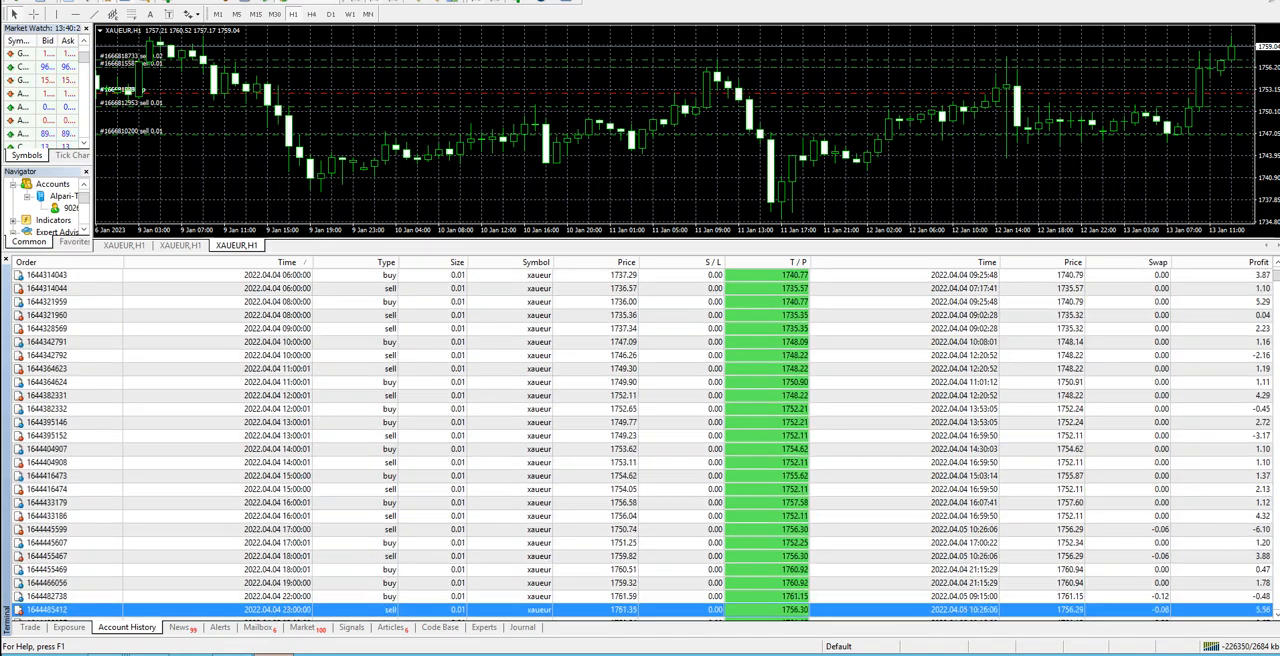
{"action": "scroll", "scroll_direction": "down", "scroll_amount": 3}
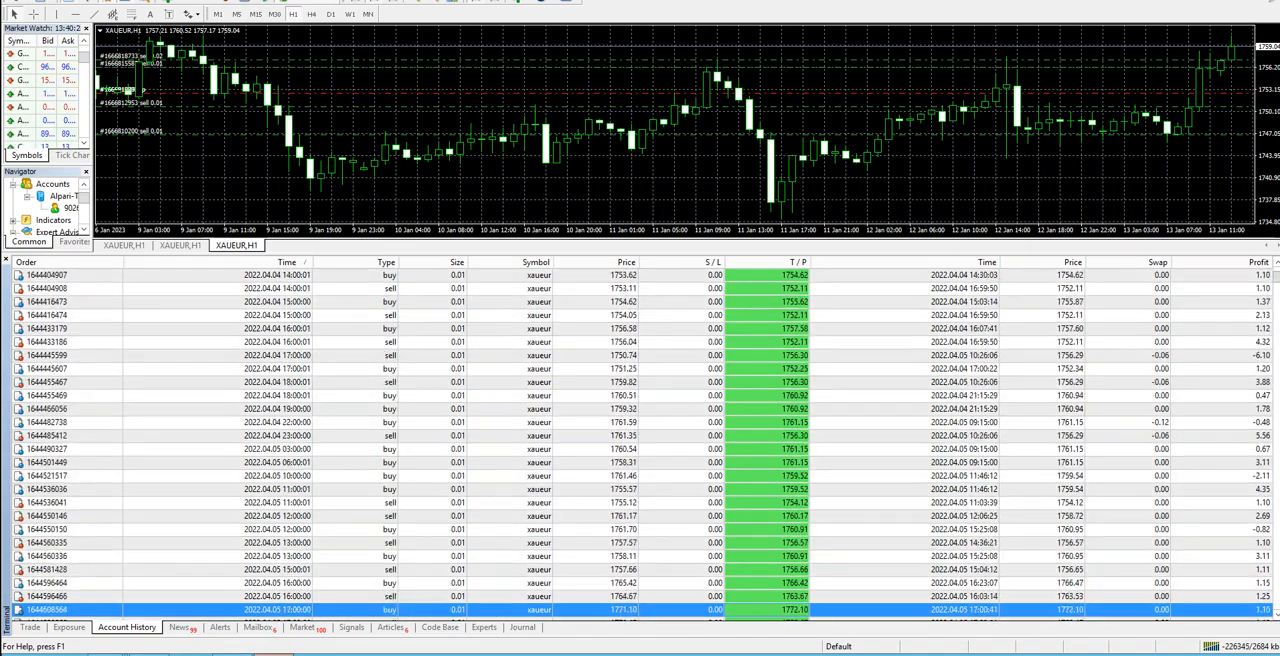
{"action": "scroll", "scroll_direction": "down", "scroll_amount": 3}
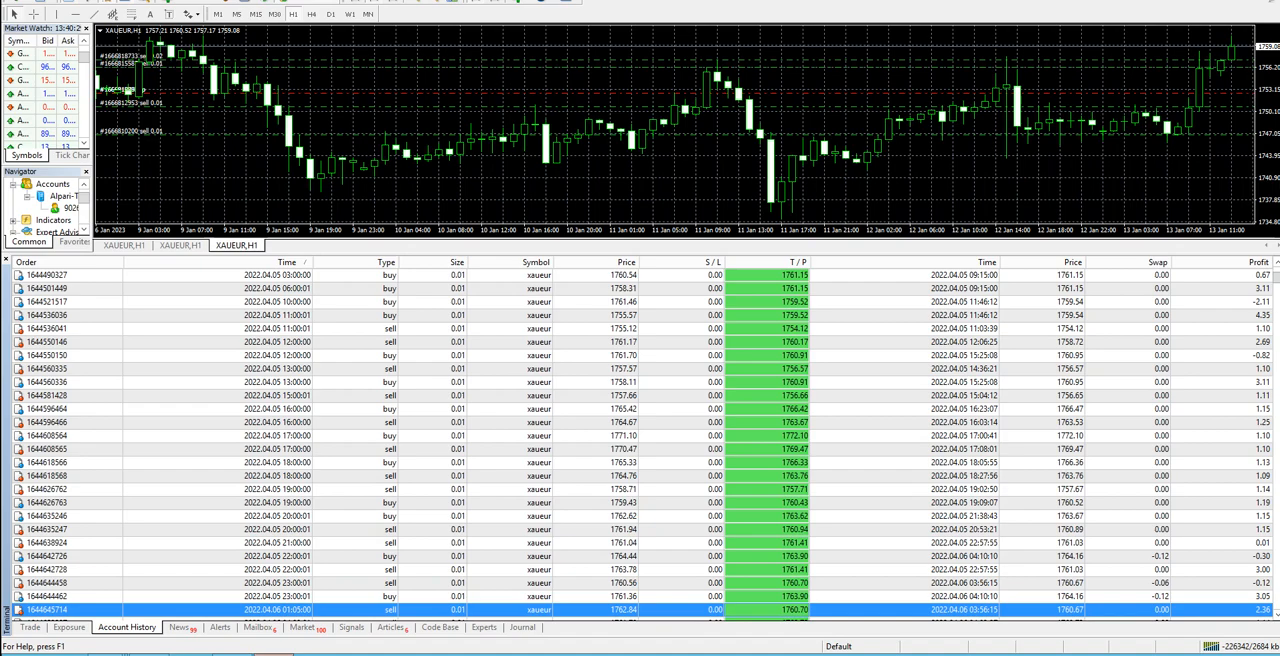
{"action": "scroll", "scroll_direction": "down", "scroll_amount": 3}
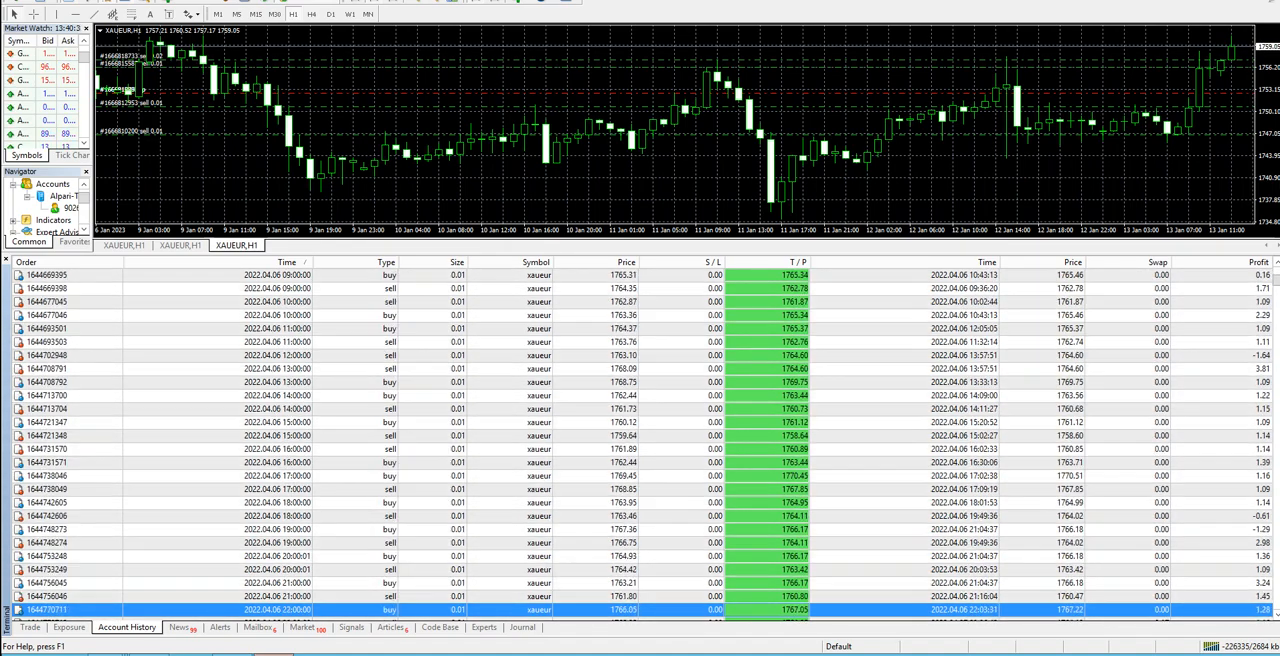
{"action": "scroll", "scroll_direction": "down", "scroll_amount": 3}
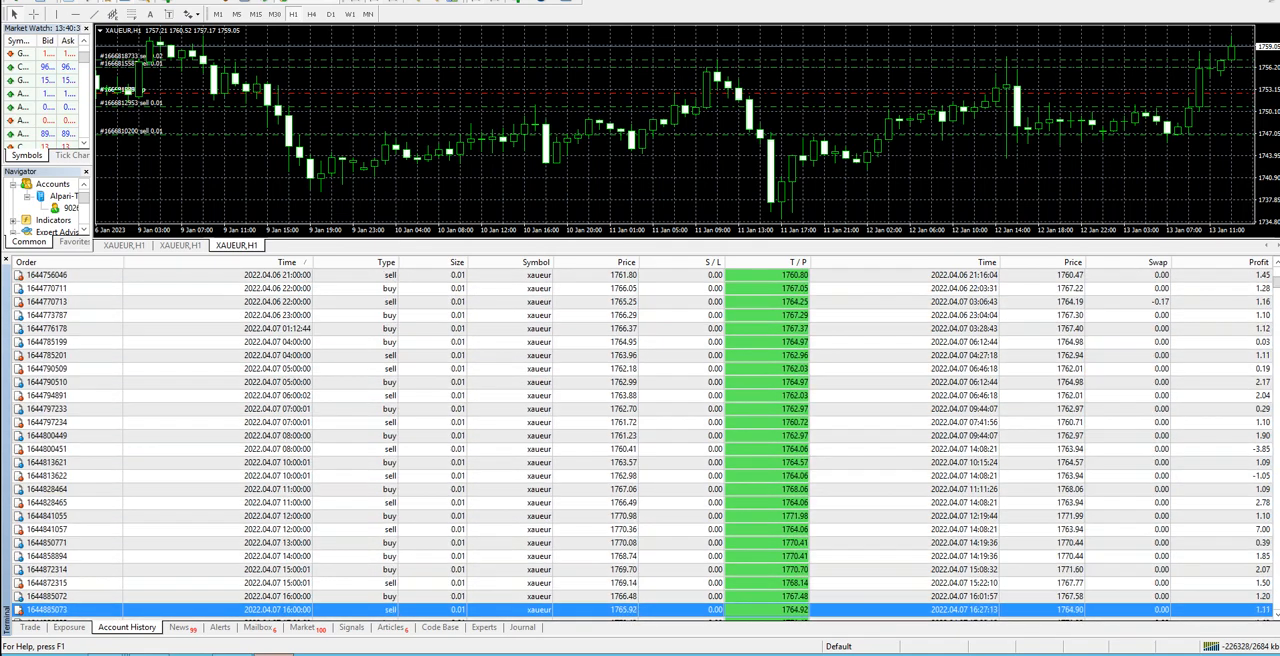
{"action": "scroll", "scroll_direction": "down", "scroll_amount": 3}
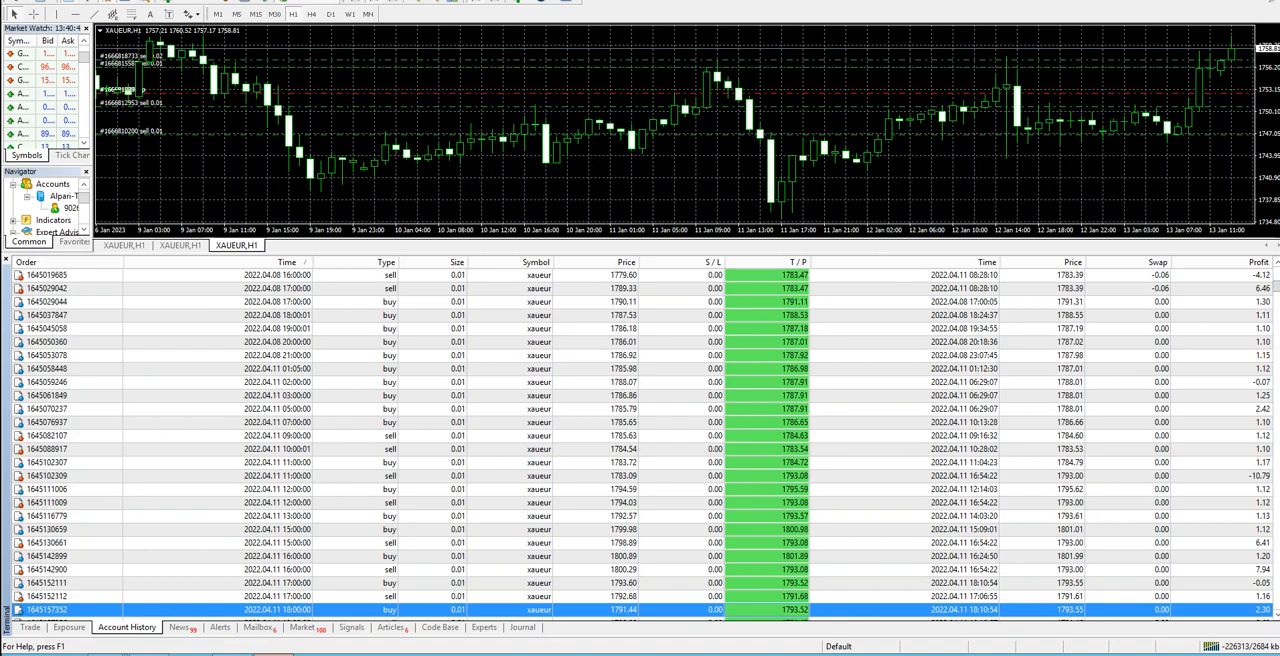
{"action": "scroll", "scroll_direction": "down", "scroll_amount": 3}
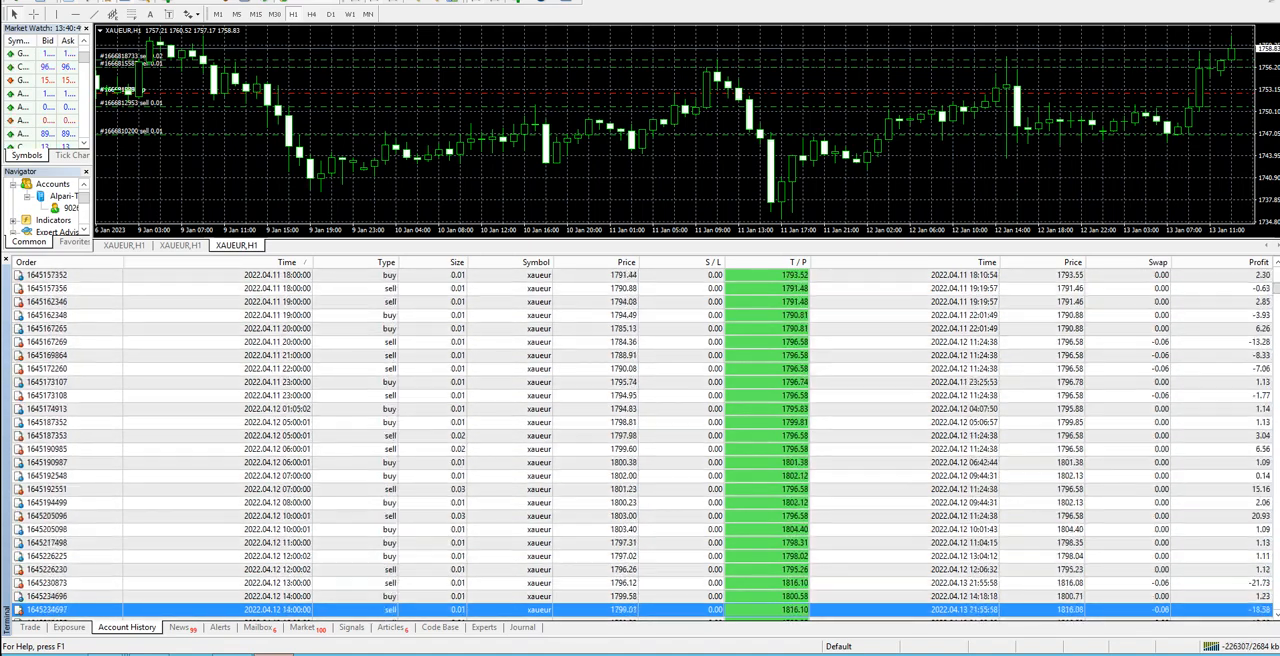
{"action": "scroll", "scroll_direction": "down", "scroll_amount": 3}
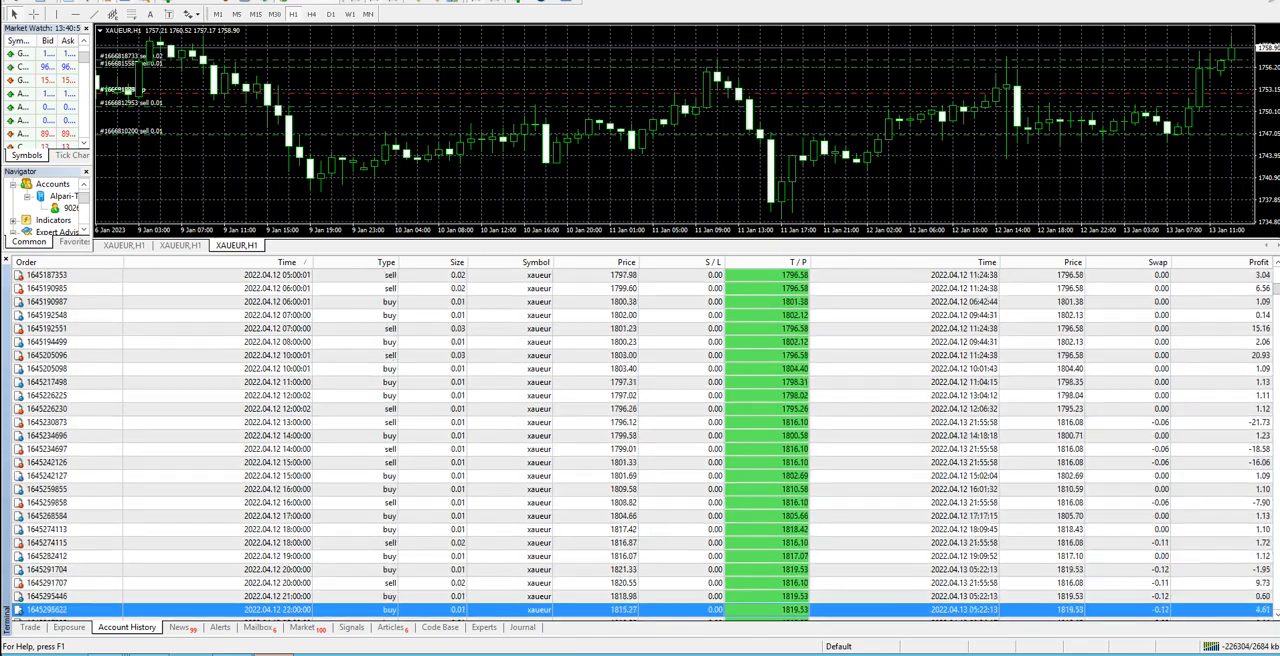
{"action": "scroll", "scroll_direction": "down", "scroll_amount": 3}
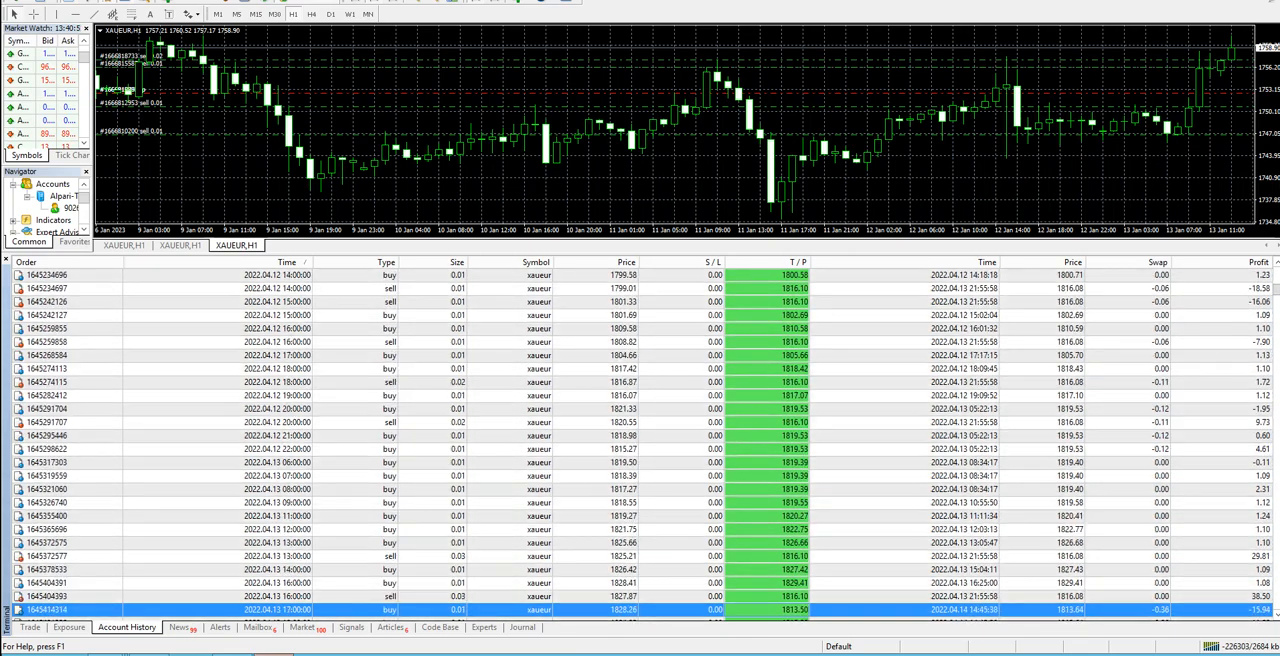
{"action": "scroll", "scroll_direction": "down", "scroll_amount": 3}
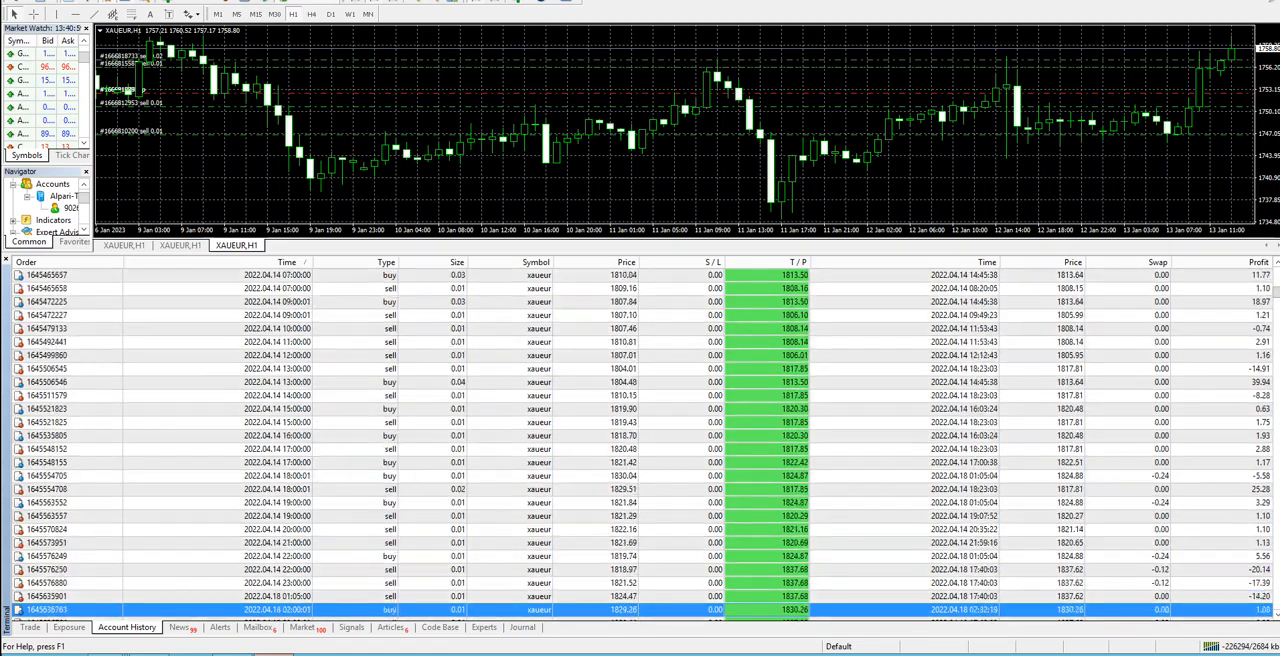
{"action": "scroll", "scroll_direction": "down", "scroll_amount": 3}
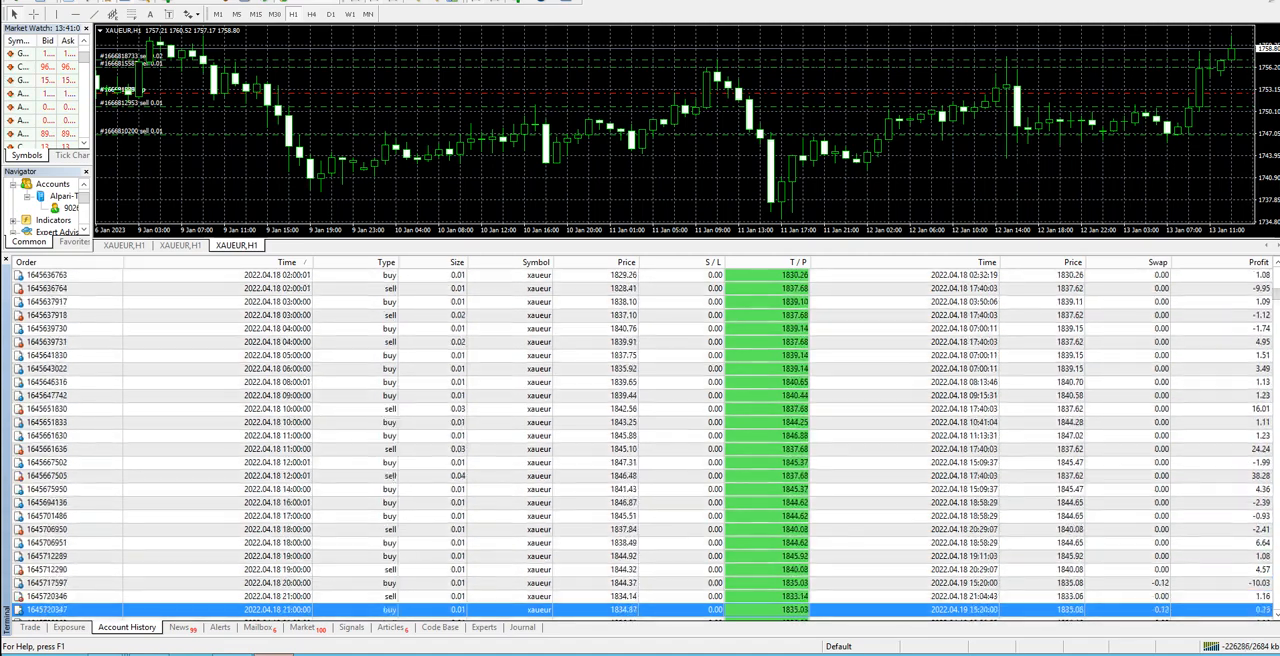
{"action": "scroll", "scroll_direction": "down", "scroll_amount": 3}
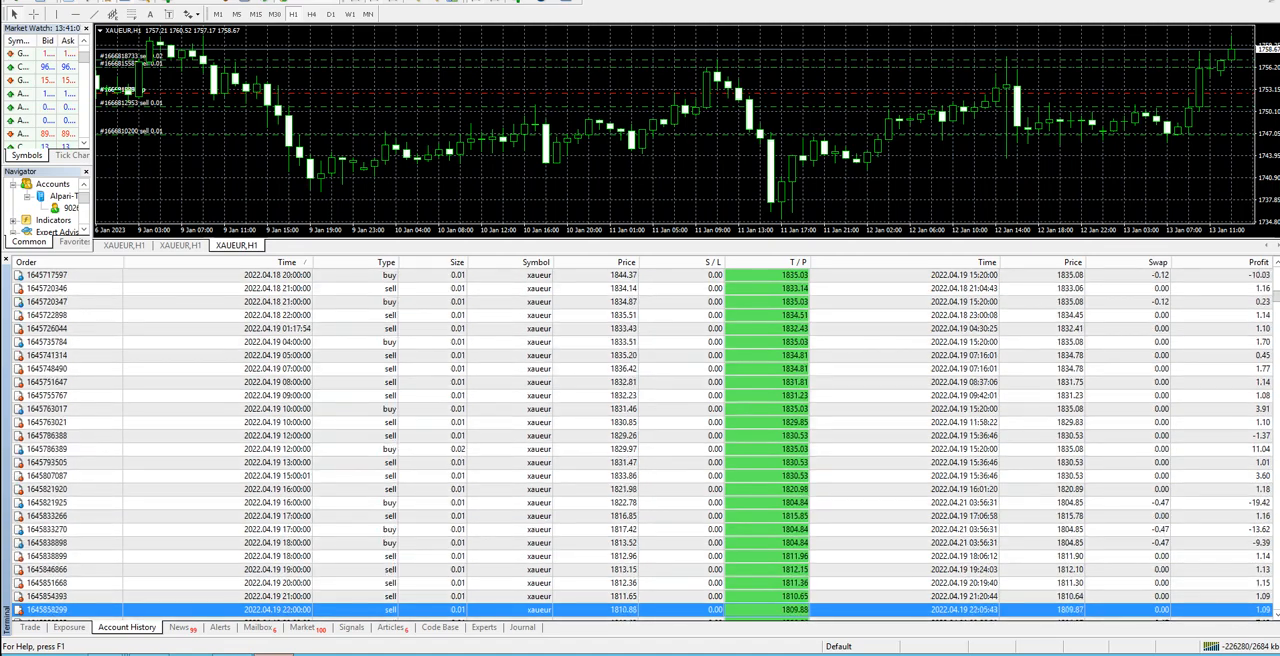
{"action": "scroll", "scroll_direction": "down", "scroll_amount": 3}
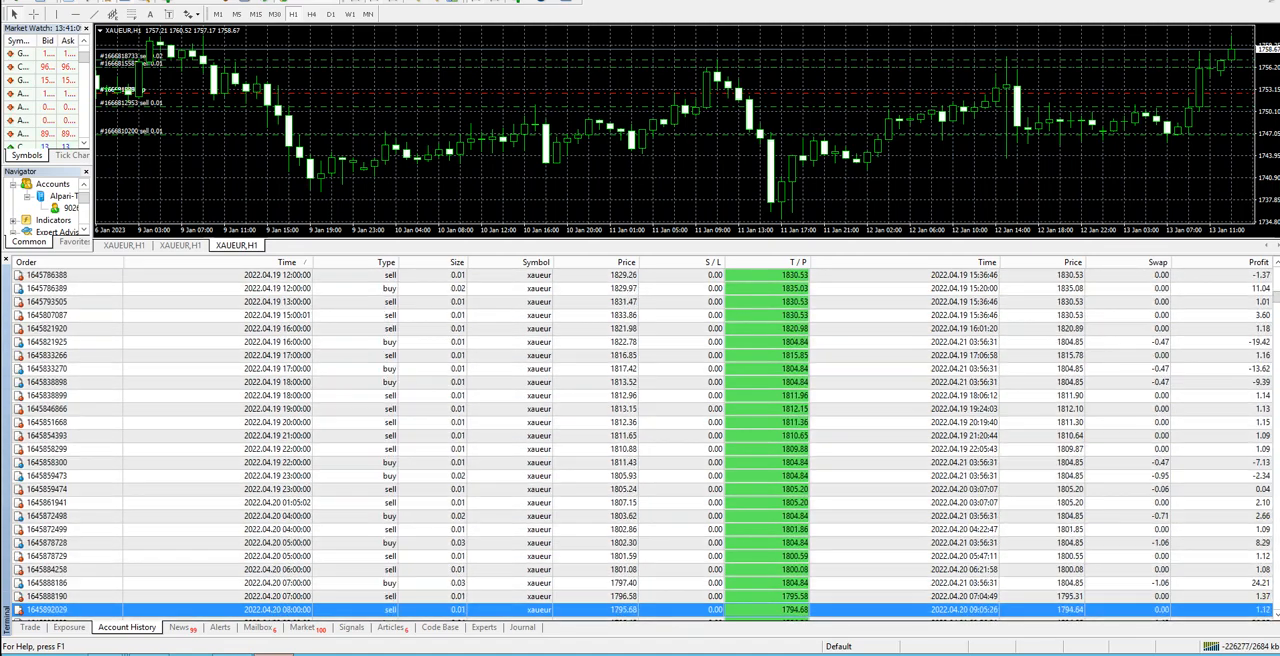
{"action": "scroll", "scroll_direction": "down", "scroll_amount": 3}
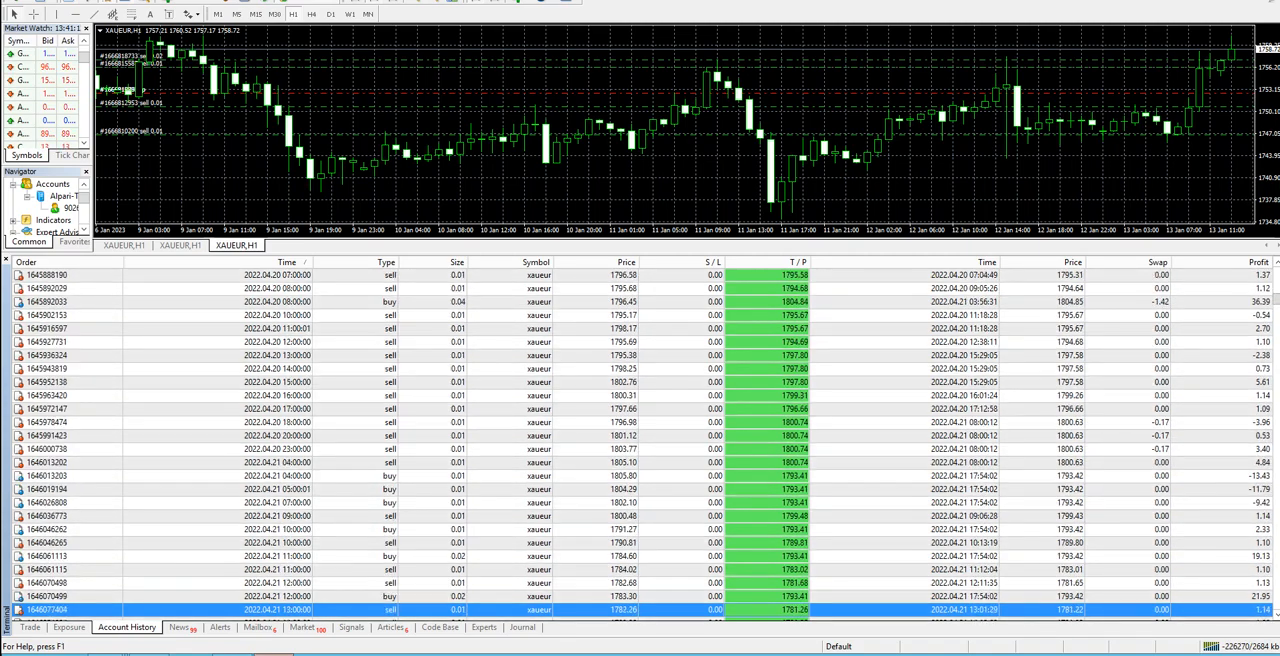
{"action": "scroll", "scroll_direction": "down", "scroll_amount": 3}
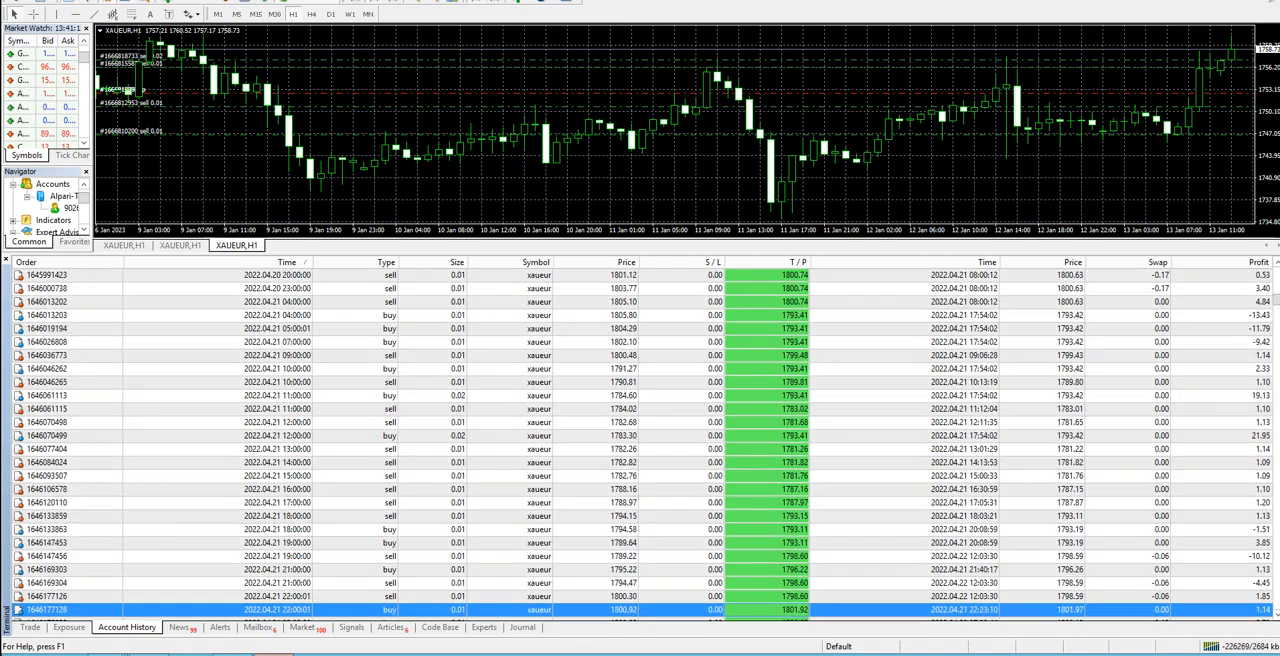
{"action": "scroll", "scroll_direction": "down", "scroll_amount": 3}
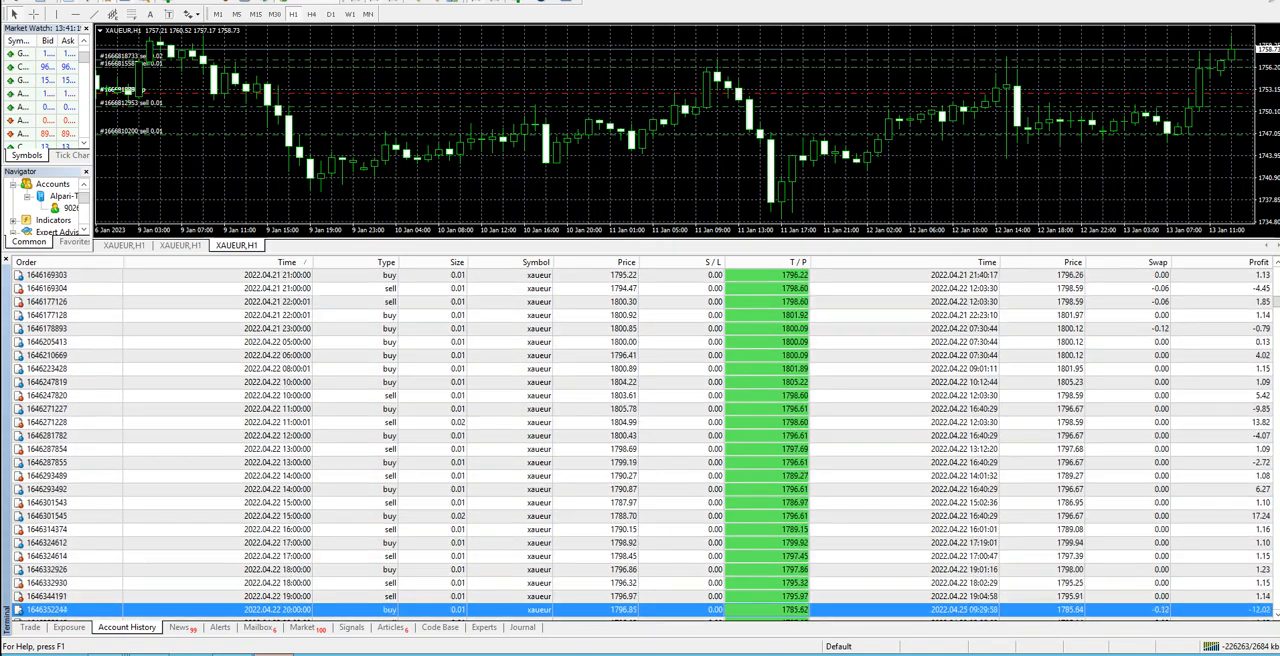
{"action": "scroll", "scroll_direction": "down", "scroll_amount": 3}
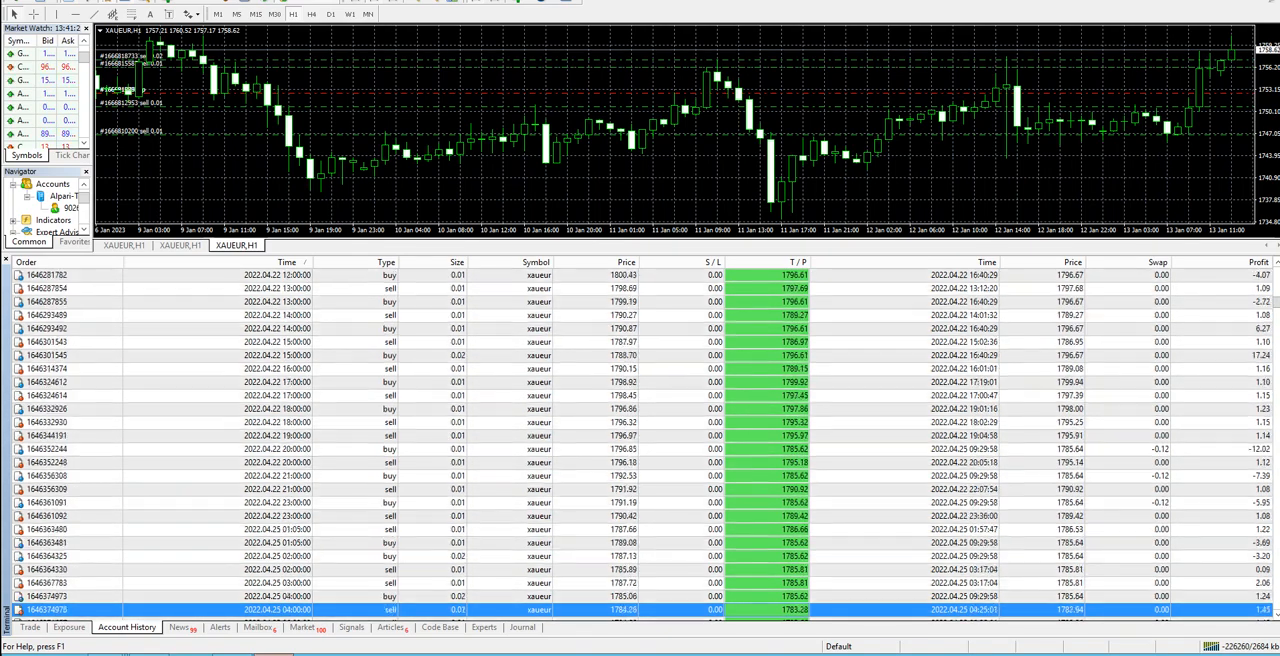
{"action": "scroll", "scroll_direction": "down", "scroll_amount": 3}
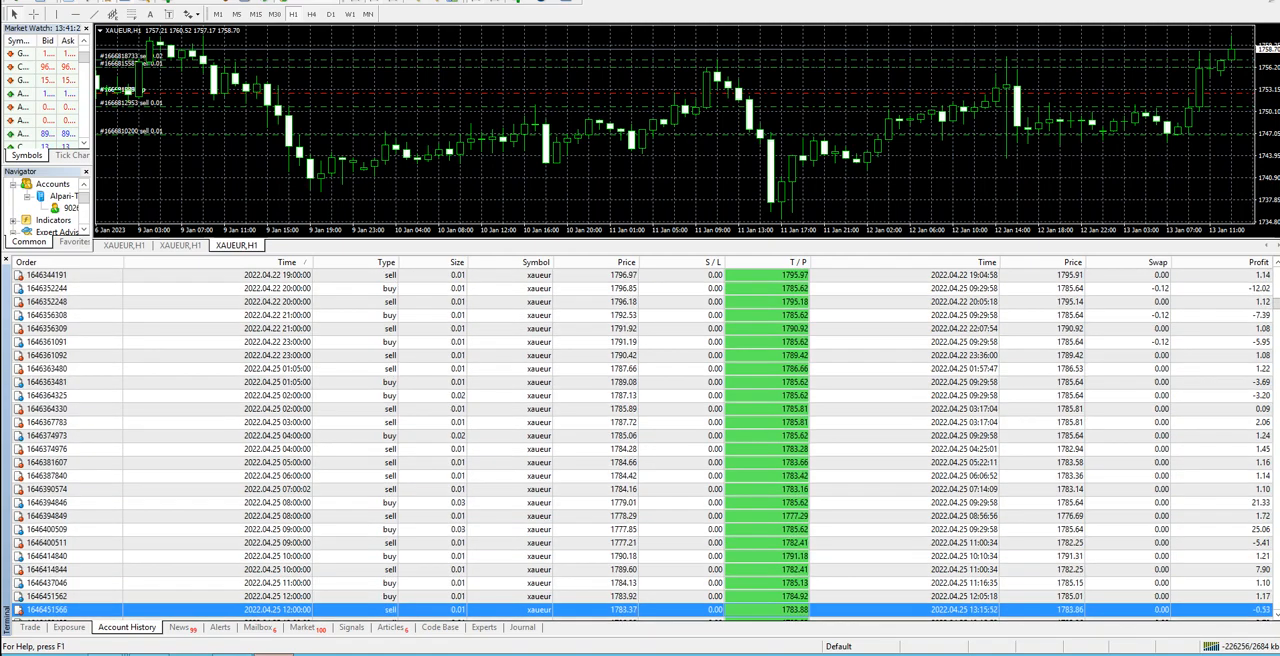
{"action": "scroll", "scroll_direction": "down", "scroll_amount": 3}
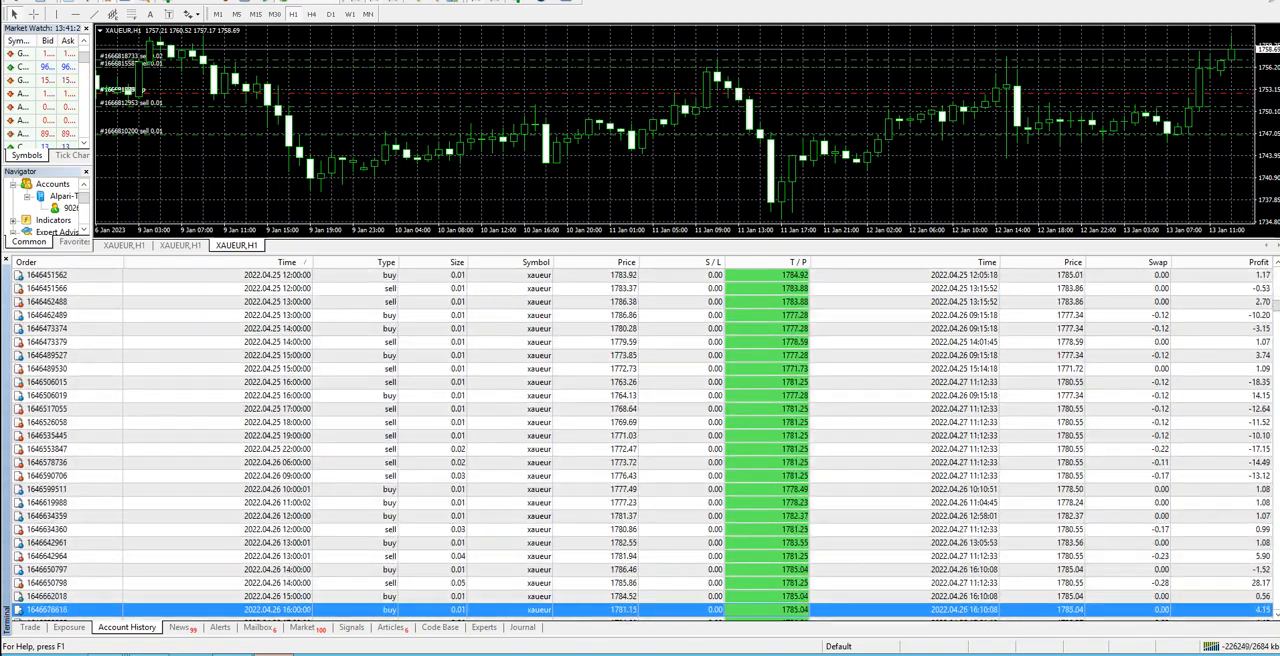
{"action": "scroll", "scroll_direction": "down", "scroll_amount": 3}
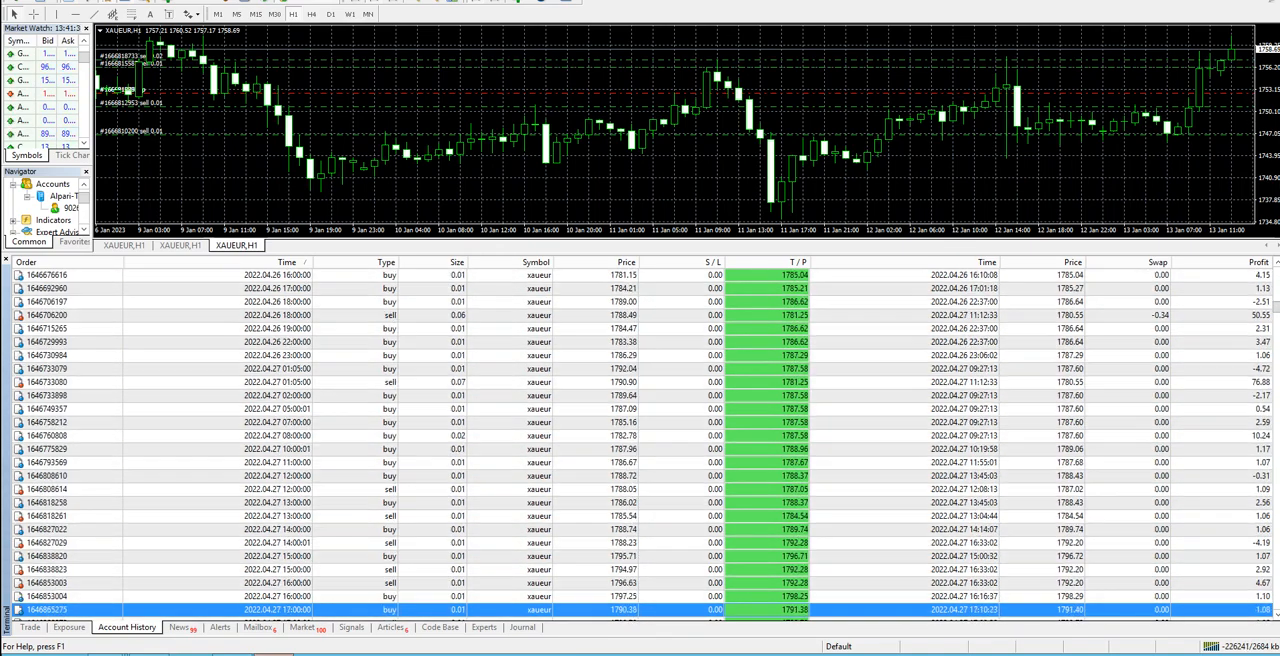
{"action": "scroll", "scroll_direction": "down", "scroll_amount": 3}
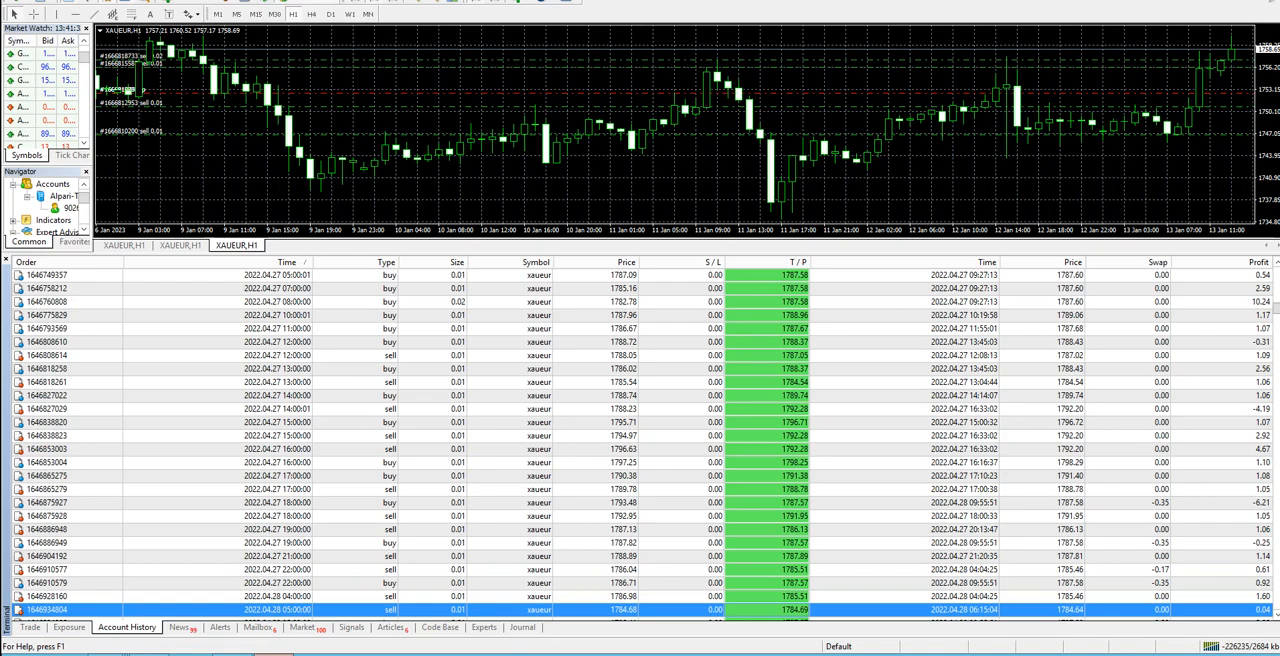
{"action": "scroll", "scroll_direction": "down", "scroll_amount": 3}
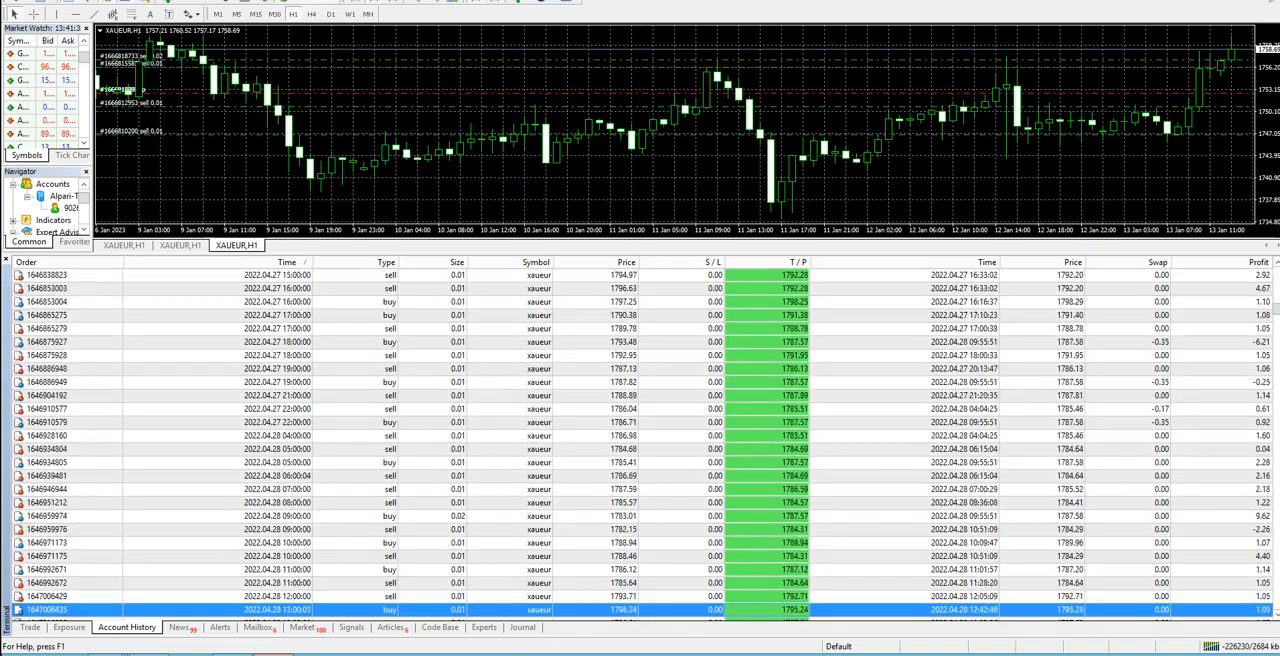
{"action": "scroll", "scroll_direction": "down", "scroll_amount": 3}
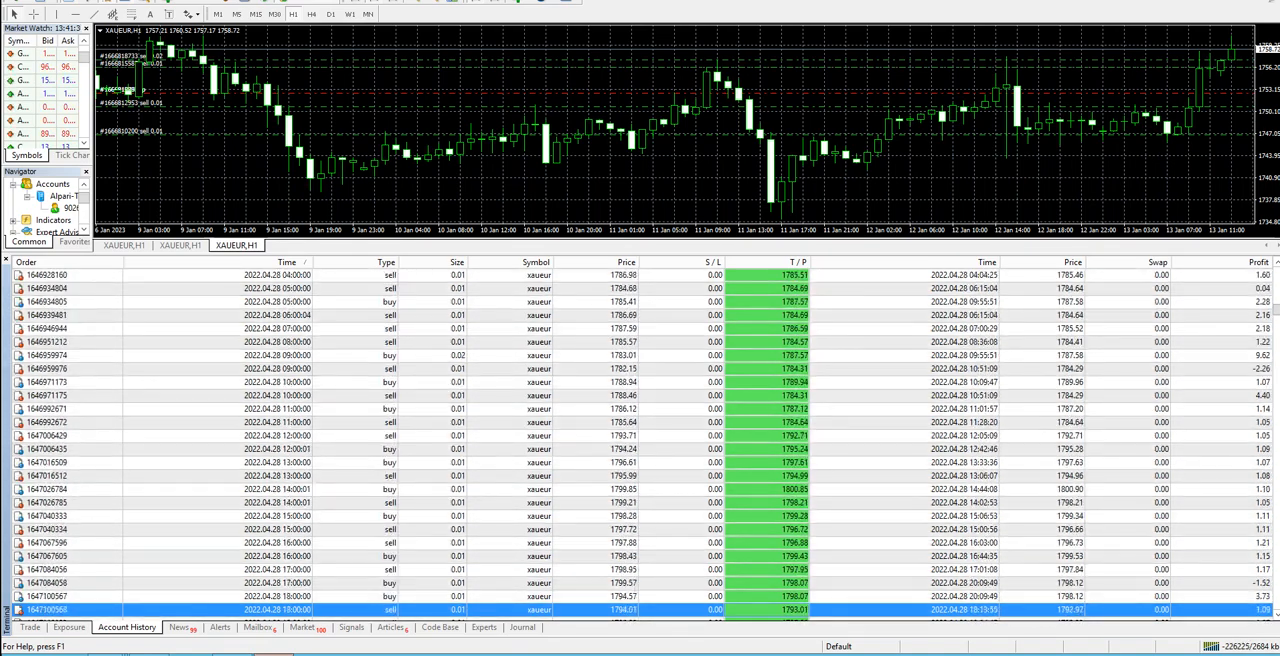
{"action": "scroll", "scroll_direction": "down", "scroll_amount": 3}
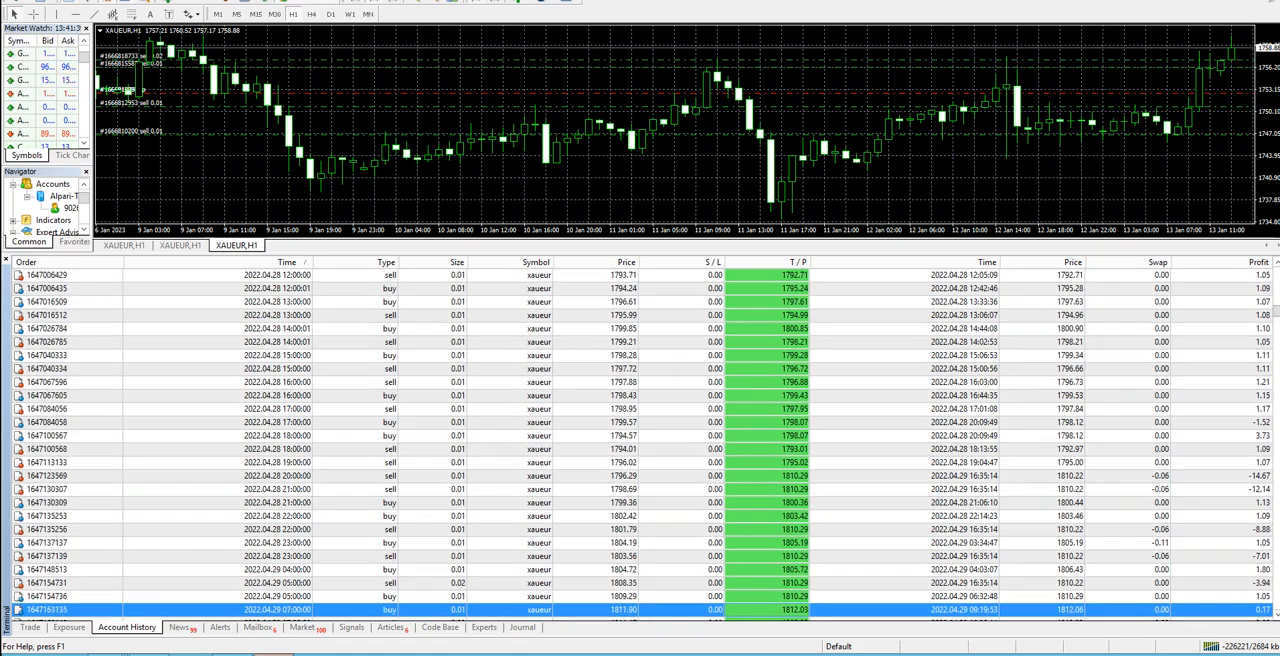
{"action": "scroll", "scroll_direction": "down", "scroll_amount": 3}
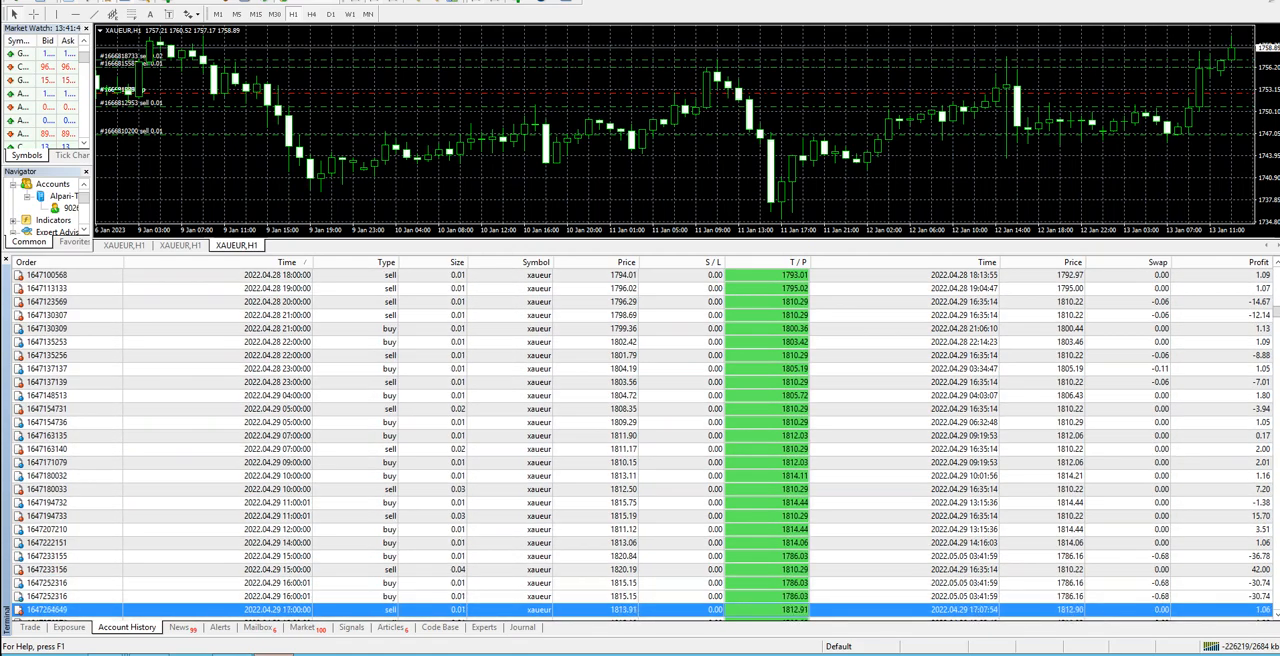
{"action": "scroll", "scroll_direction": "down", "scroll_amount": 3}
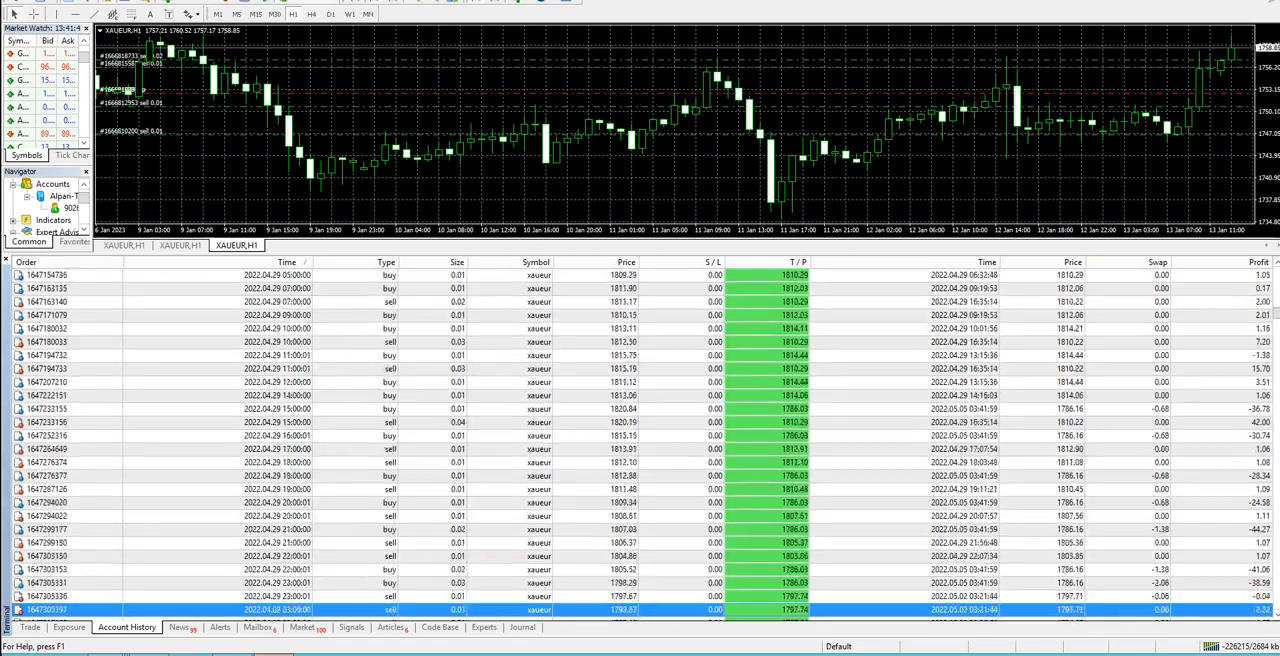
{"action": "scroll", "scroll_direction": "down", "scroll_amount": 3}
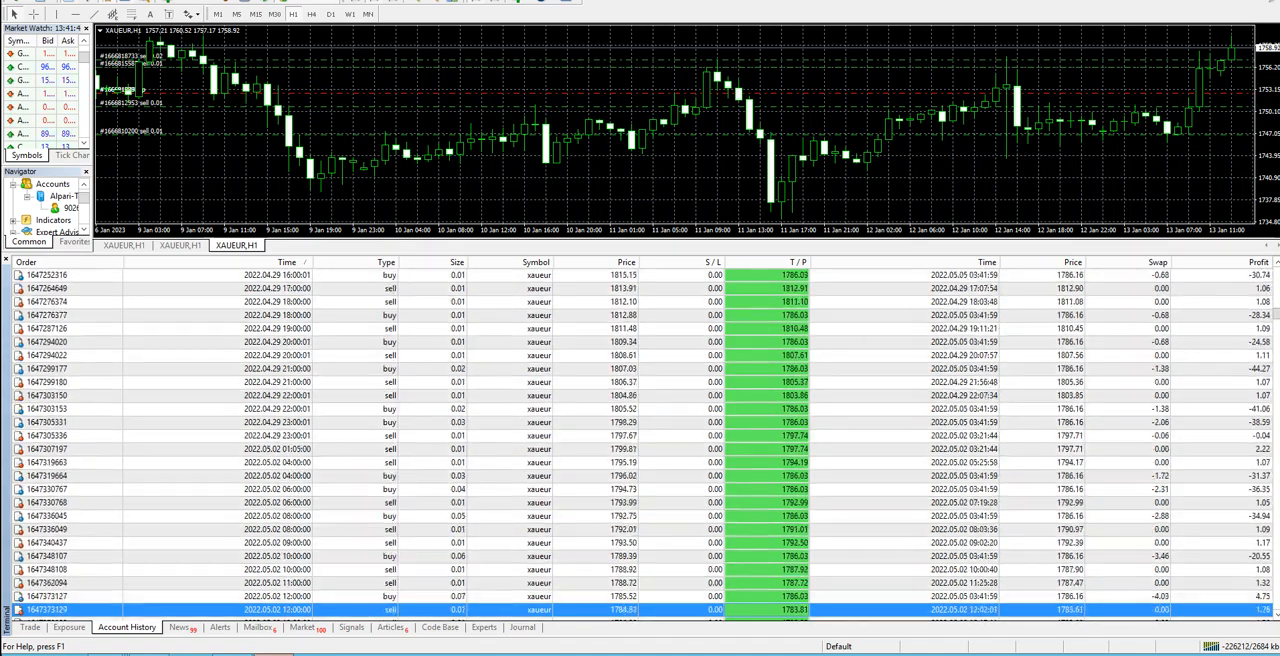
{"action": "scroll", "scroll_direction": "down", "scroll_amount": 3}
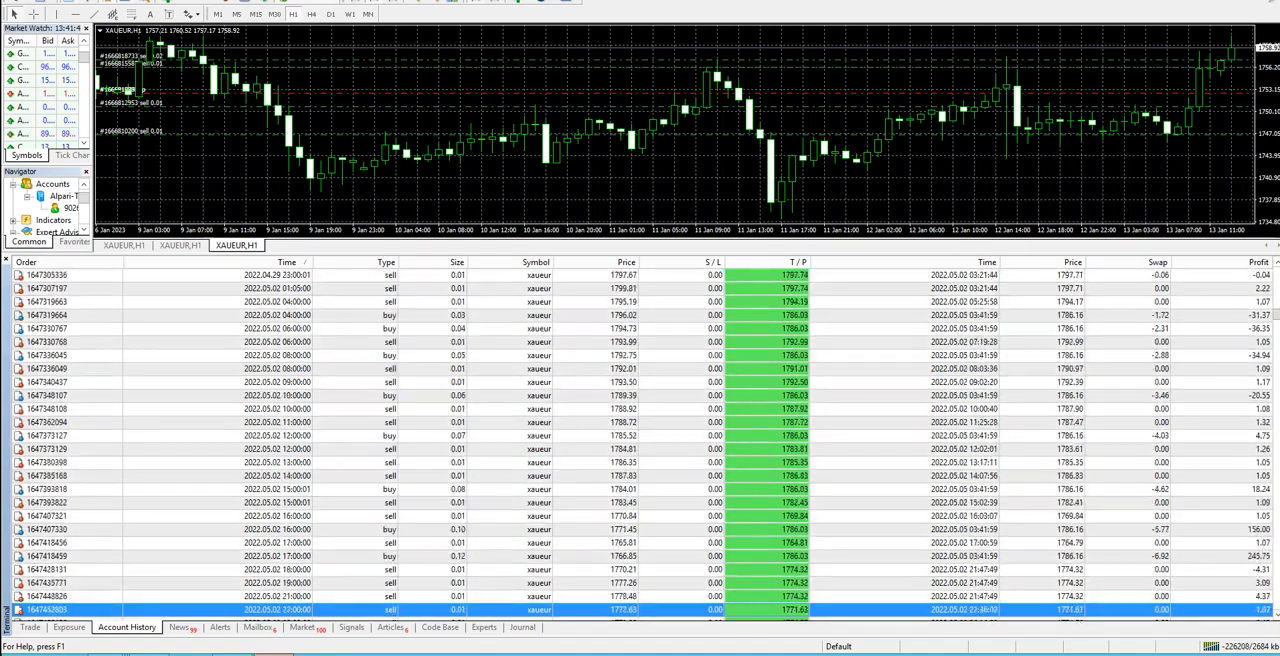
{"action": "scroll", "scroll_direction": "down", "scroll_amount": 3}
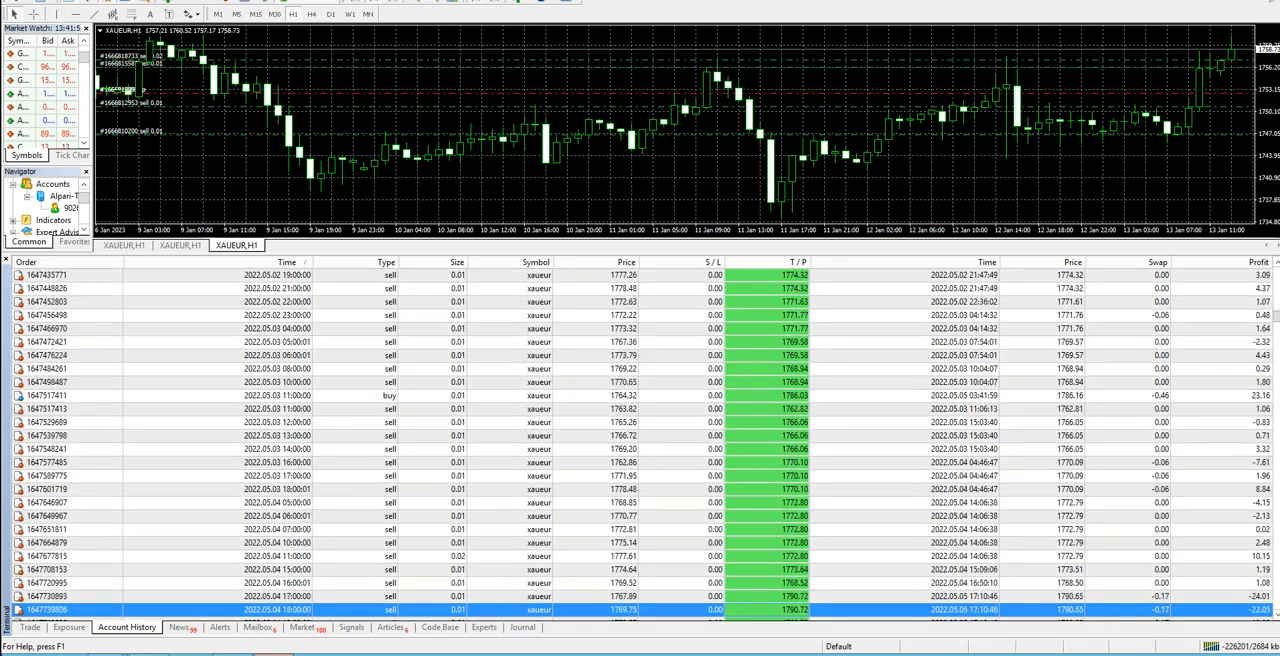
{"action": "scroll", "scroll_direction": "down", "scroll_amount": 3}
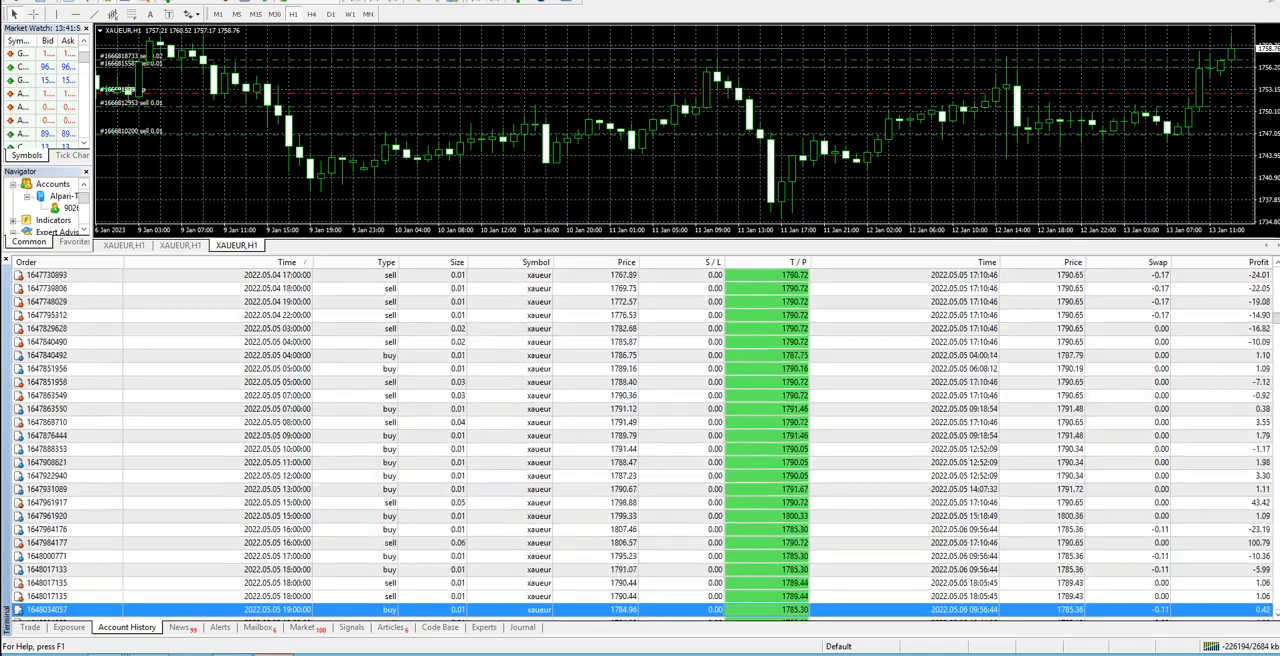
{"action": "scroll", "scroll_direction": "down", "scroll_amount": 3}
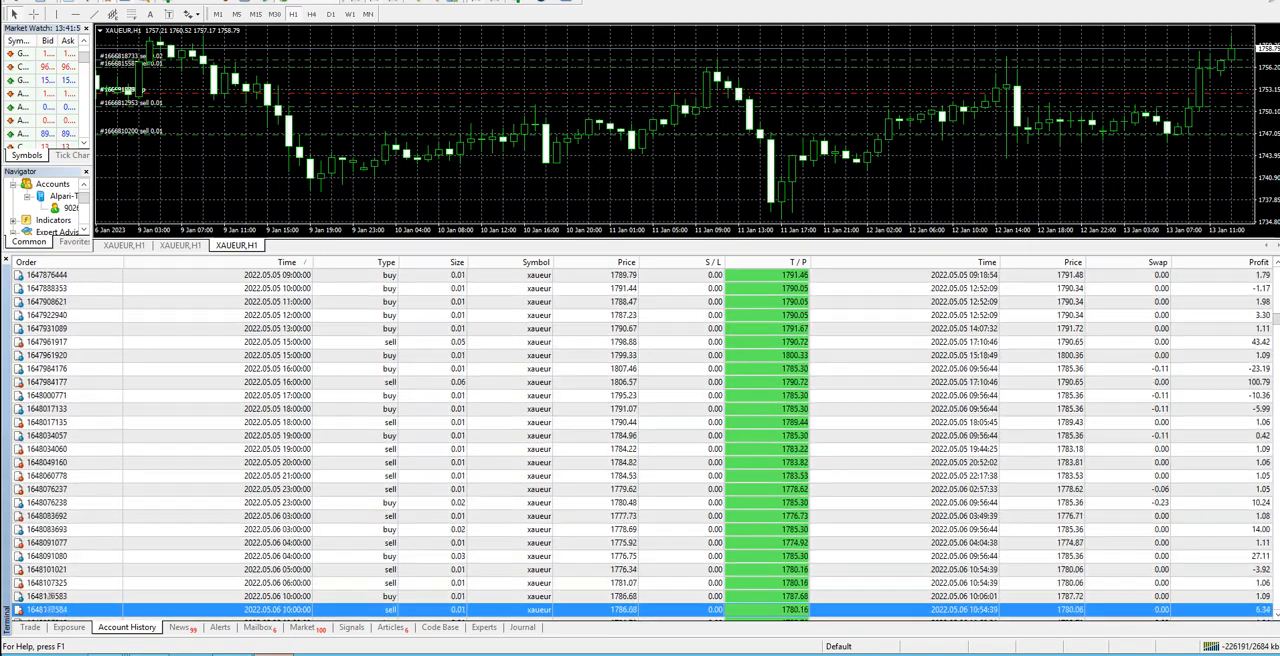
{"action": "scroll", "scroll_direction": "down", "scroll_amount": 3}
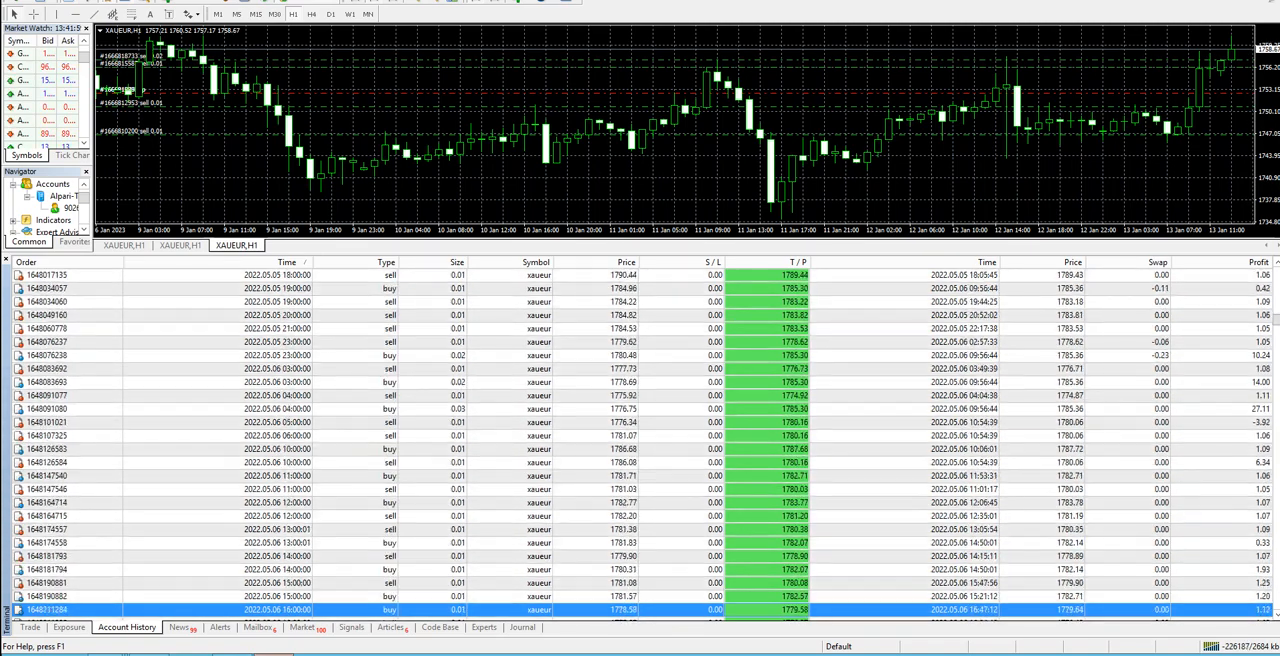
{"action": "scroll", "scroll_direction": "down", "scroll_amount": 3}
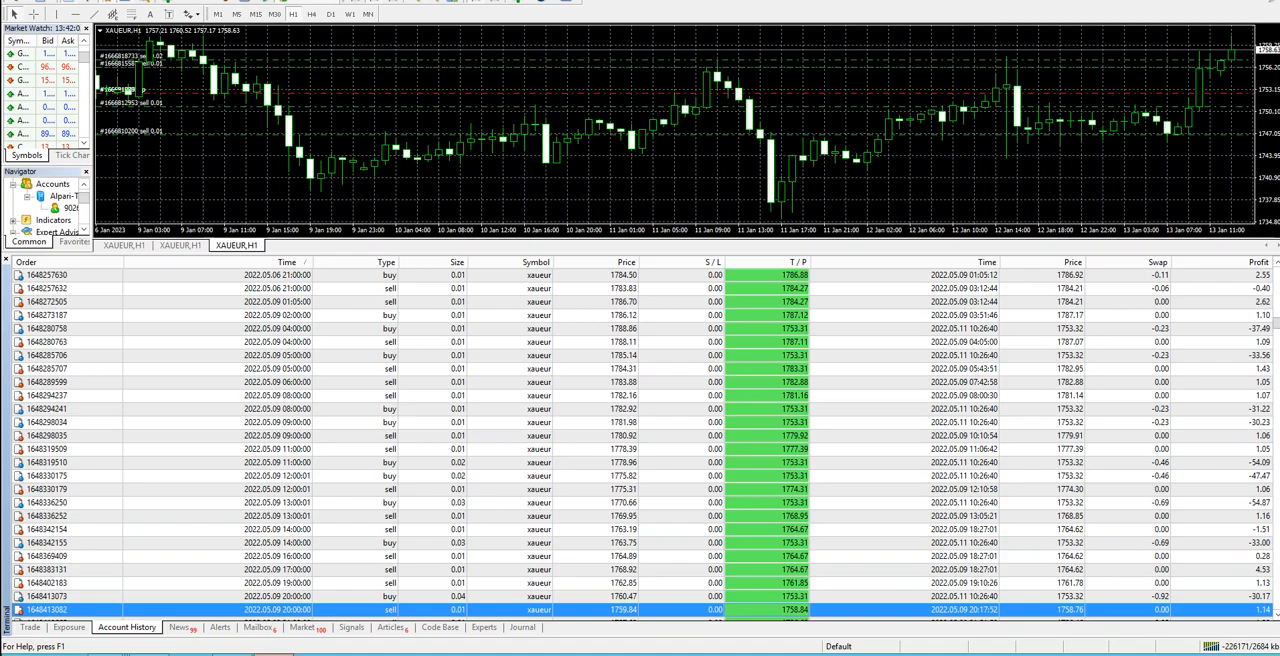
{"action": "scroll", "scroll_direction": "down", "scroll_amount": 3}
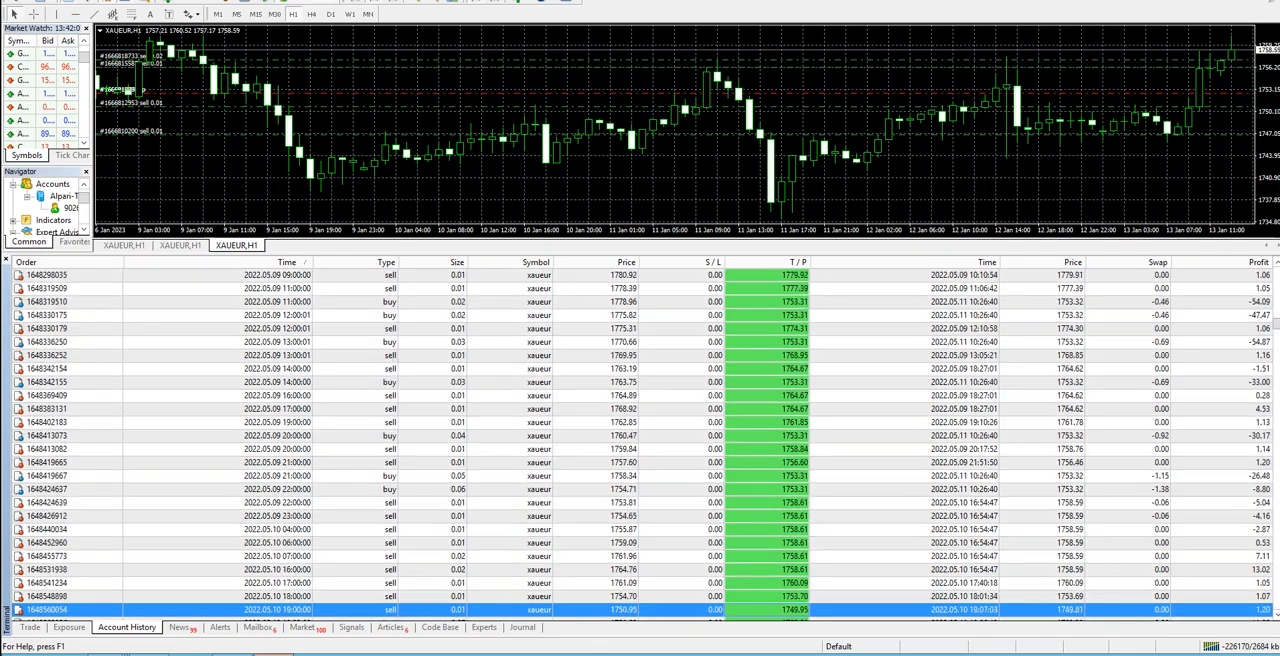
{"action": "scroll", "scroll_direction": "down", "scroll_amount": 3}
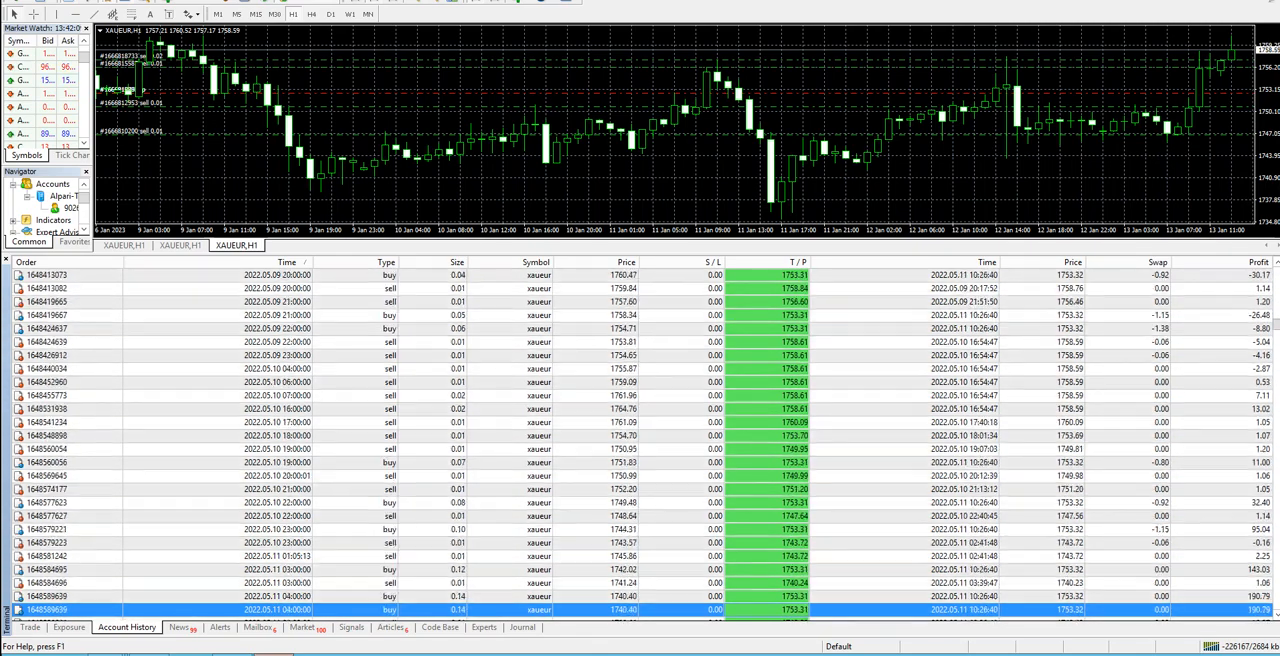
{"action": "scroll", "scroll_direction": "down", "scroll_amount": 3}
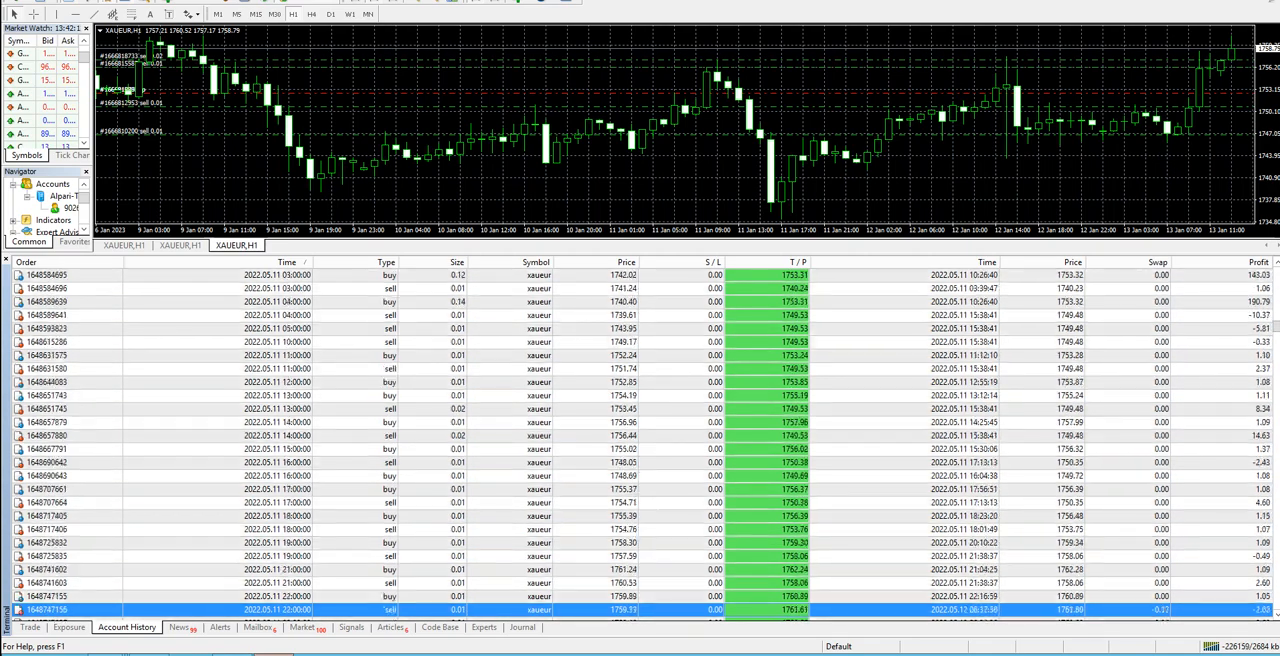
{"action": "scroll", "scroll_direction": "down", "scroll_amount": 3}
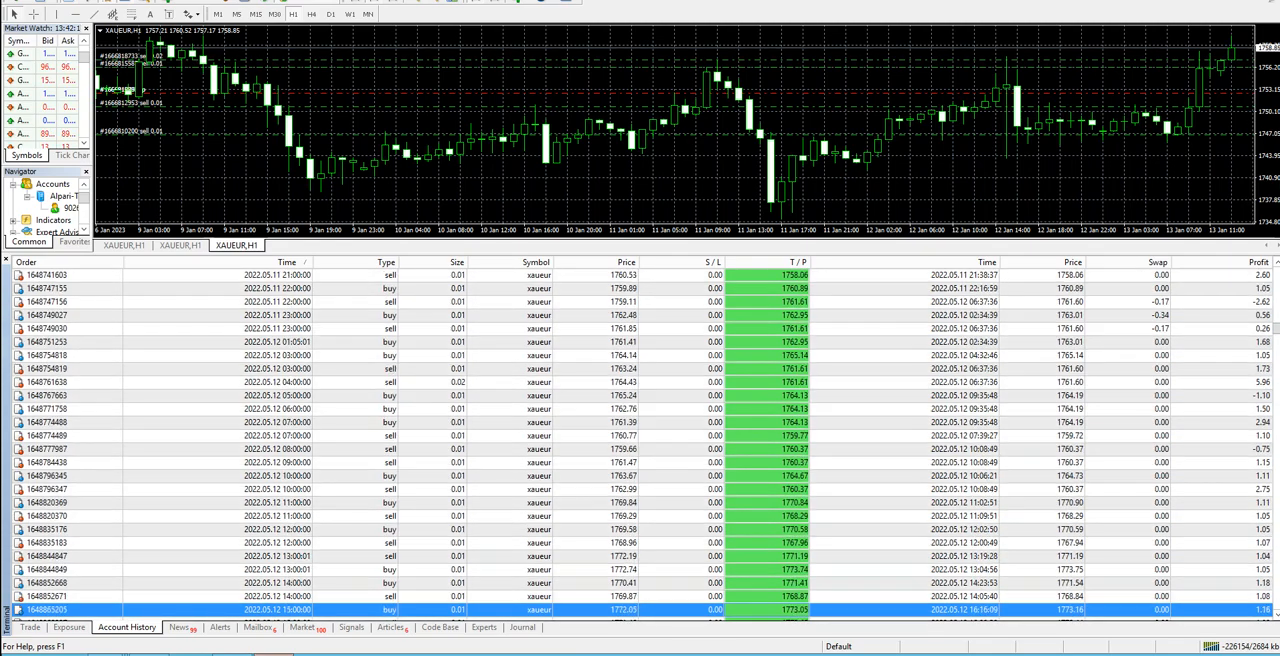
{"action": "scroll", "scroll_direction": "down", "scroll_amount": 3}
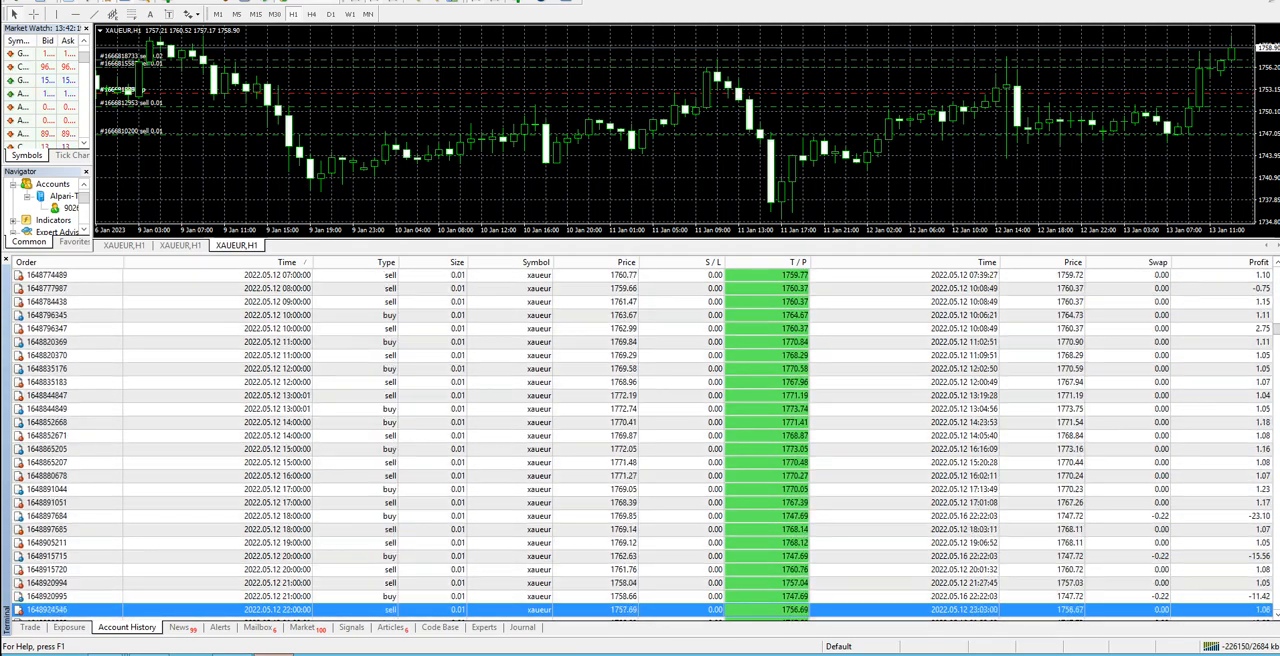
{"action": "scroll", "scroll_direction": "down", "scroll_amount": 3}
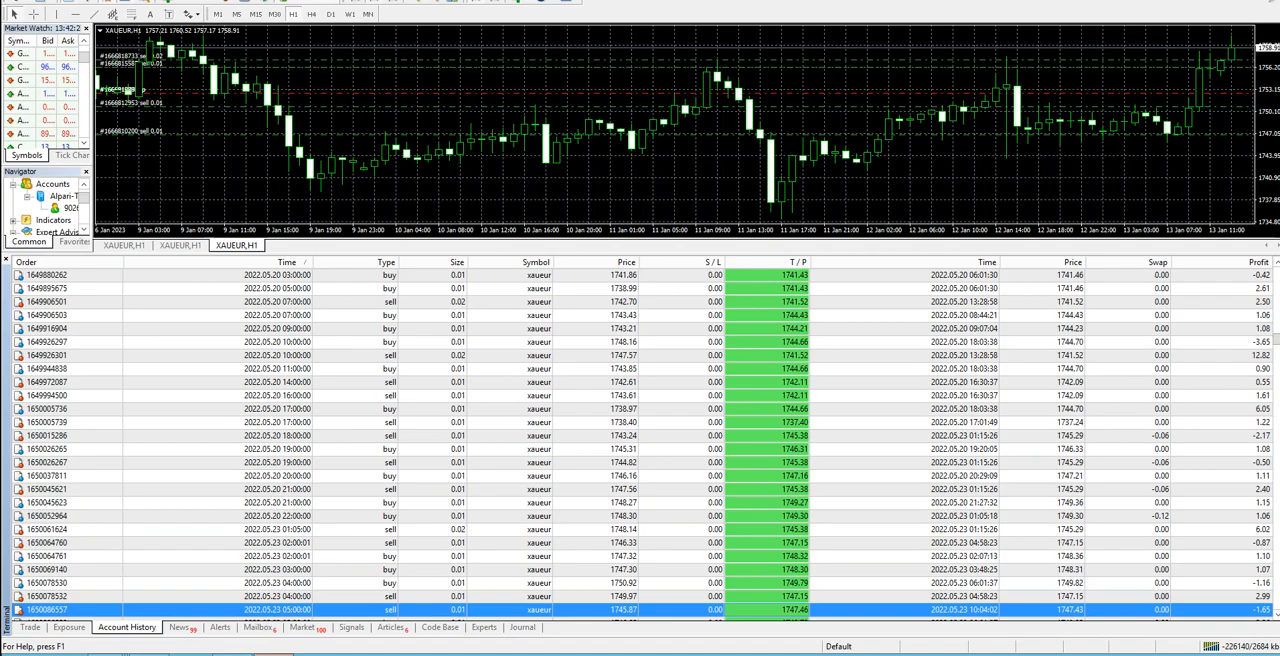
{"action": "scroll", "scroll_direction": "down", "scroll_amount": 3}
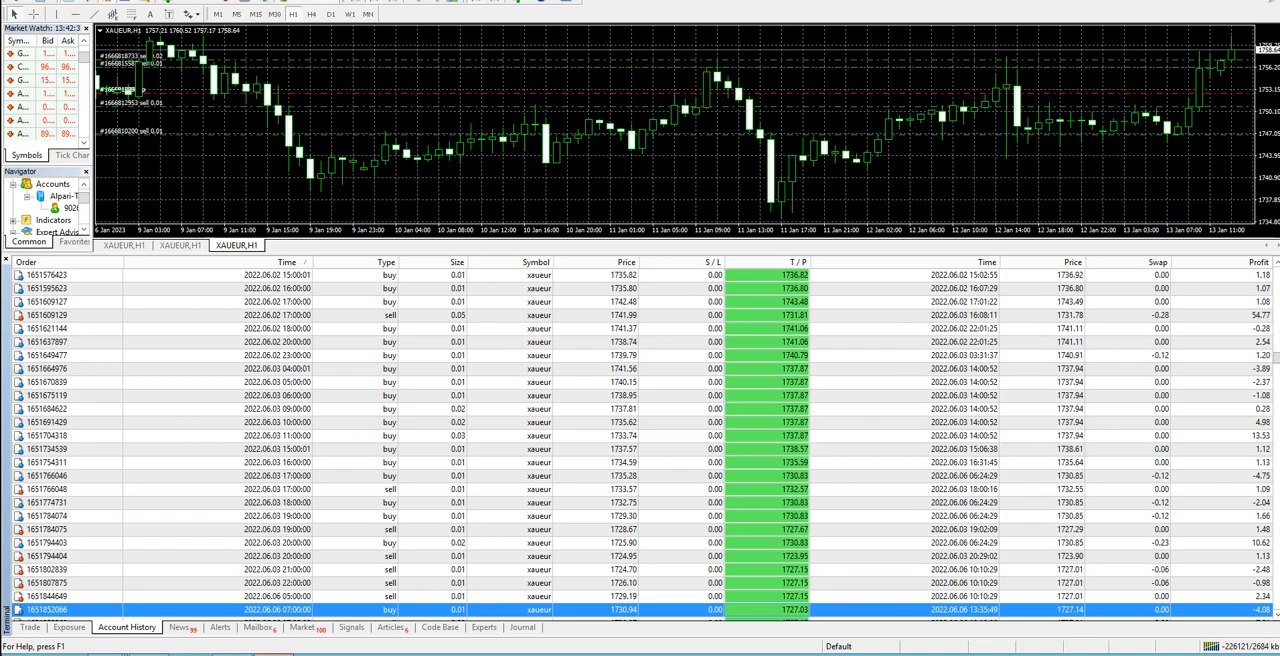
{"action": "scroll", "scroll_direction": "down", "scroll_amount": 3}
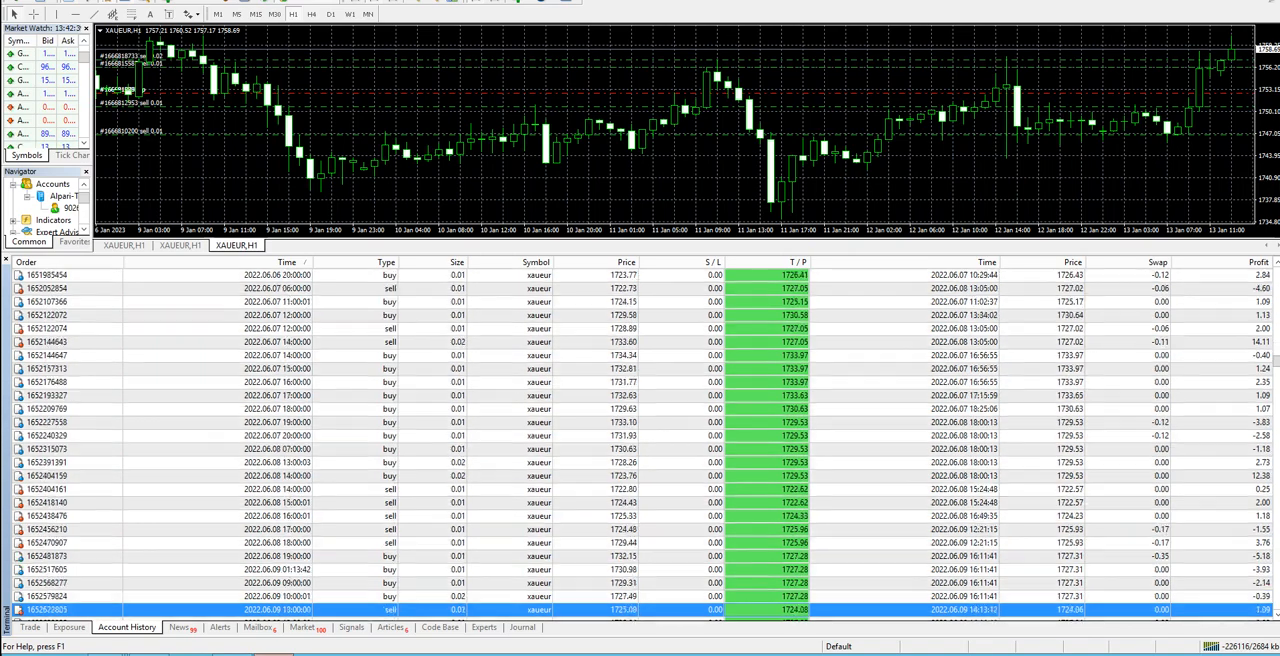
{"action": "scroll", "scroll_direction": "down", "scroll_amount": 3}
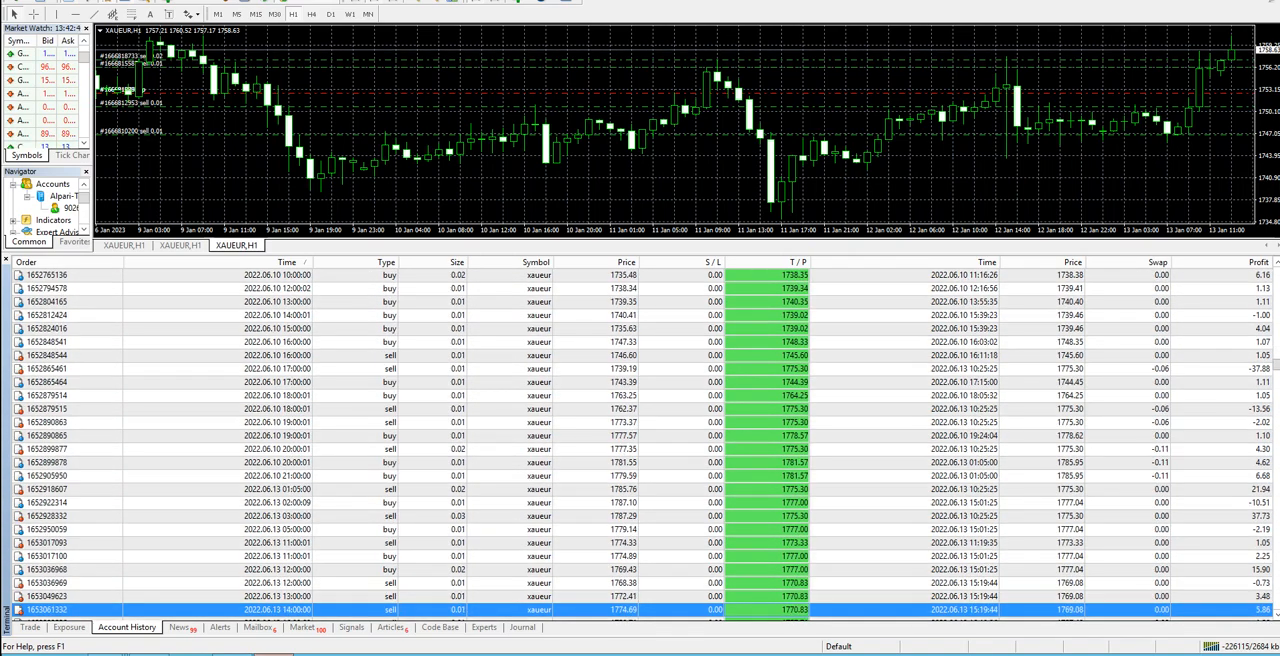
{"action": "scroll", "scroll_direction": "down", "scroll_amount": 3}
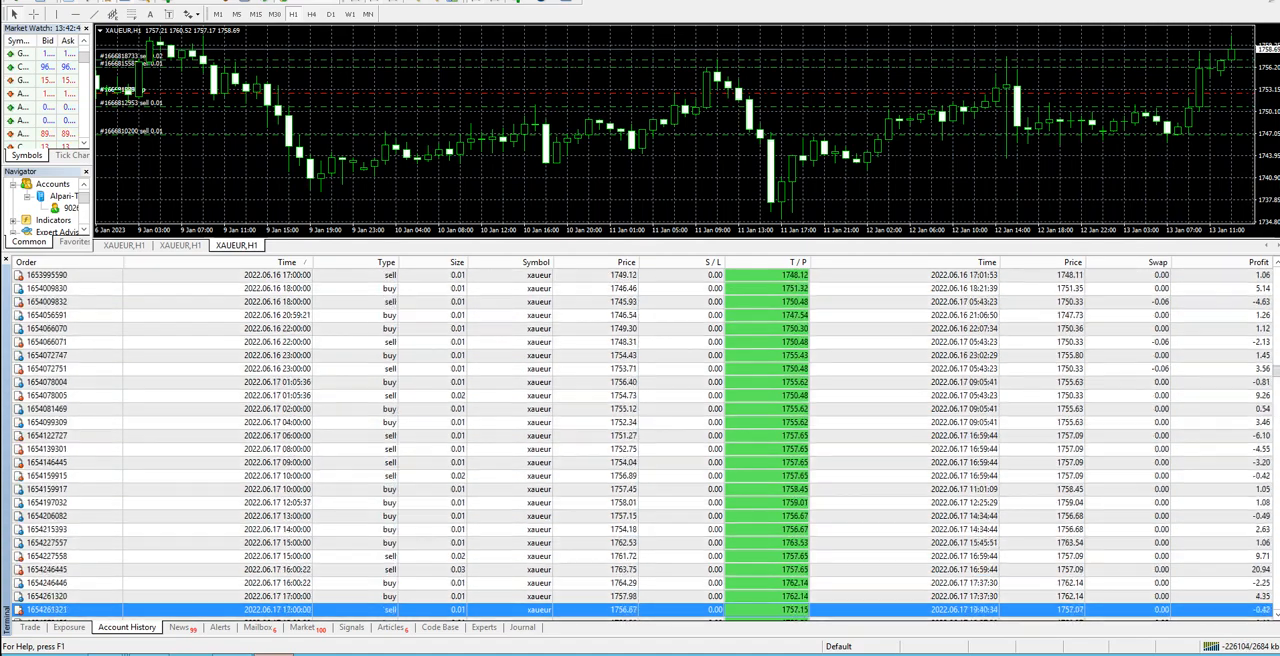
{"action": "scroll", "scroll_direction": "down", "scroll_amount": 3}
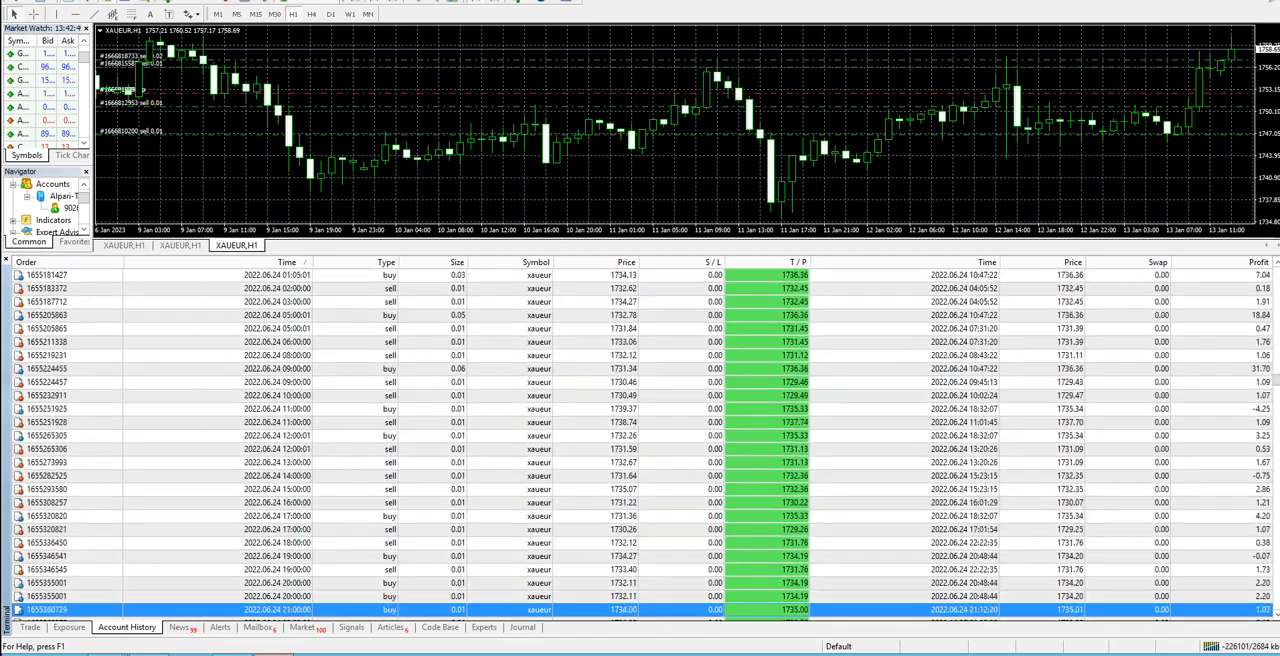
{"action": "scroll", "scroll_direction": "down", "scroll_amount": 3}
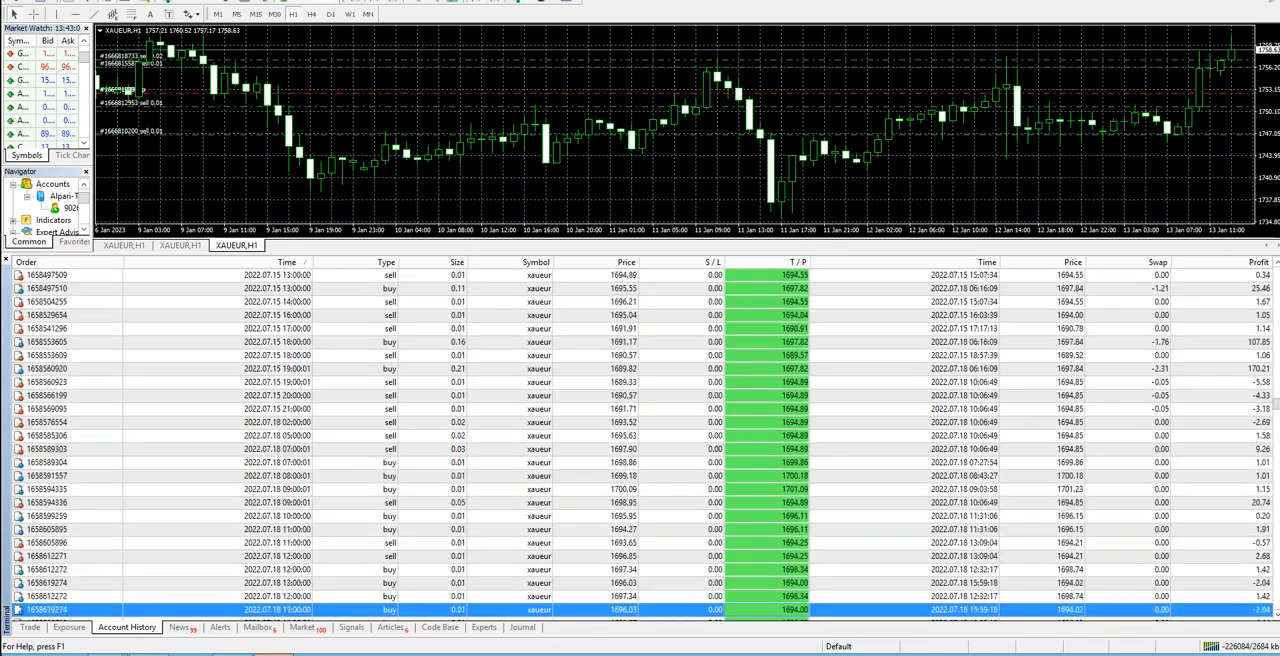
{"action": "scroll", "scroll_direction": "down", "scroll_amount": 3}
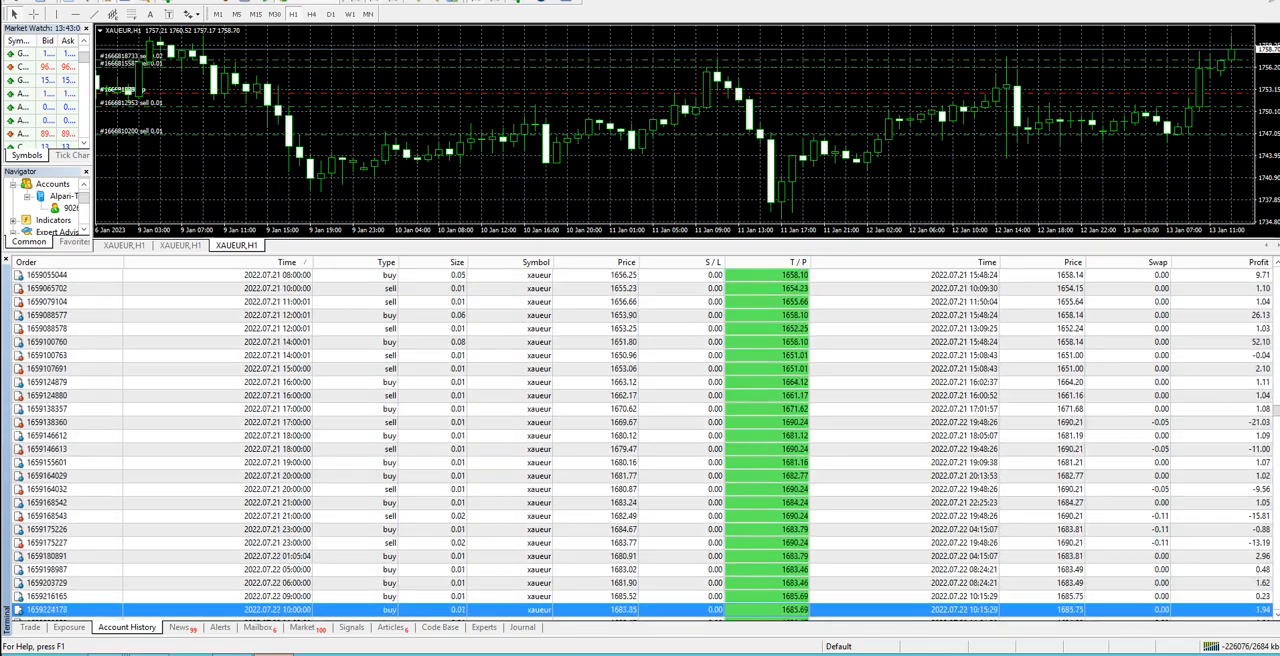
{"action": "scroll", "scroll_direction": "down", "scroll_amount": 3}
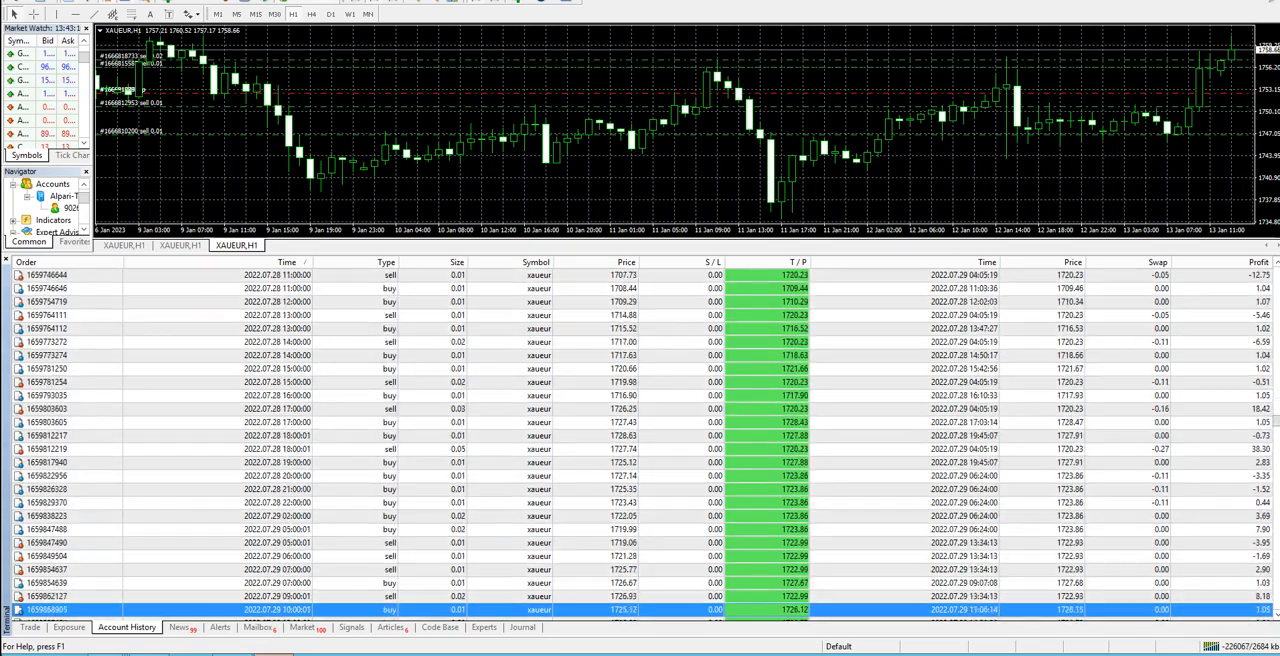
{"action": "scroll", "scroll_direction": "down", "scroll_amount": 3}
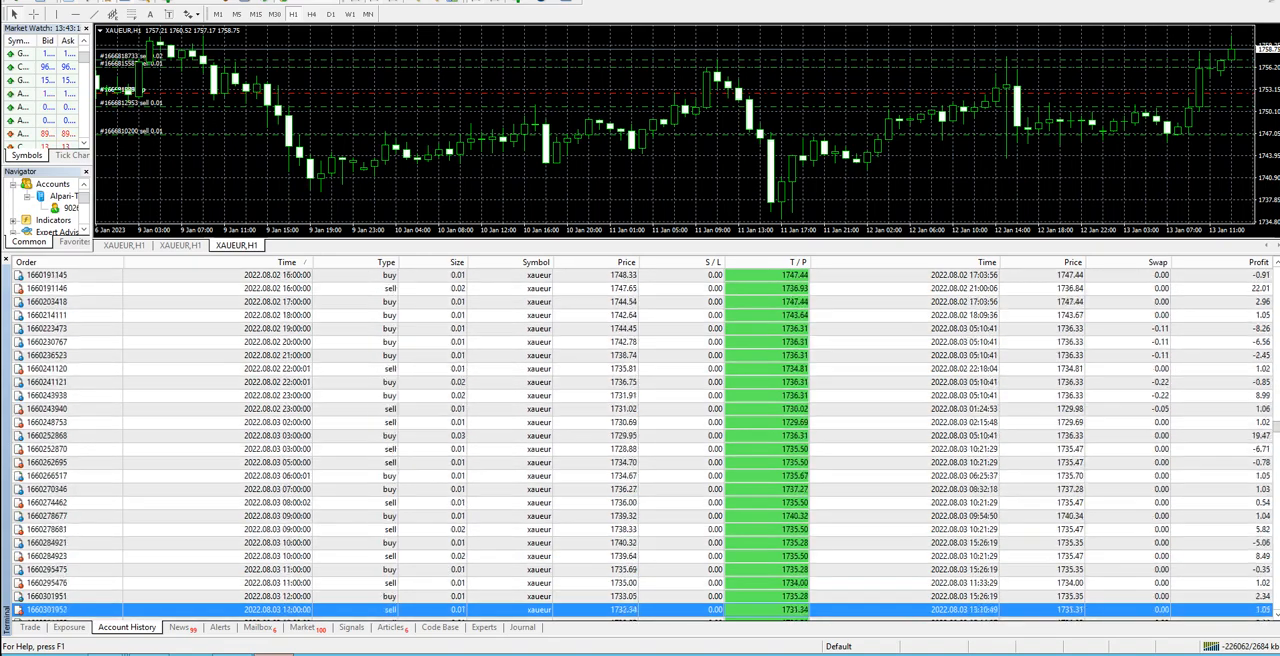
{"action": "scroll", "scroll_direction": "down", "scroll_amount": 3}
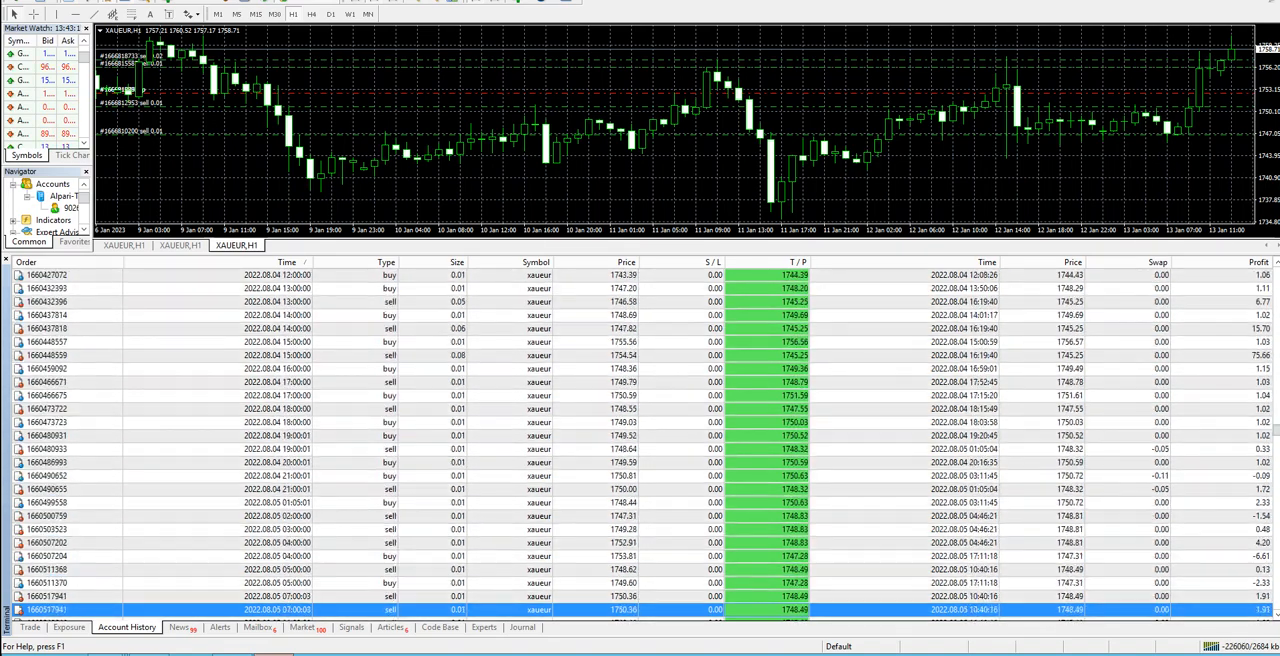
{"action": "scroll", "scroll_direction": "down", "scroll_amount": 3}
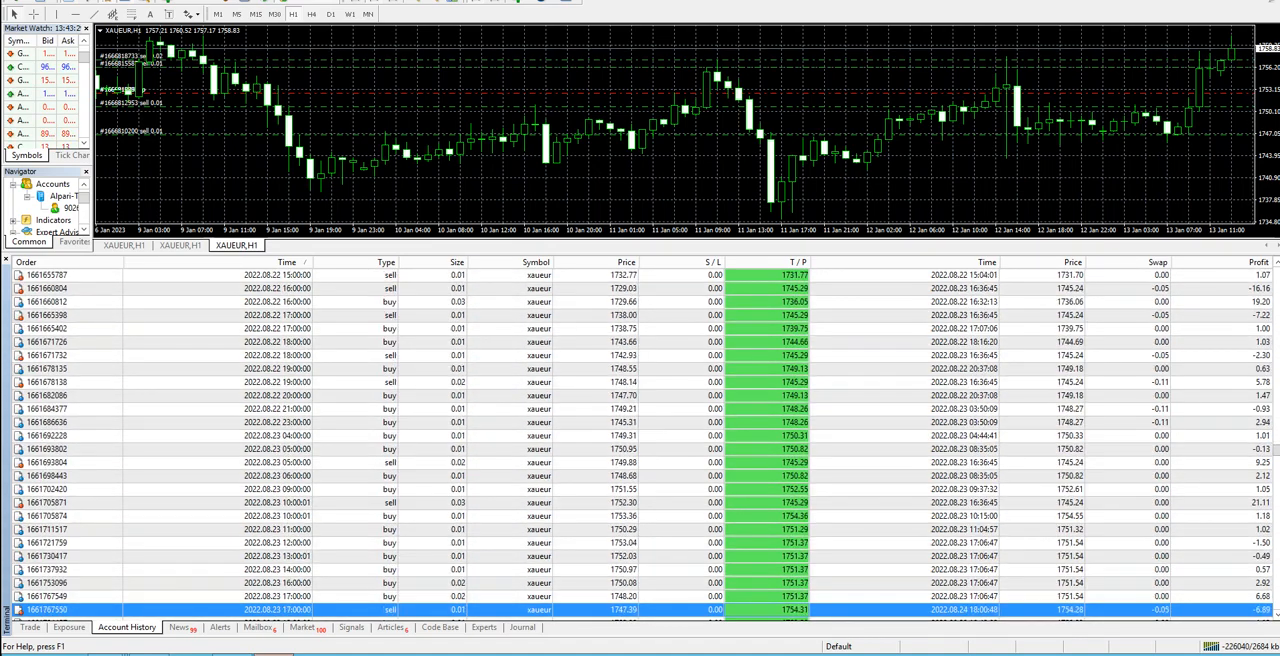
{"action": "scroll", "scroll_direction": "down", "scroll_amount": 3}
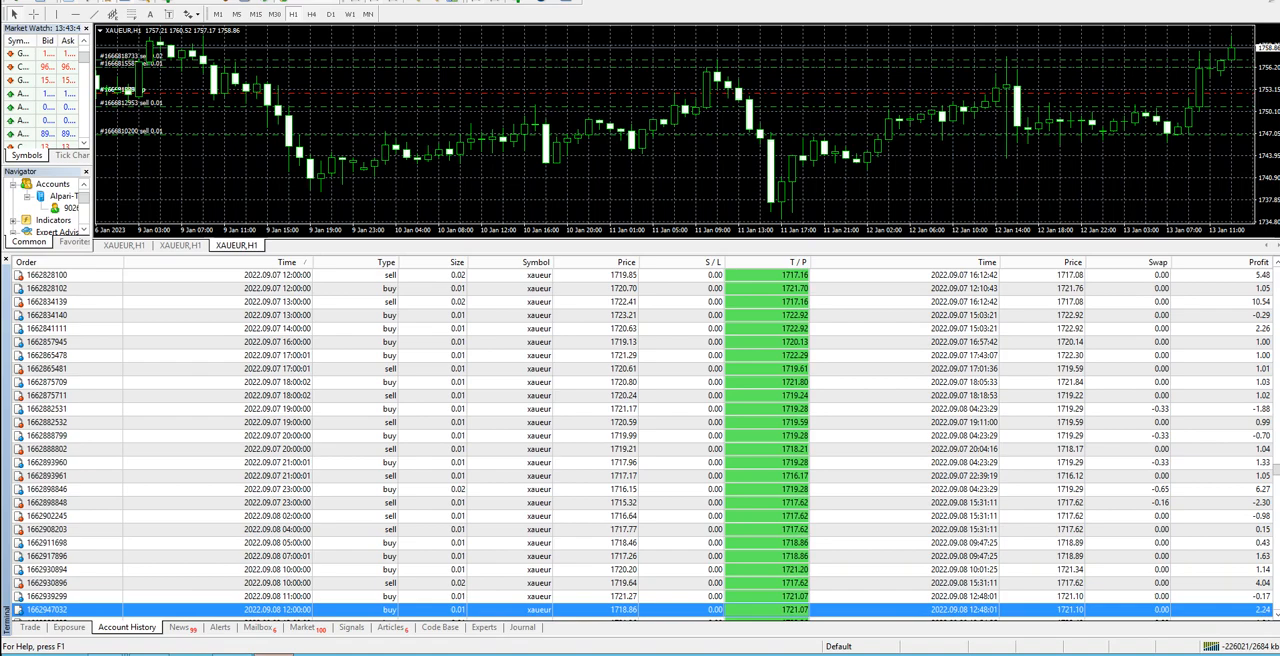
{"action": "scroll", "scroll_direction": "down", "scroll_amount": 3}
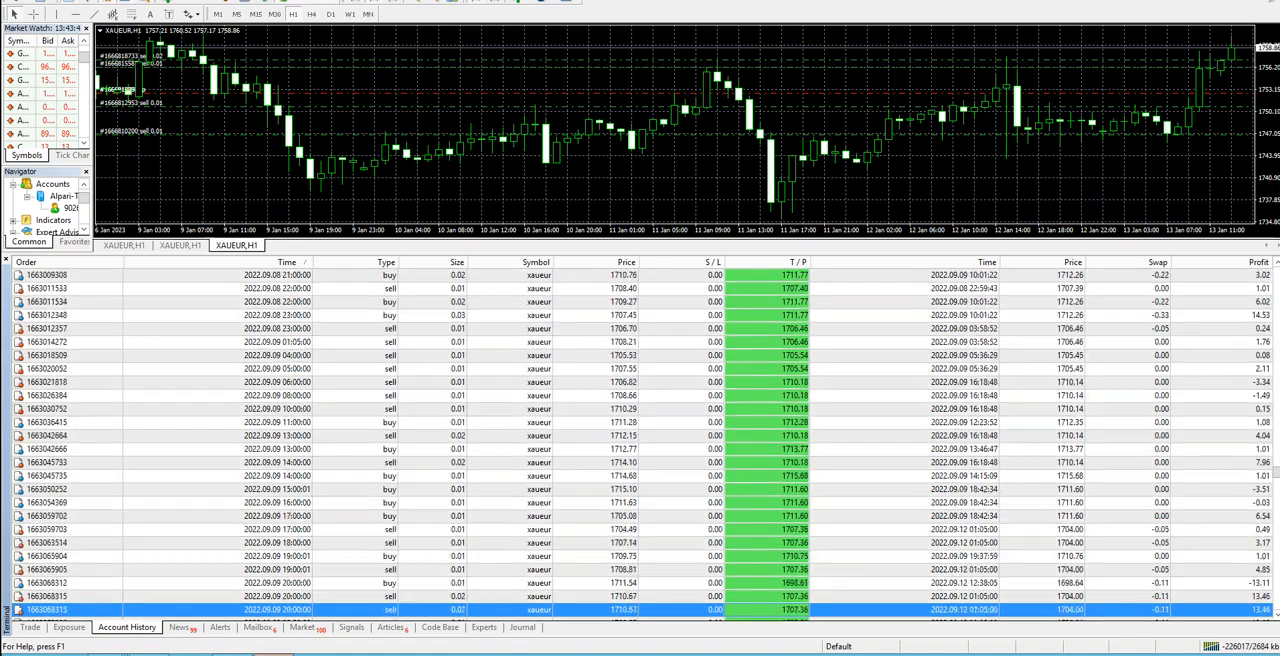
{"action": "scroll", "scroll_direction": "down", "scroll_amount": 3}
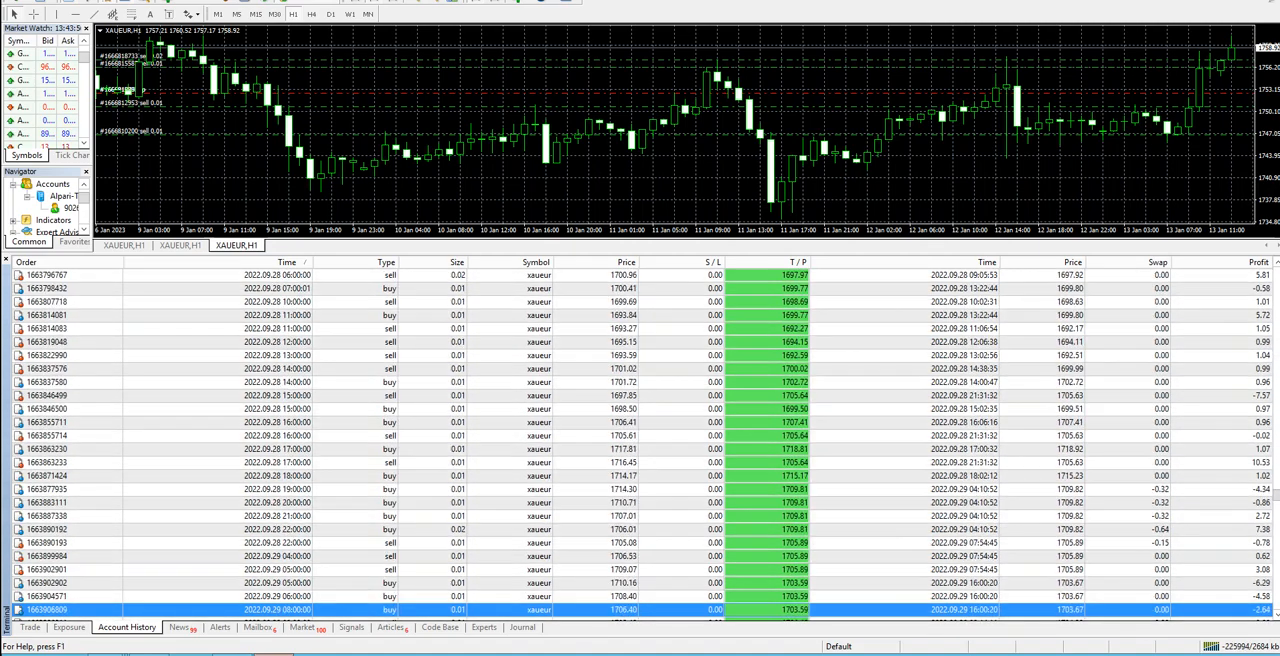
{"action": "scroll", "scroll_direction": "down", "scroll_amount": 3}
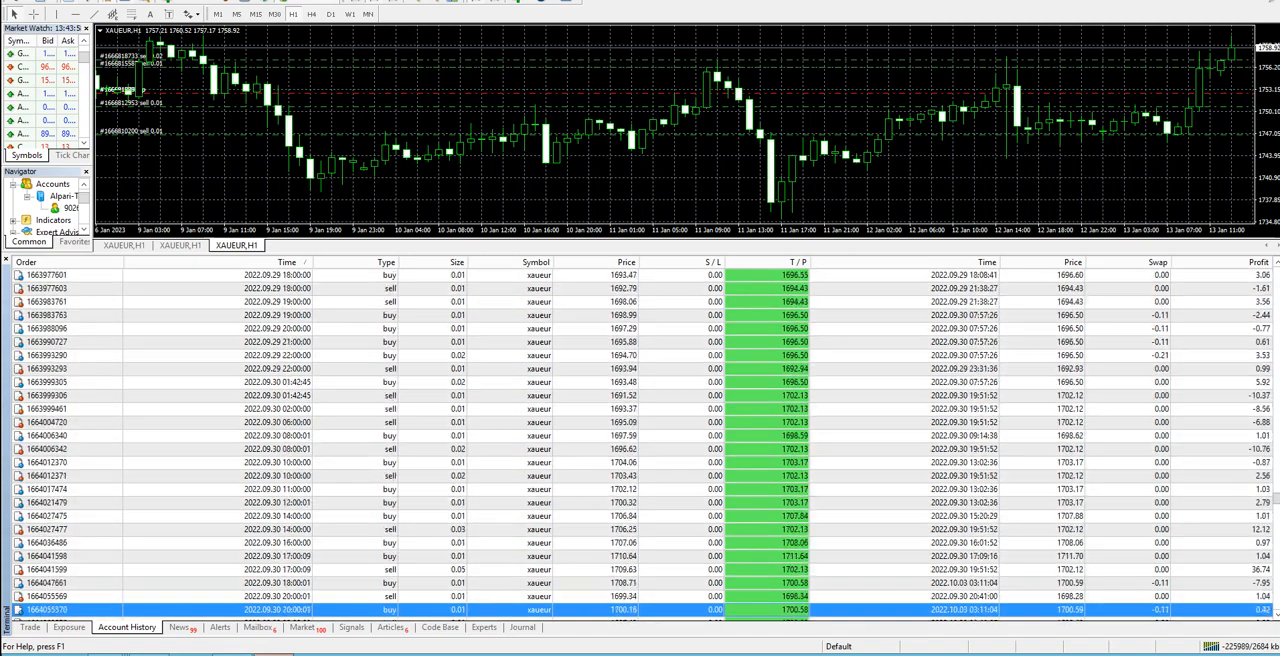
{"action": "scroll", "scroll_direction": "down", "scroll_amount": 3}
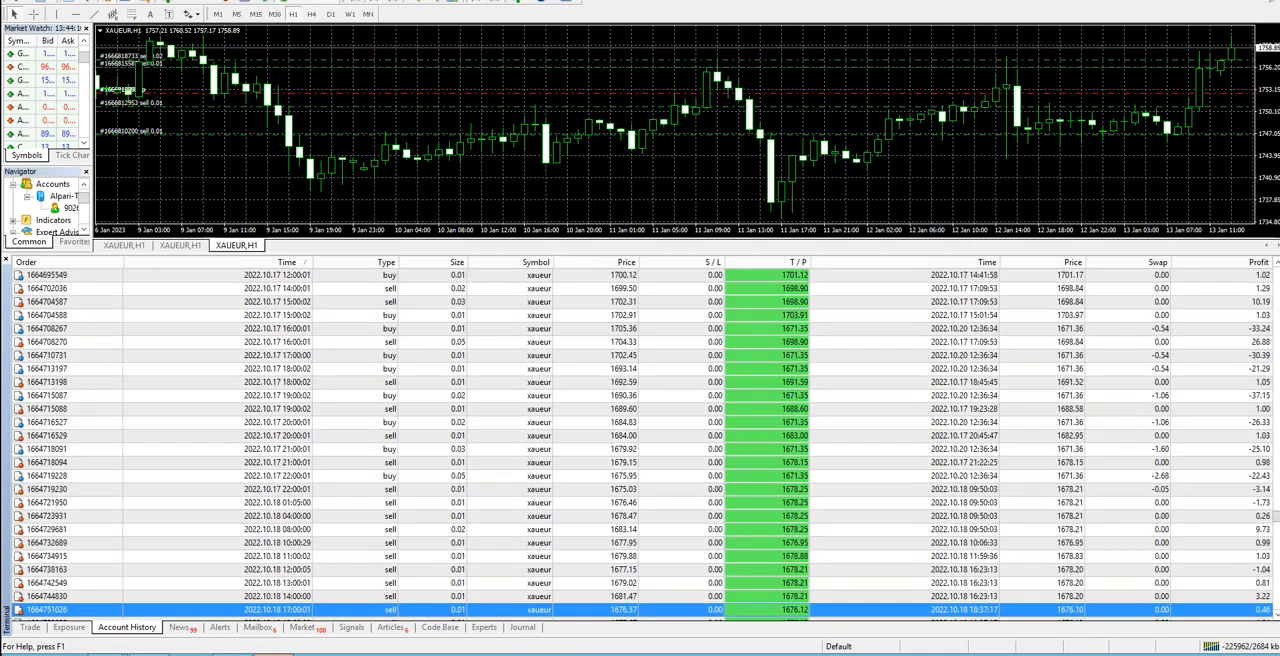
{"action": "scroll", "scroll_direction": "down", "scroll_amount": 3}
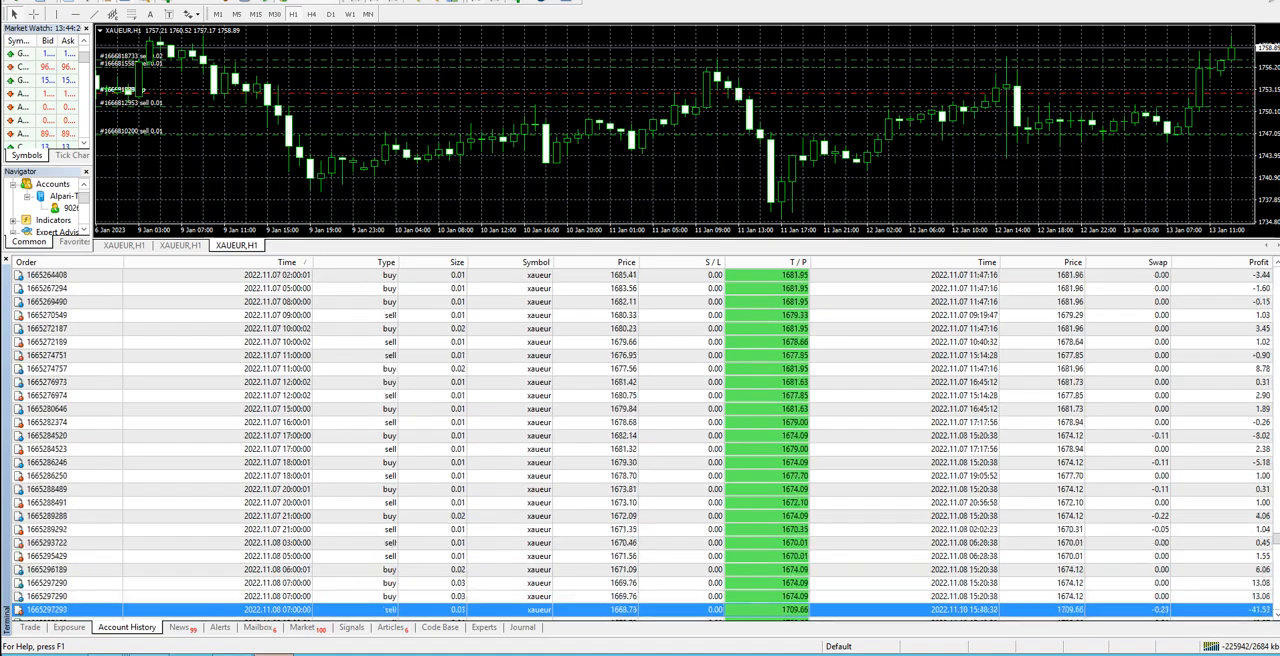
{"action": "scroll", "scroll_direction": "down", "scroll_amount": 3}
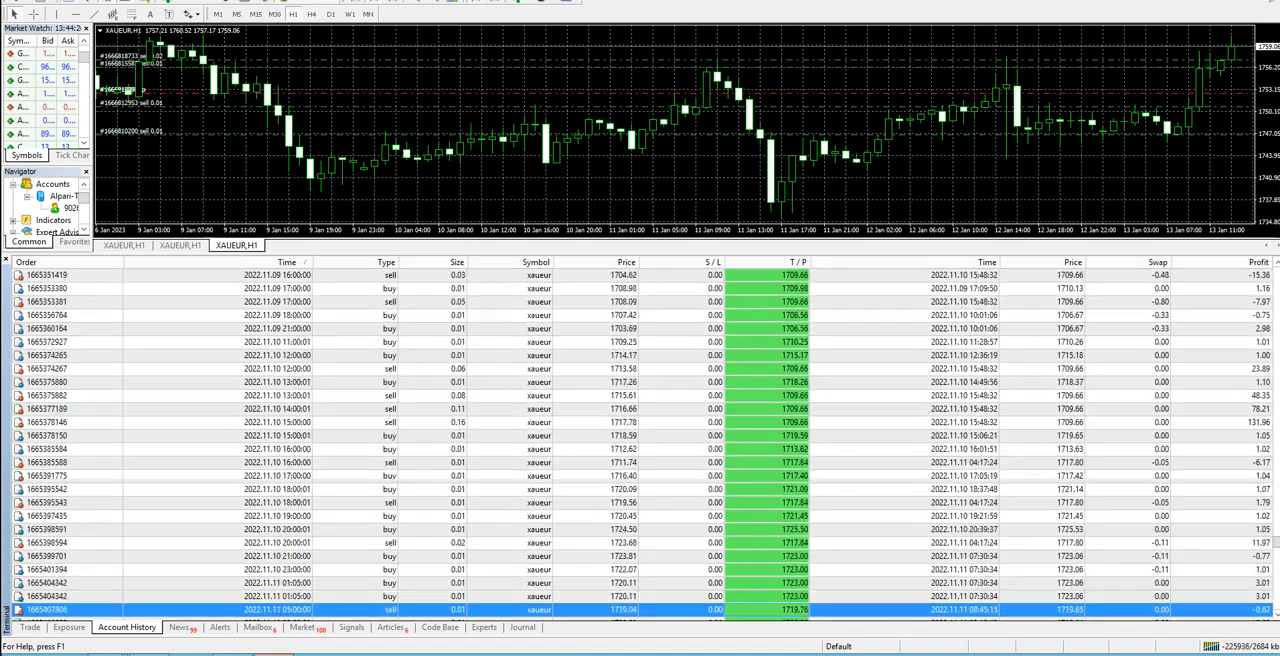
{"action": "scroll", "scroll_direction": "down", "scroll_amount": 3}
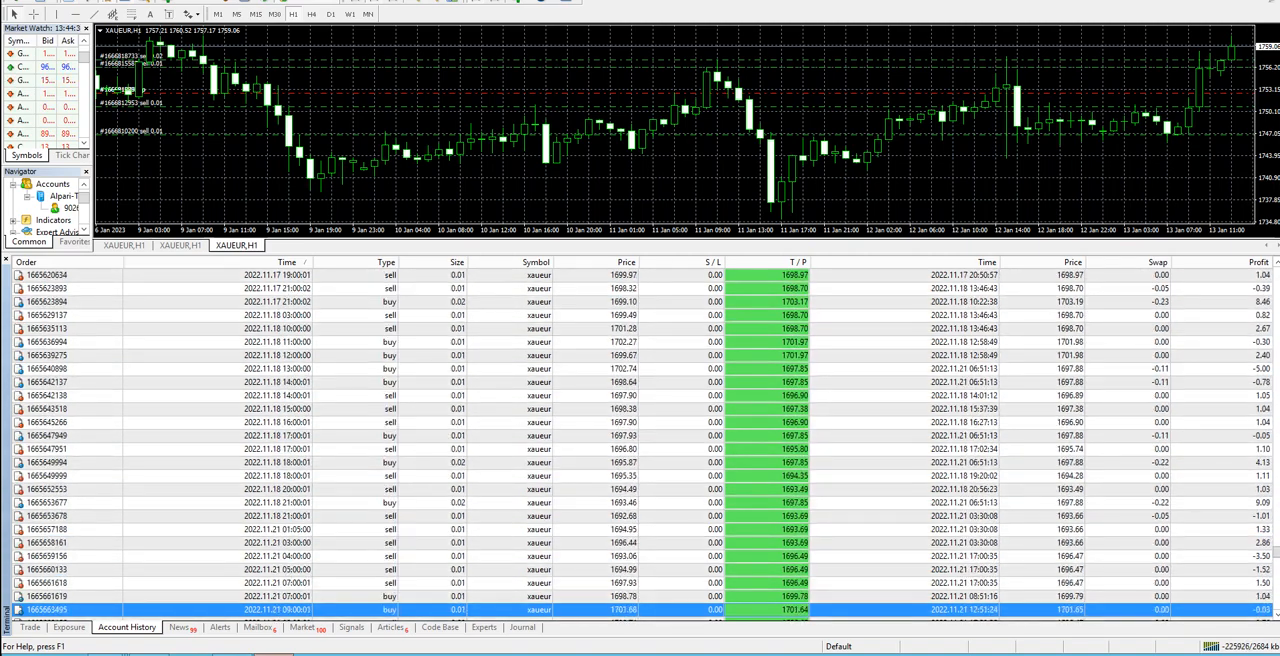
{"action": "scroll", "scroll_direction": "down", "scroll_amount": 3}
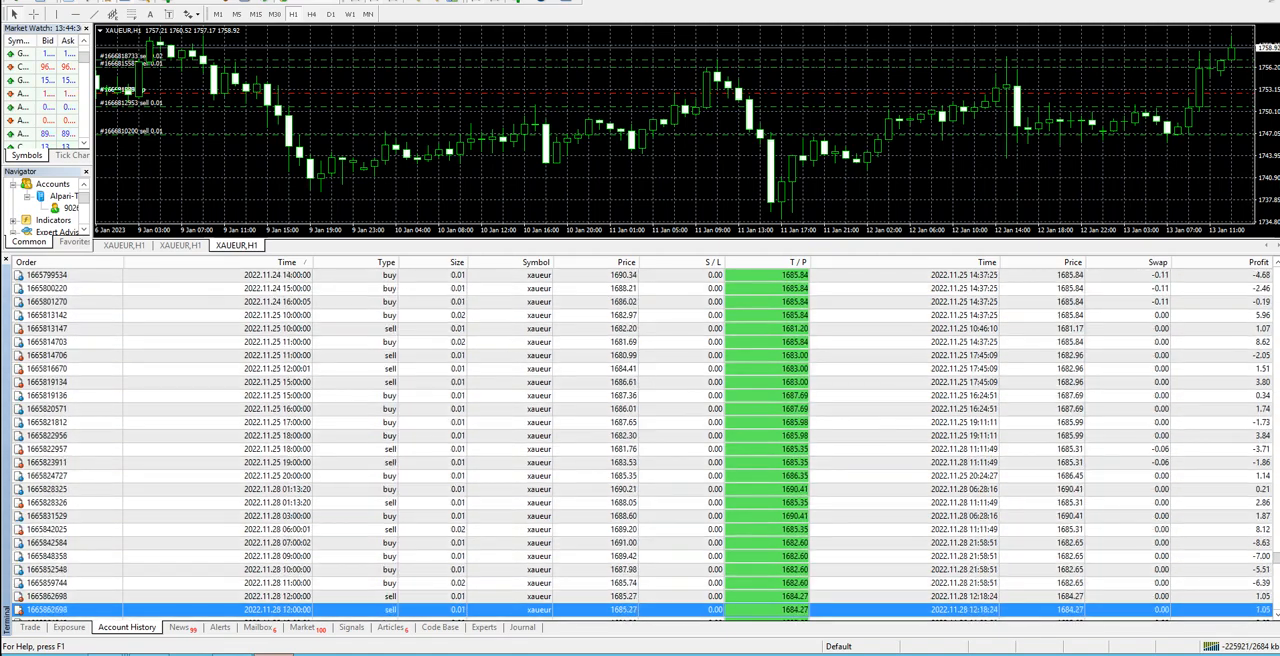
{"action": "scroll", "scroll_direction": "down", "scroll_amount": 3}
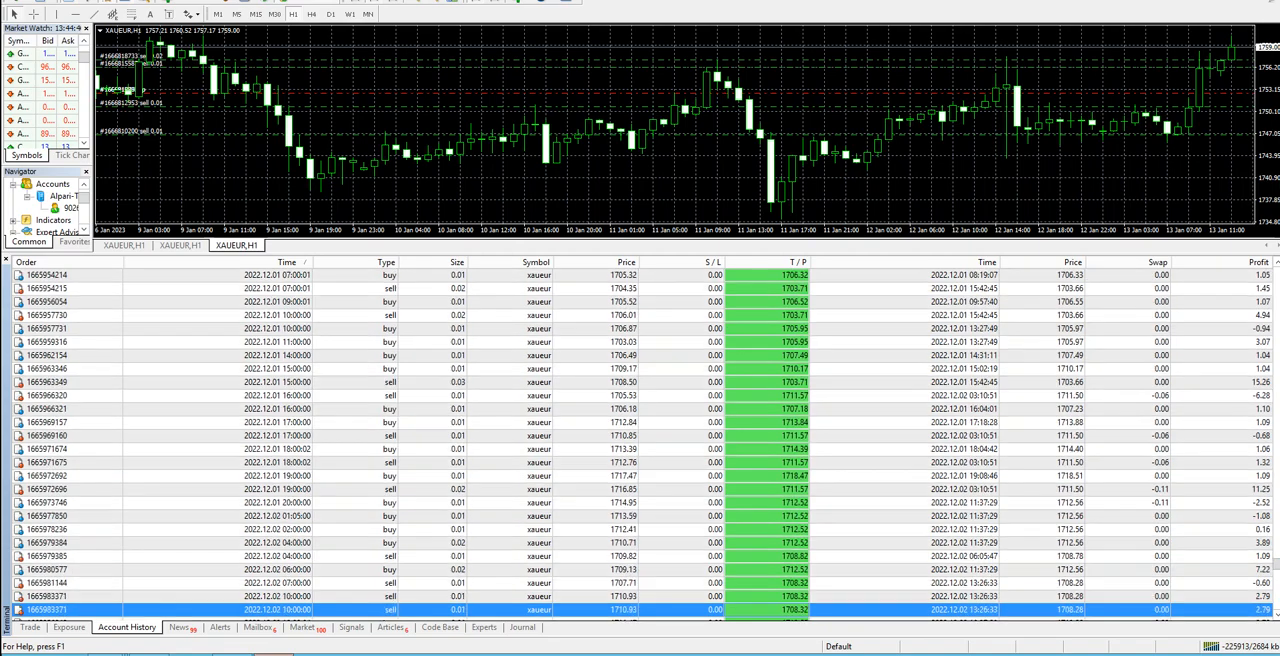
{"action": "scroll", "scroll_direction": "down", "scroll_amount": 3}
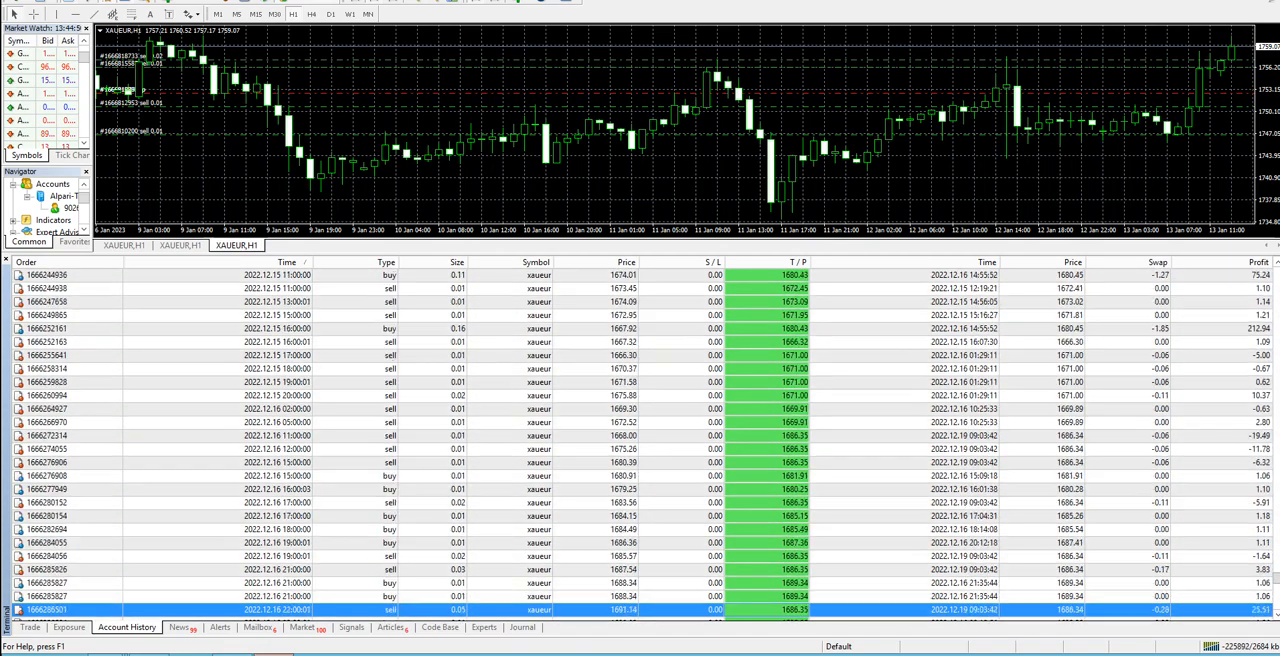
{"action": "scroll", "scroll_direction": "down", "scroll_amount": 3}
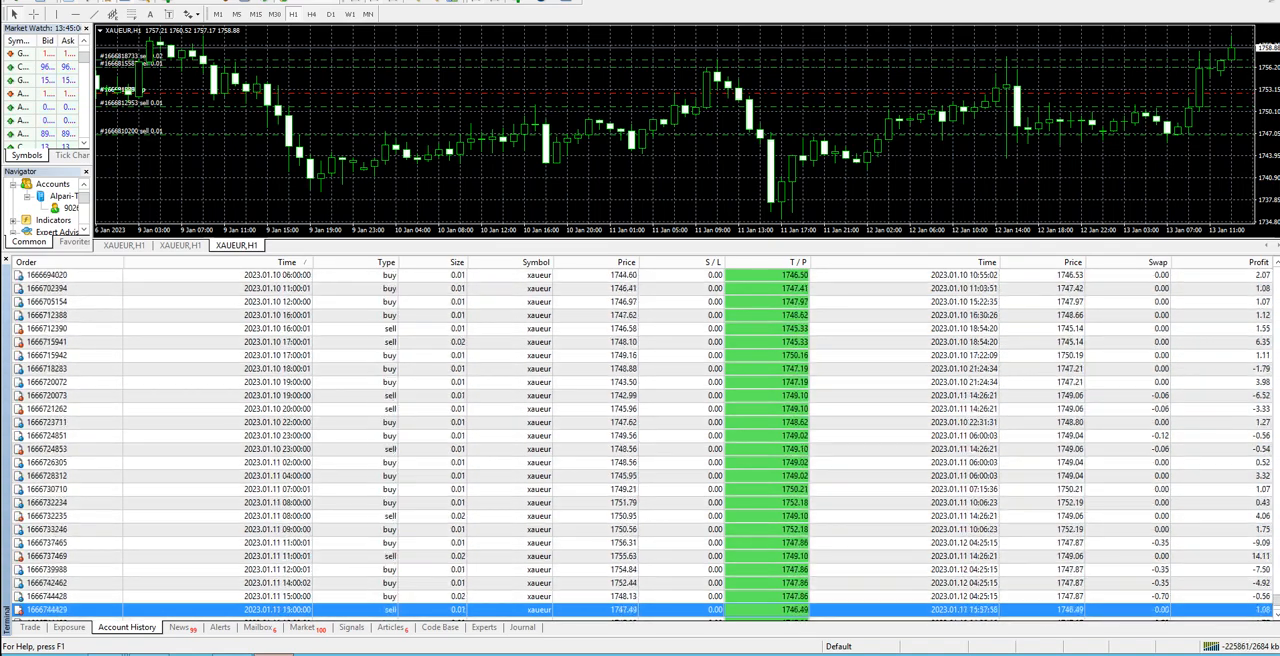
{"action": "scroll", "scroll_direction": "down", "scroll_amount": 3}
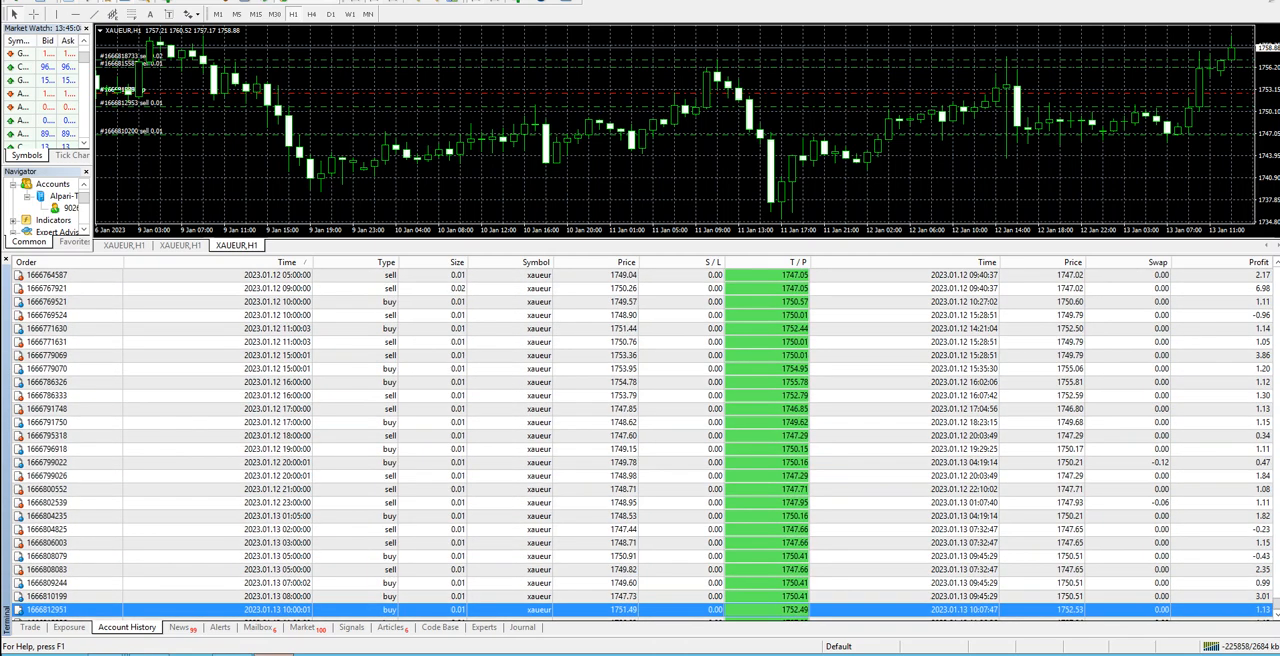
{"action": "scroll", "scroll_direction": "down", "scroll_amount": 3}
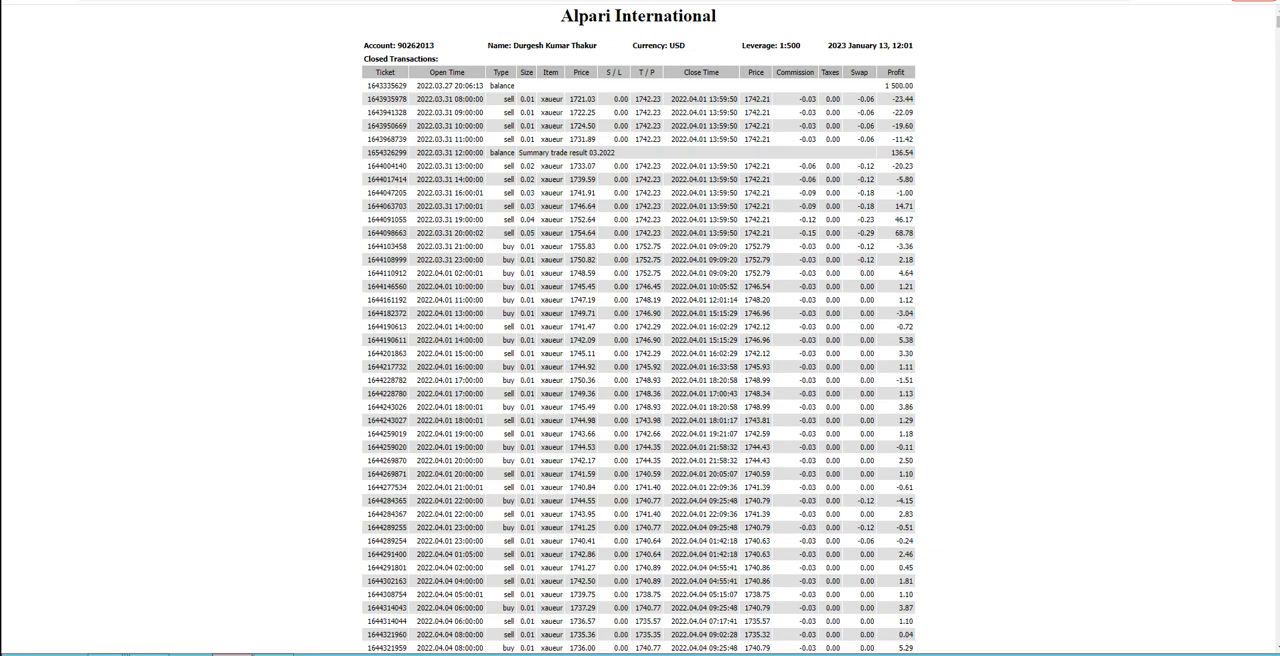
{"action": "scroll", "scroll_direction": "down", "scroll_amount": 3}
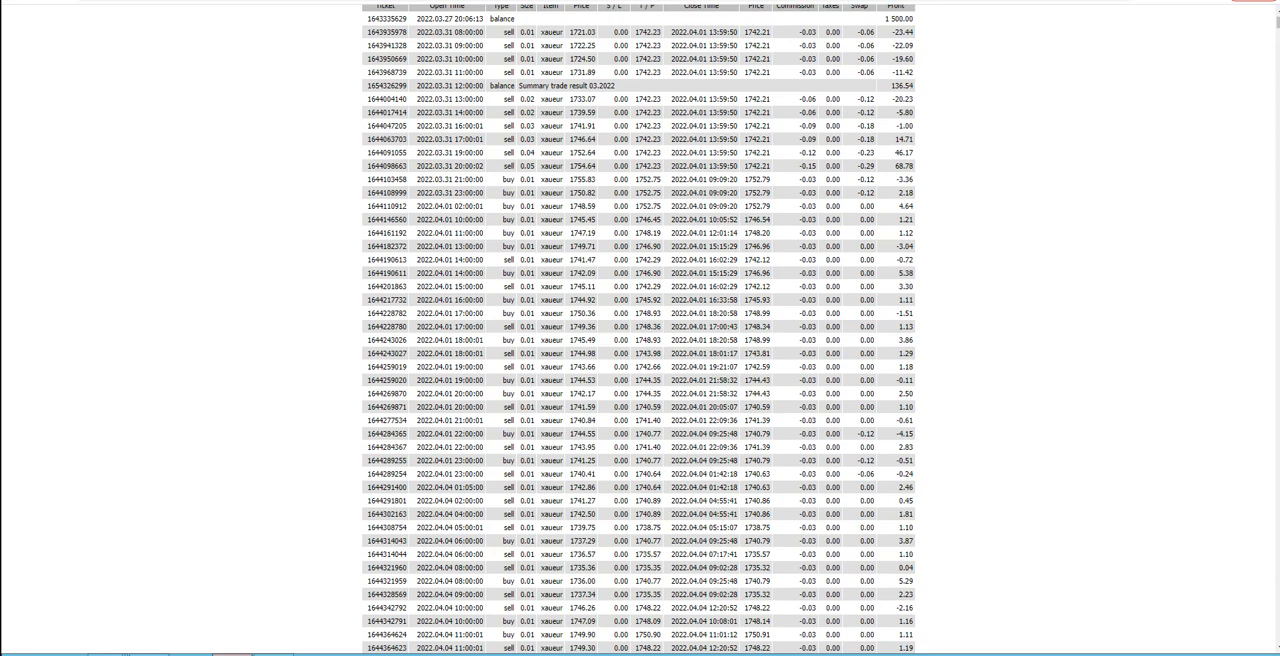
{"action": "scroll", "scroll_direction": "down", "scroll_amount": 3}
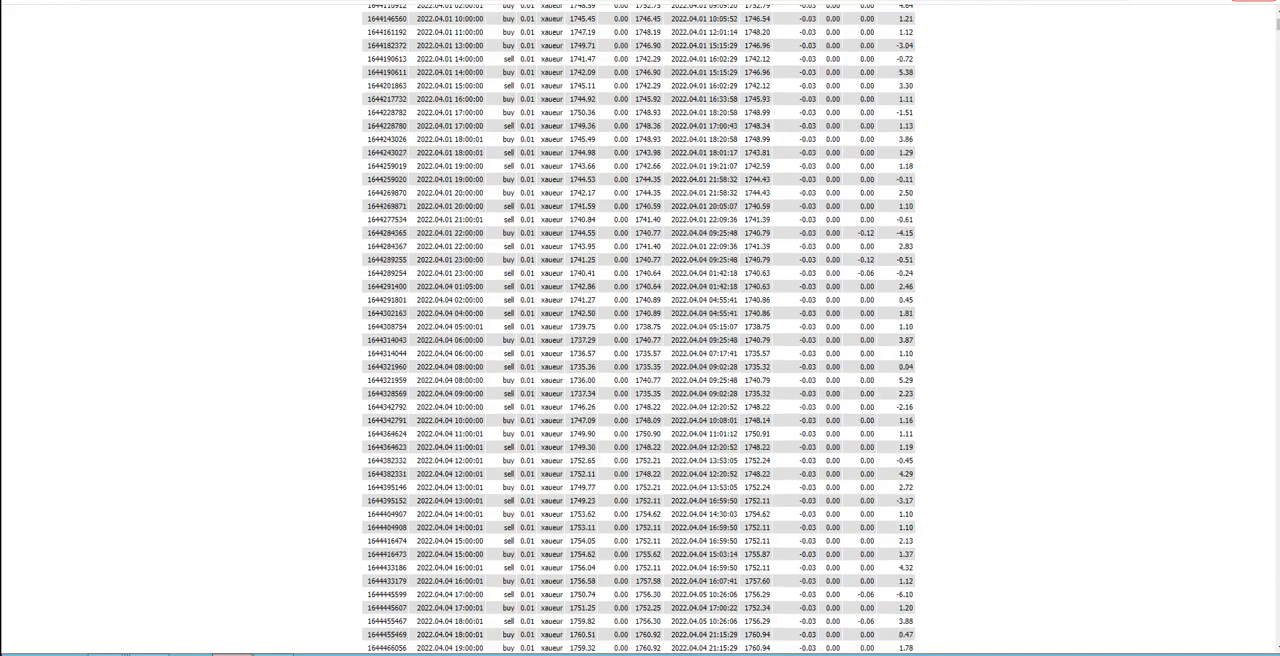
{"action": "scroll", "scroll_direction": "down", "scroll_amount": 3}
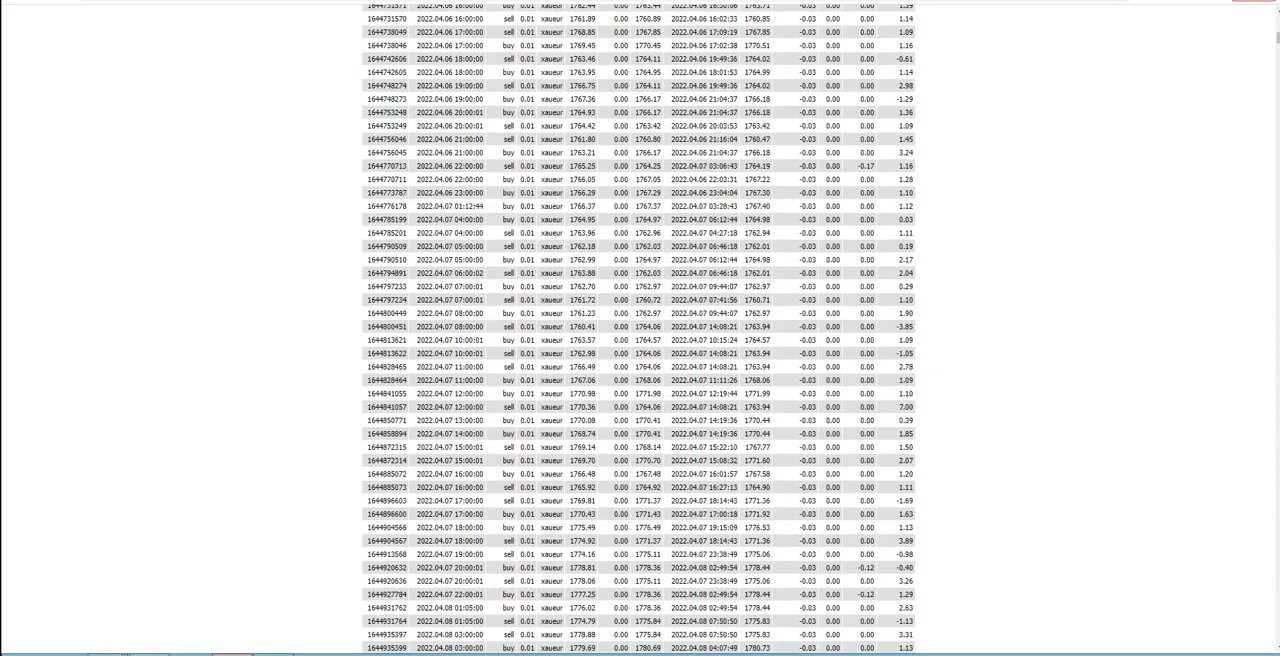
{"action": "scroll", "scroll_direction": "down", "scroll_amount": 3}
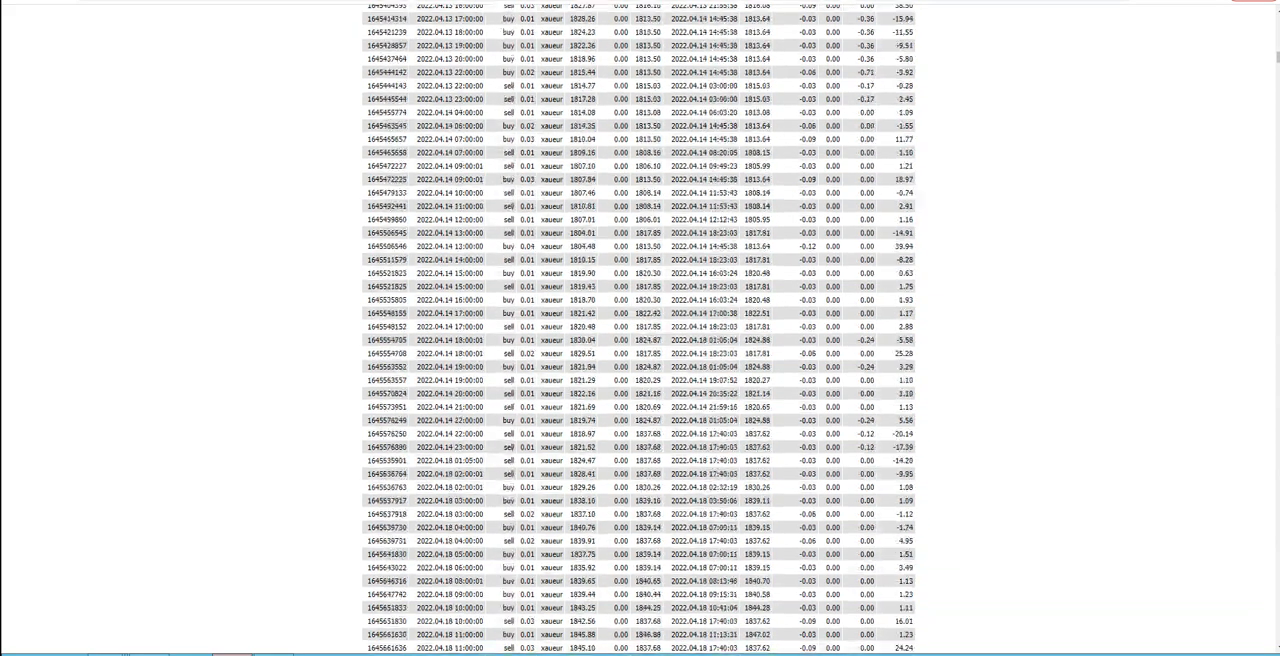
{"action": "scroll", "scroll_direction": "down", "scroll_amount": 3}
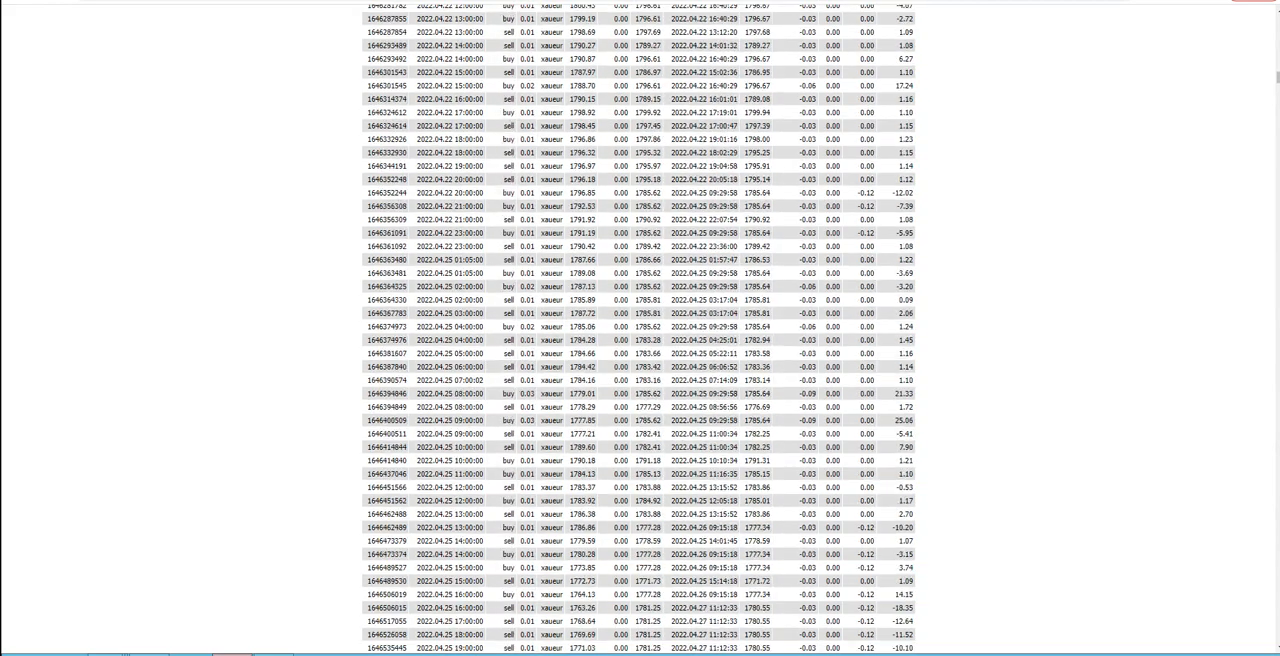
{"action": "scroll", "scroll_direction": "down", "scroll_amount": 3}
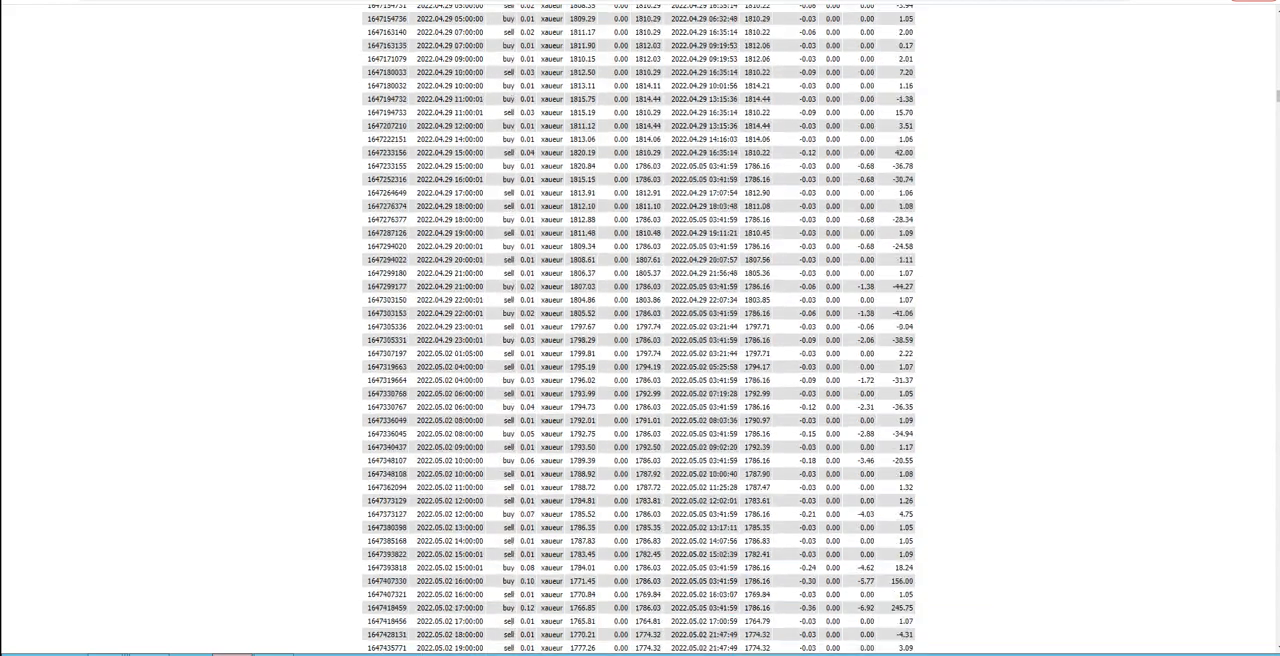
{"action": "scroll", "scroll_direction": "down", "scroll_amount": 3}
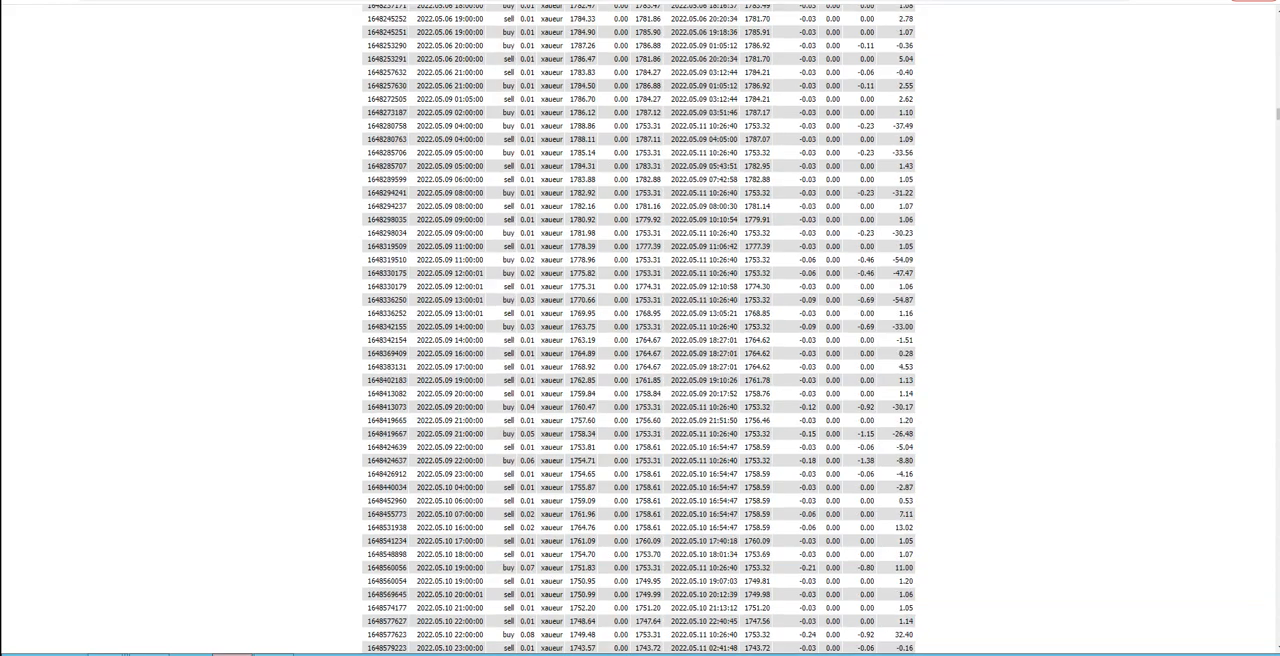
{"action": "scroll", "scroll_direction": "down", "scroll_amount": 3}
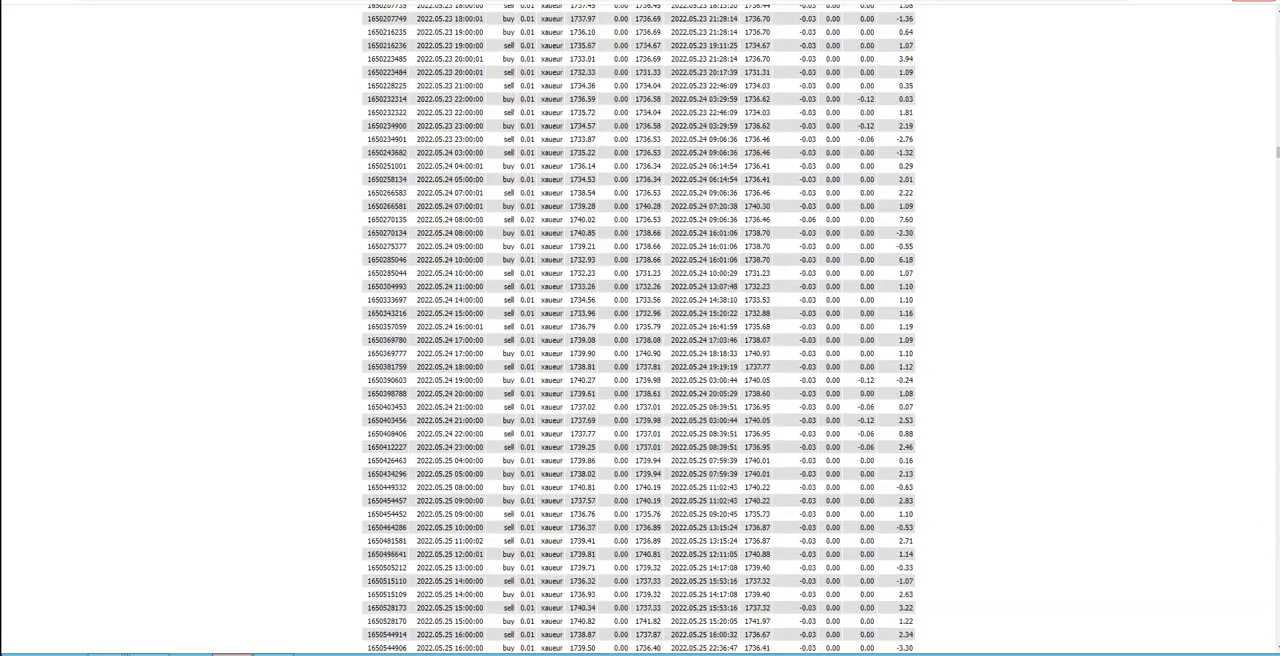
{"action": "scroll", "scroll_direction": "down", "scroll_amount": 3}
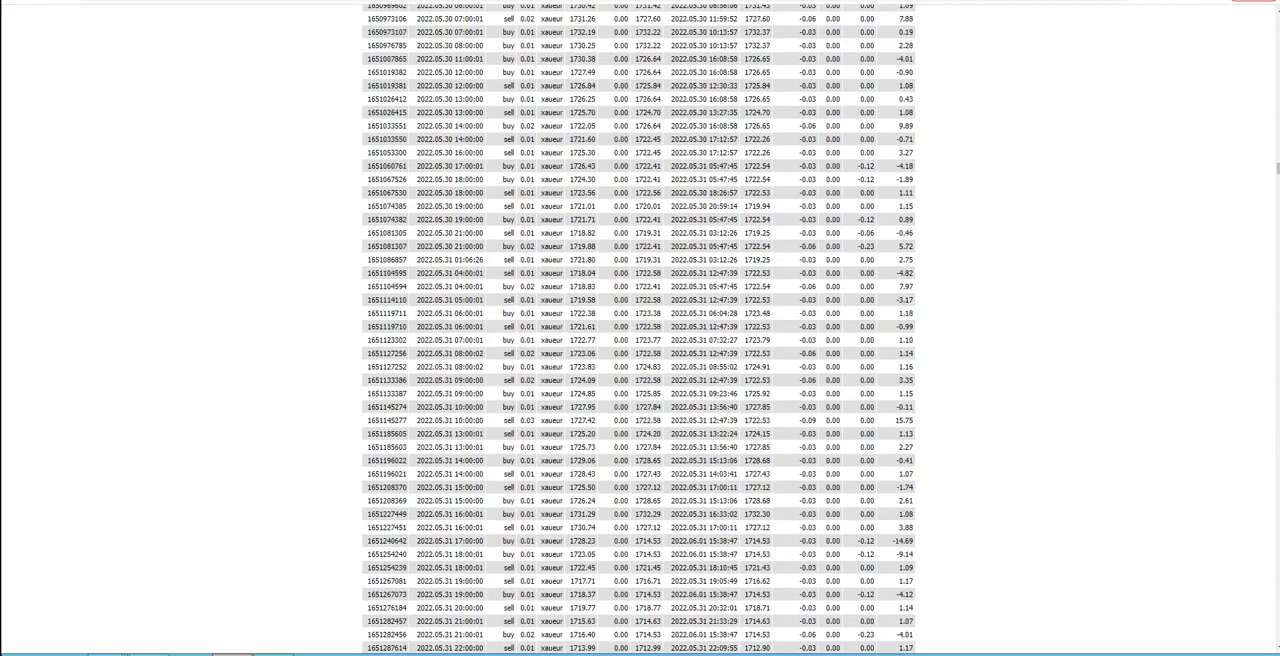
{"action": "scroll", "scroll_direction": "down", "scroll_amount": 3}
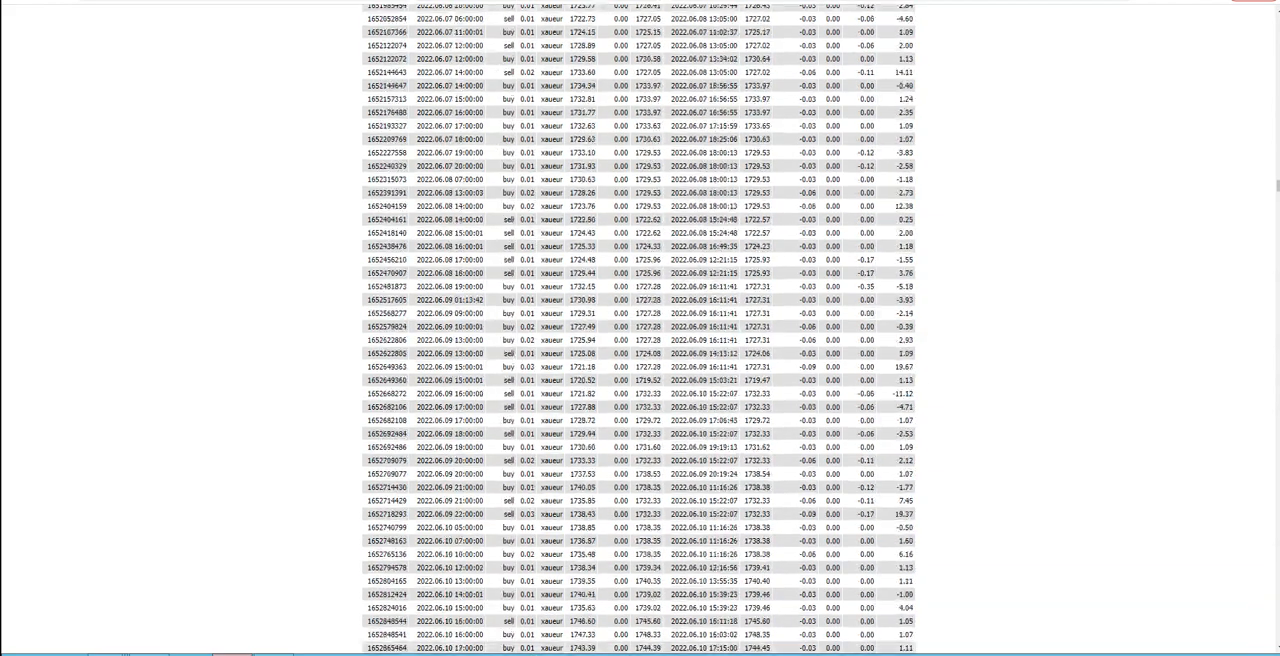
{"action": "scroll", "scroll_direction": "down", "scroll_amount": 3}
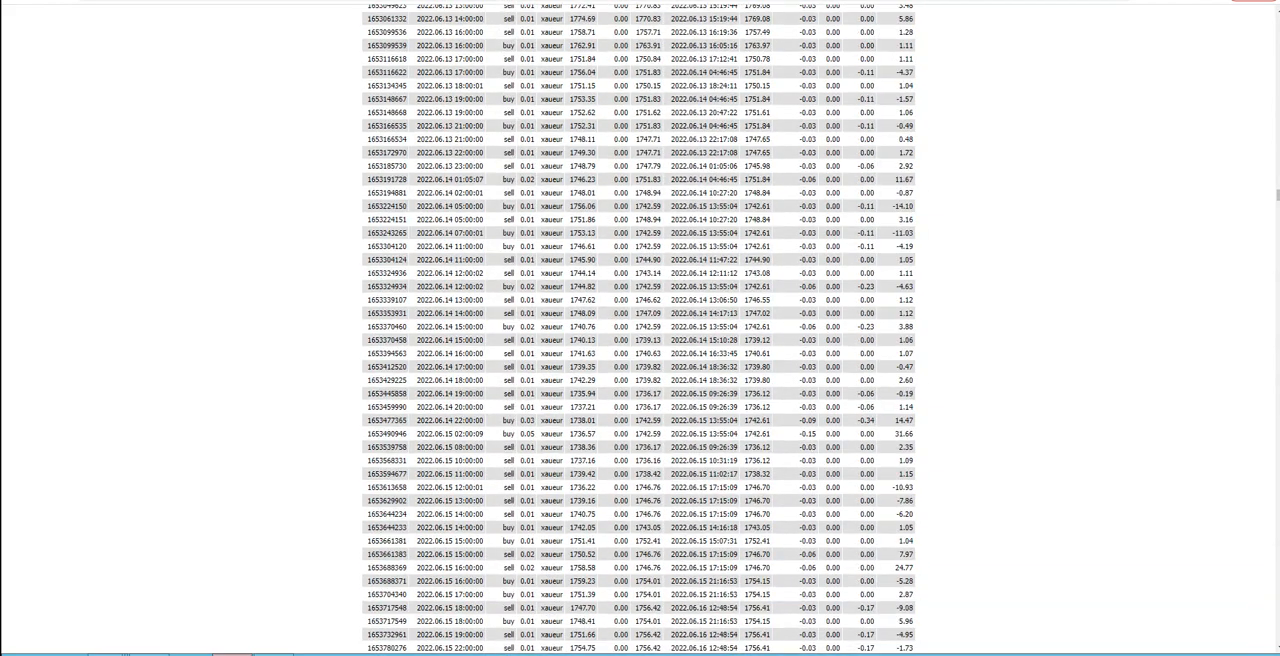
{"action": "scroll", "scroll_direction": "down", "scroll_amount": 3}
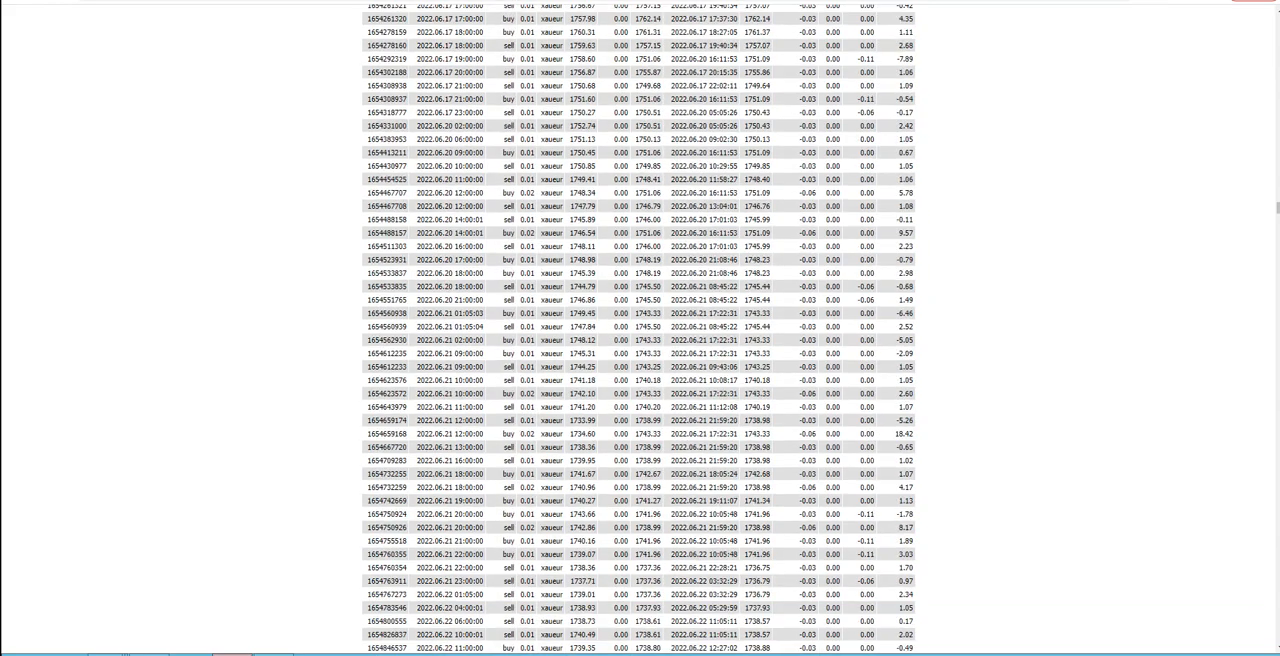
{"action": "scroll", "scroll_direction": "down", "scroll_amount": 3}
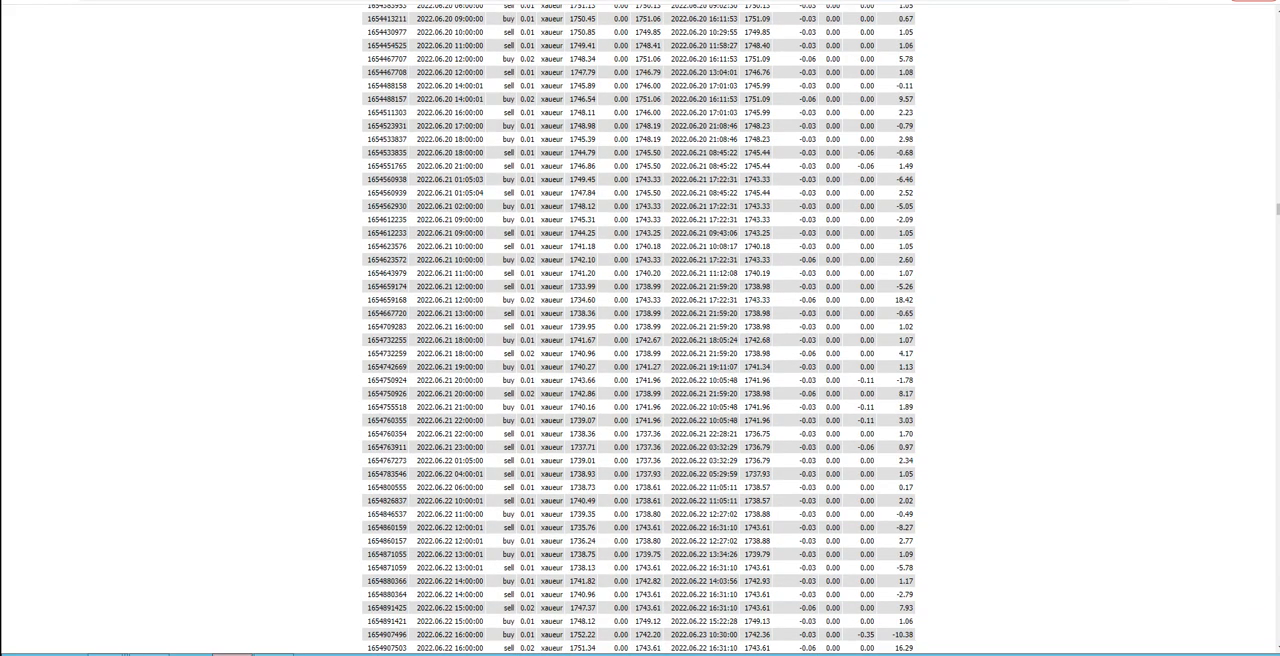
{"action": "scroll", "scroll_direction": "down", "scroll_amount": 3}
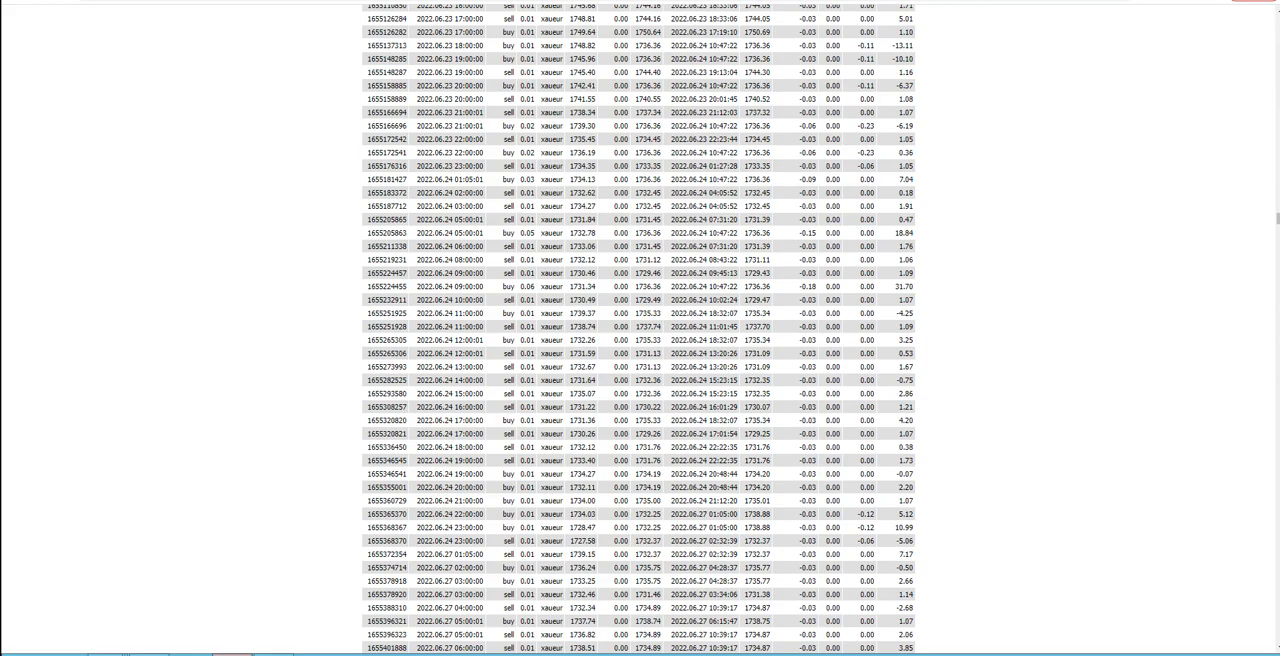
{"action": "scroll", "scroll_direction": "down", "scroll_amount": 3}
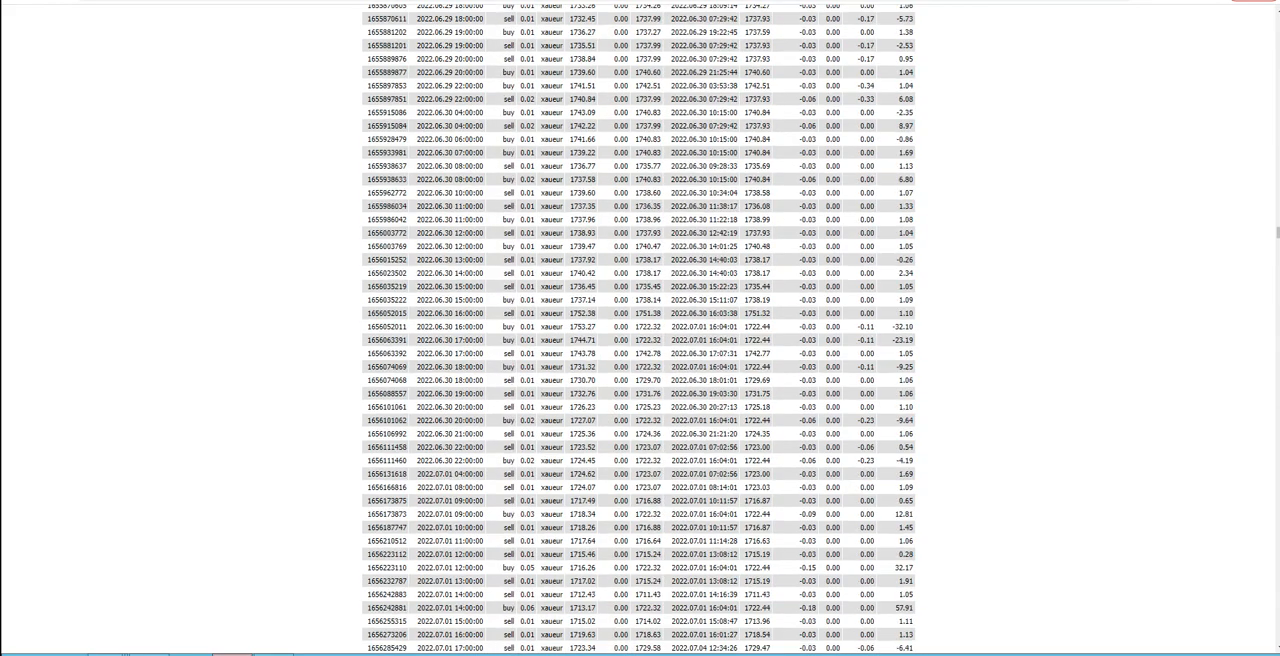
{"action": "scroll", "scroll_direction": "down", "scroll_amount": 3}
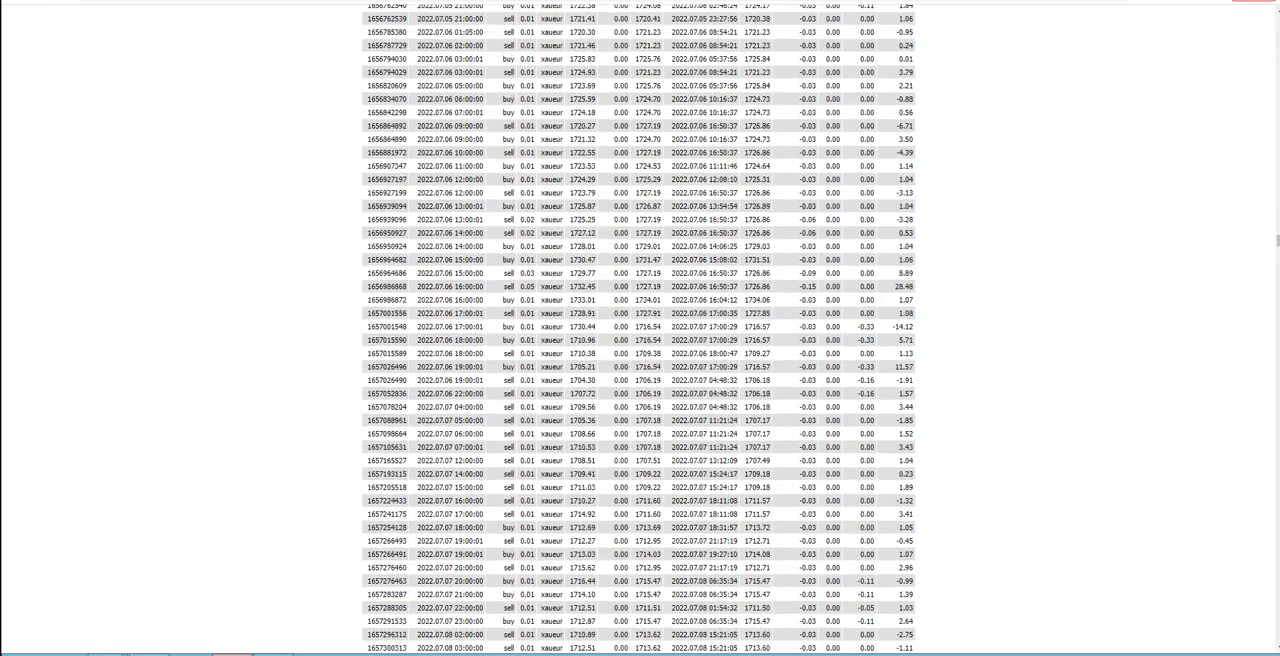
{"action": "scroll", "scroll_direction": "down", "scroll_amount": 3}
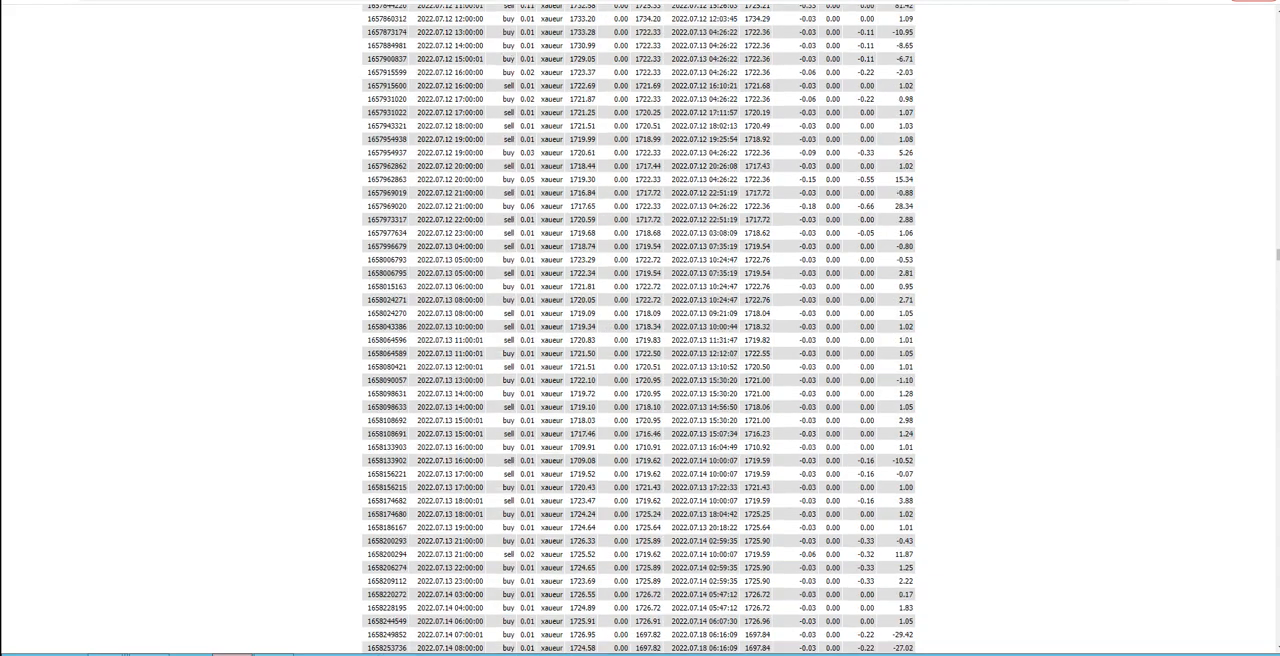
{"action": "scroll", "scroll_direction": "down", "scroll_amount": 3}
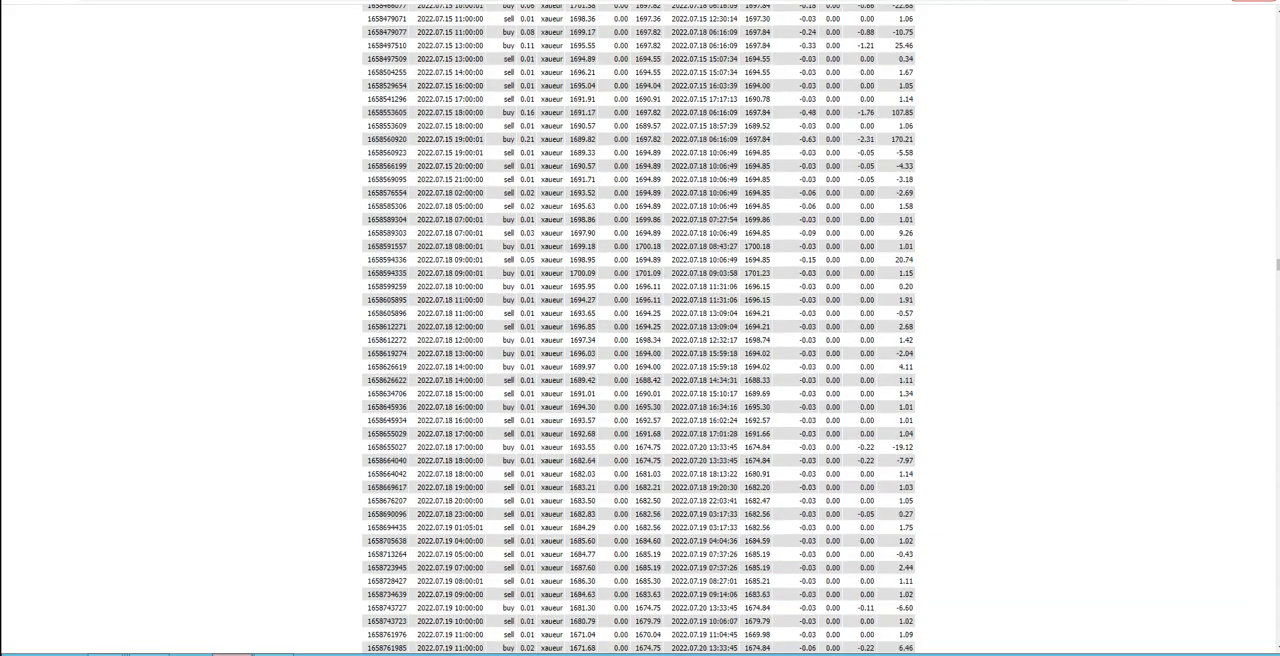
{"action": "scroll", "scroll_direction": "down", "scroll_amount": 3}
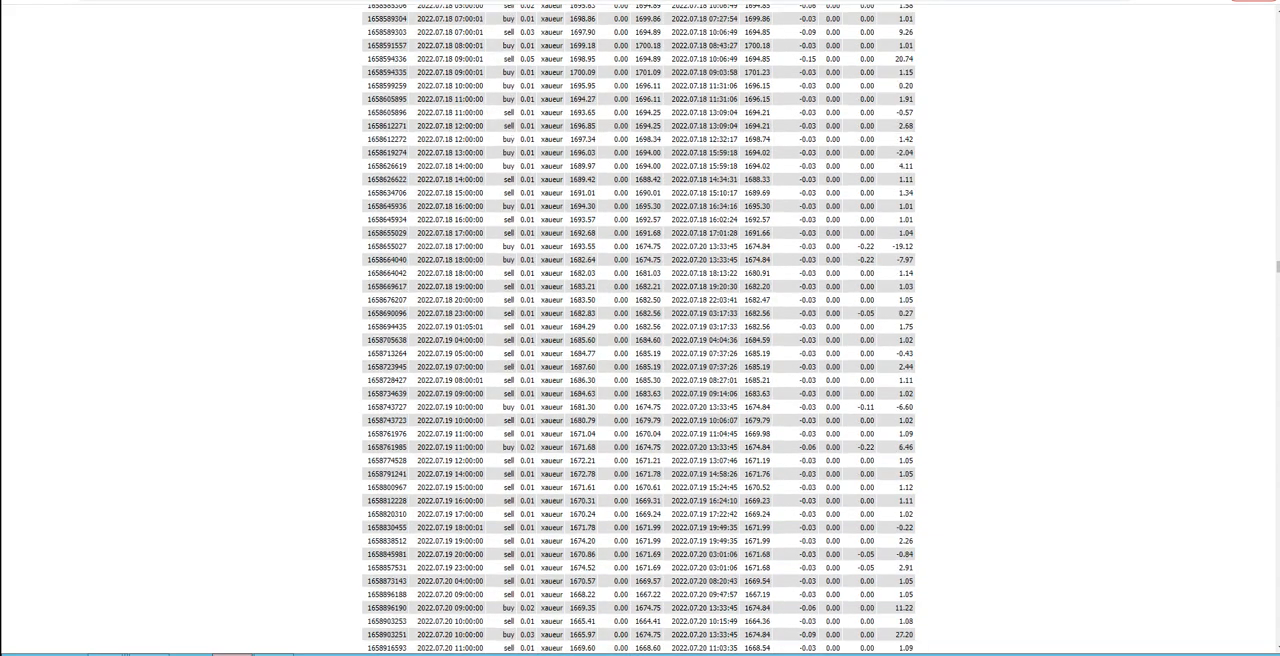
{"action": "scroll", "scroll_direction": "down", "scroll_amount": 3}
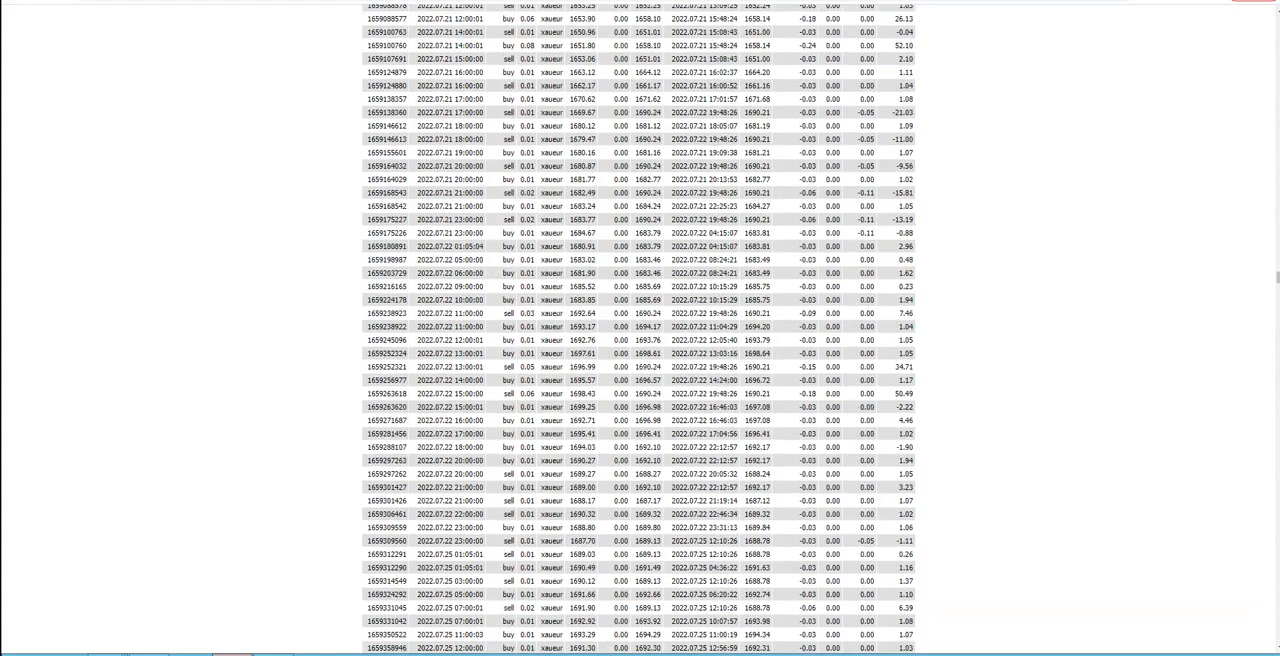
{"action": "scroll", "scroll_direction": "down", "scroll_amount": 3}
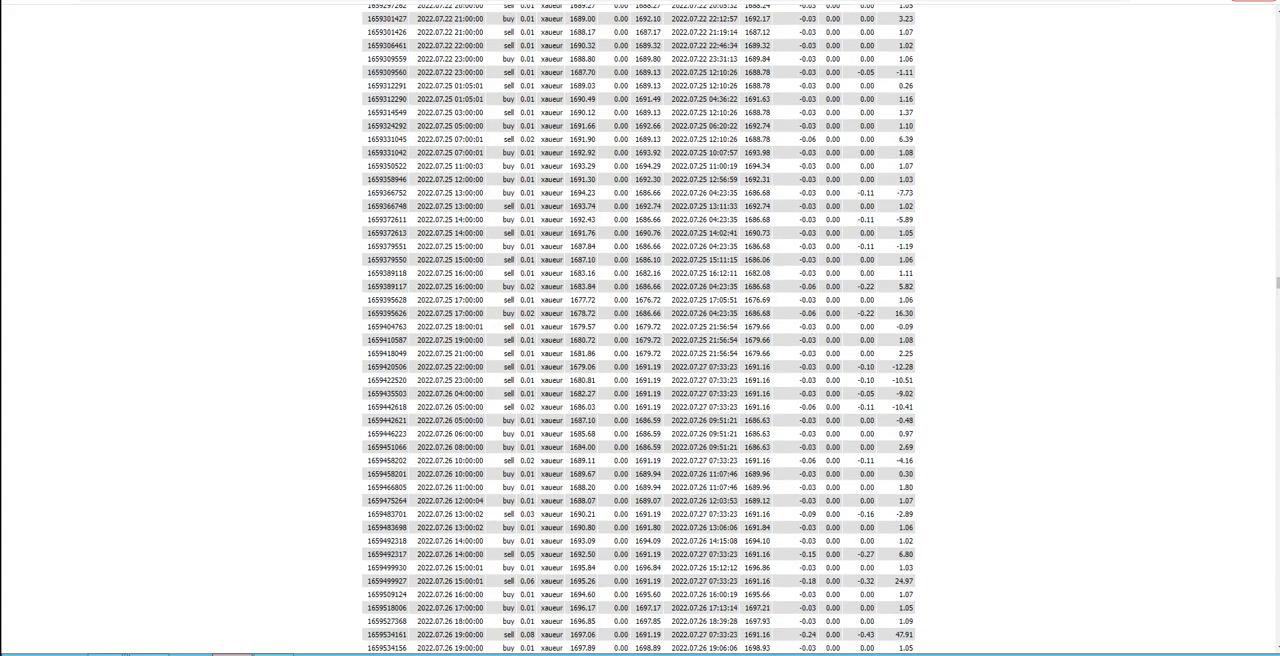
{"action": "scroll", "scroll_direction": "down", "scroll_amount": 3}
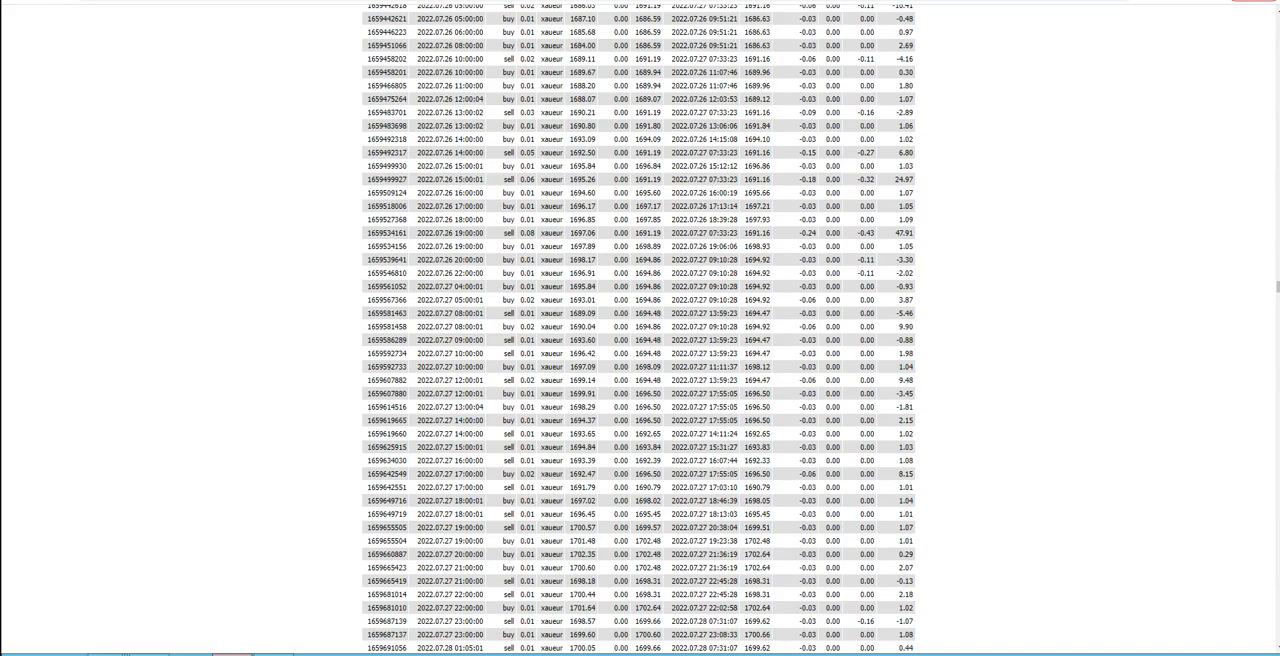
{"action": "scroll", "scroll_direction": "down", "scroll_amount": 3}
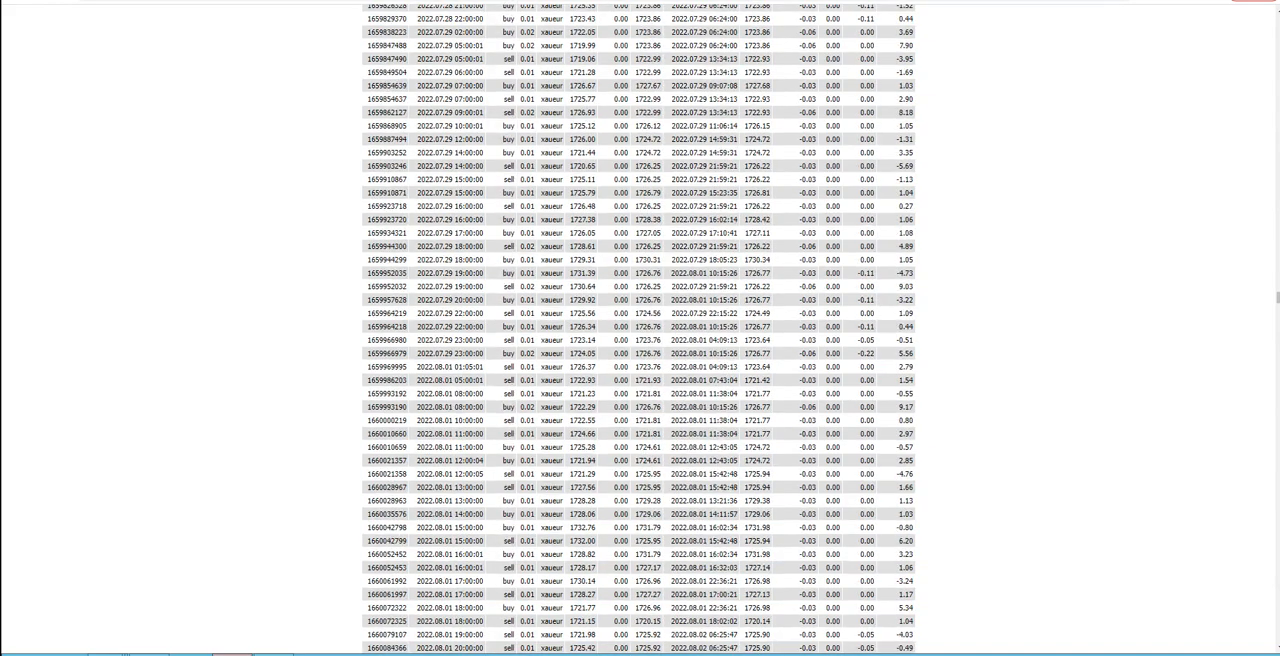
{"action": "scroll", "scroll_direction": "down", "scroll_amount": 3}
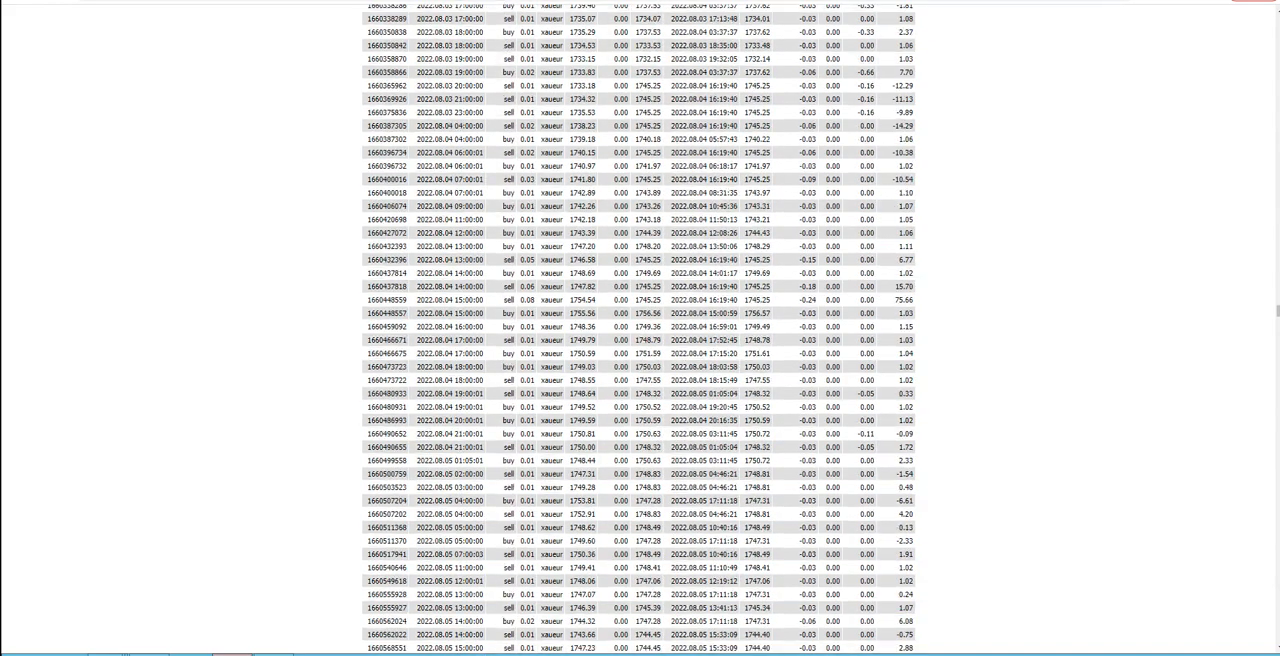
{"action": "scroll", "scroll_direction": "down", "scroll_amount": 3}
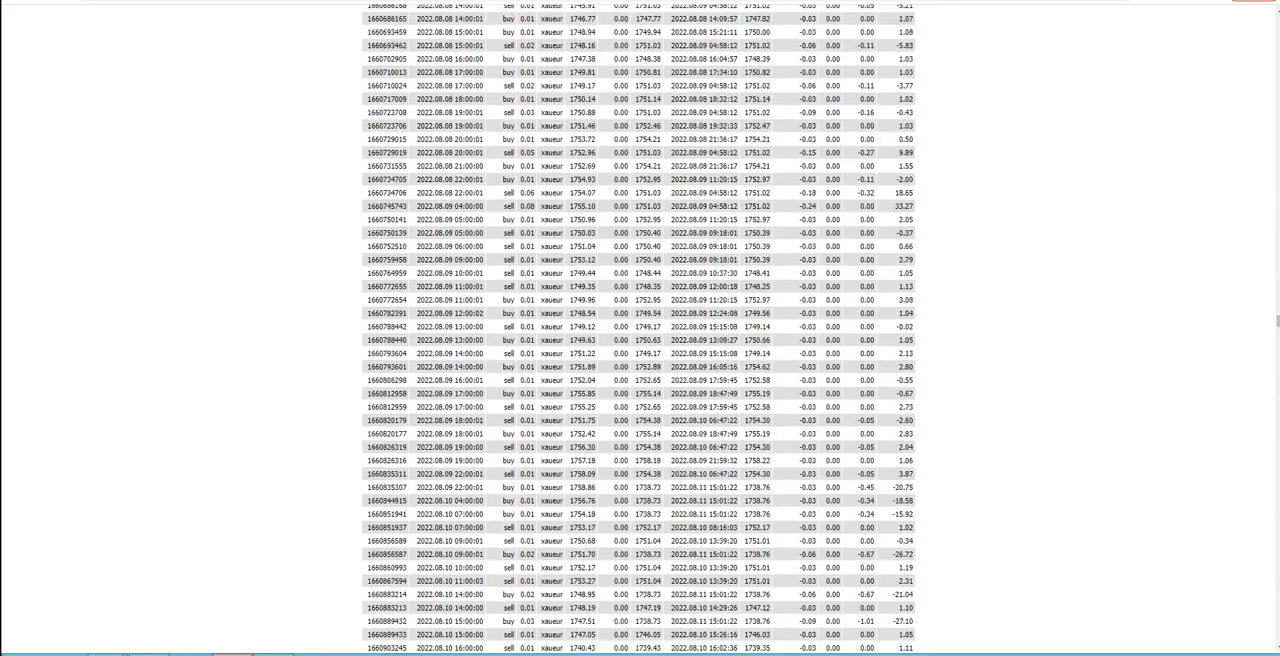
{"action": "scroll", "scroll_direction": "down", "scroll_amount": 3}
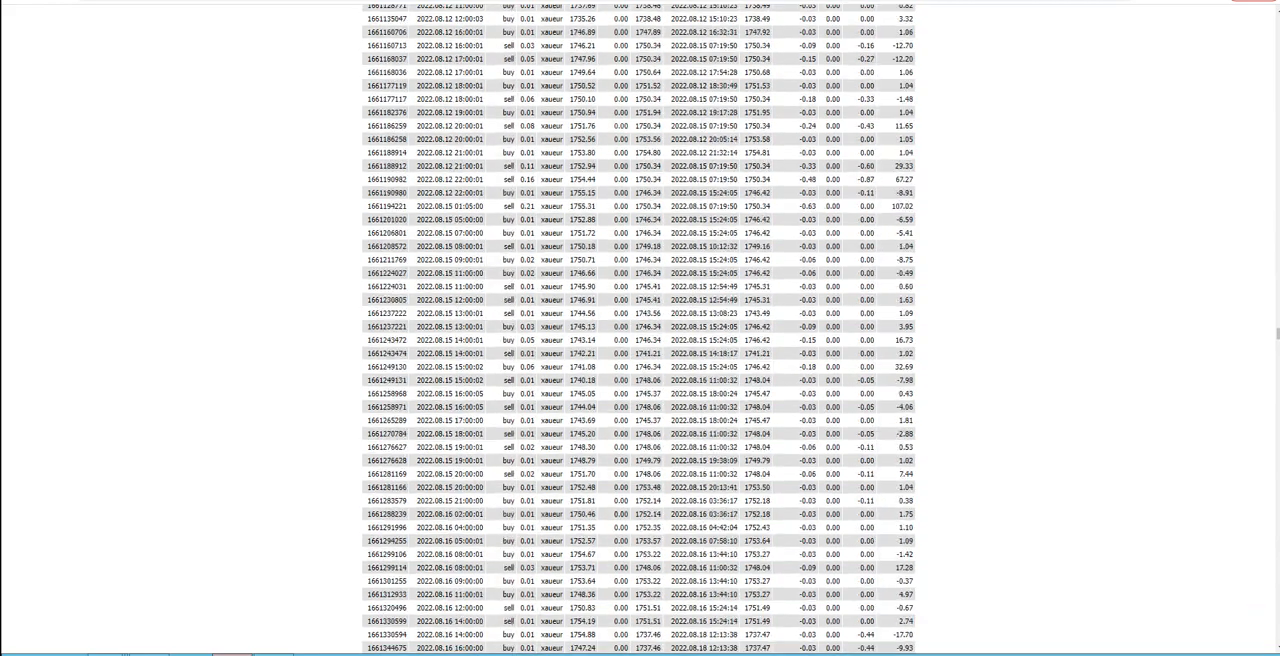
{"action": "scroll", "scroll_direction": "down", "scroll_amount": 3}
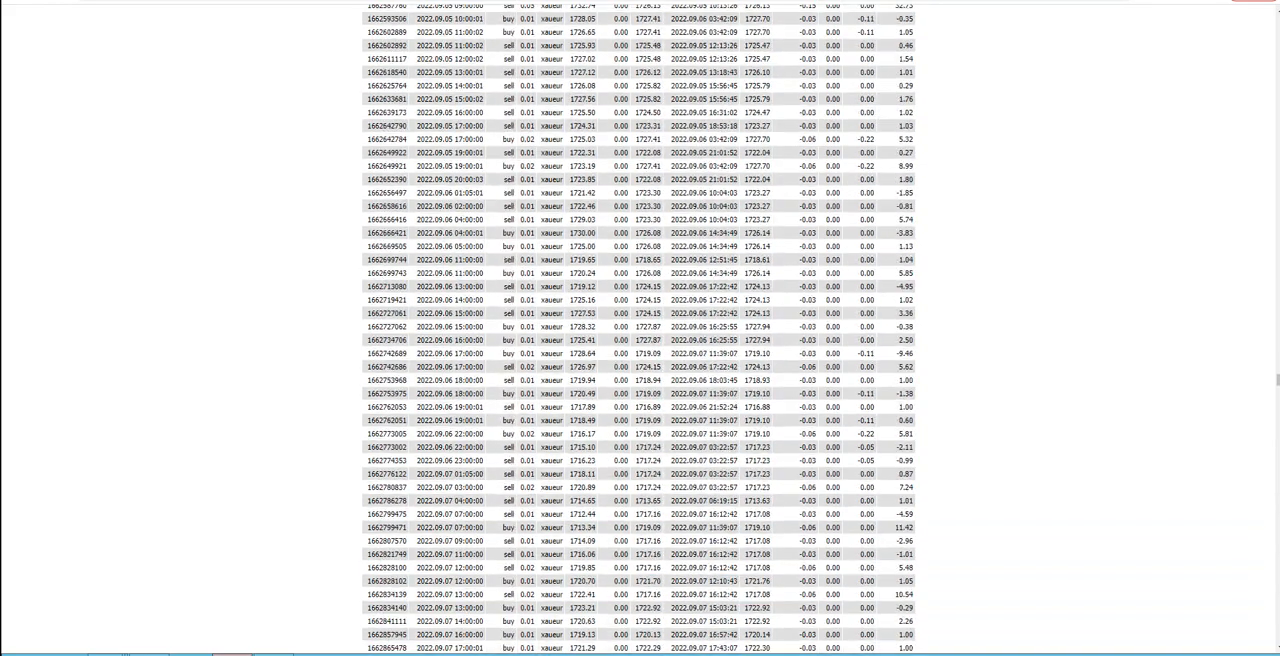
{"action": "scroll", "scroll_direction": "down", "scroll_amount": 3}
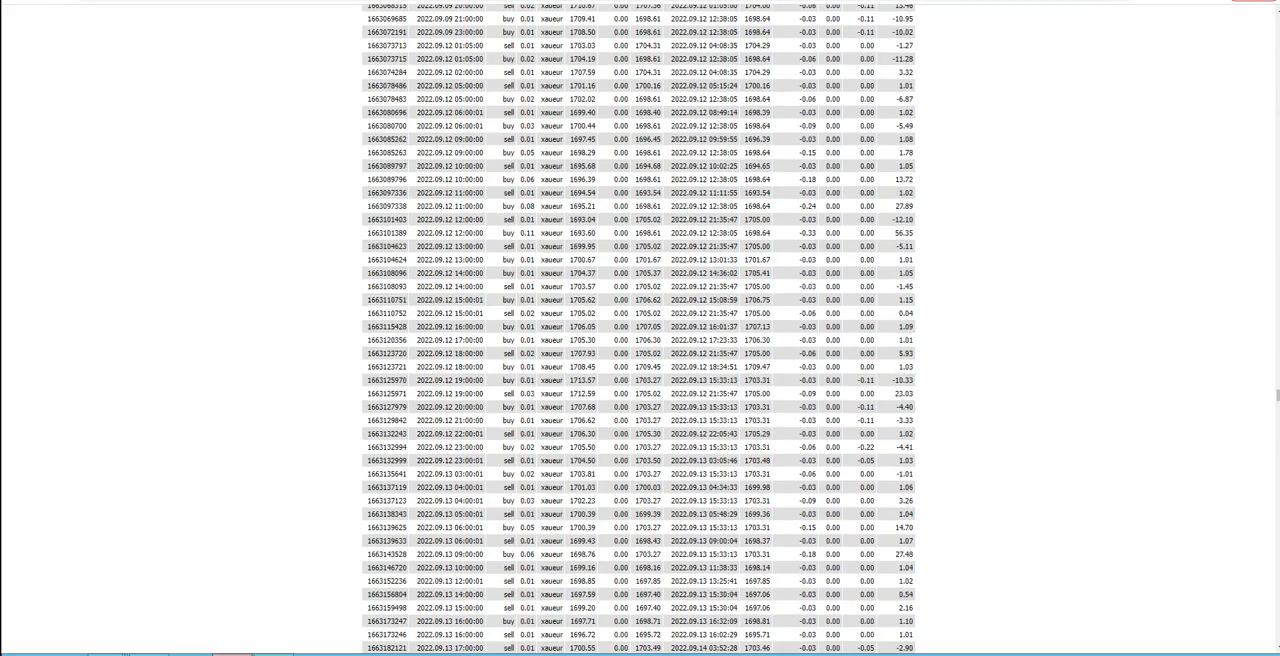
{"action": "scroll", "scroll_direction": "down", "scroll_amount": 3}
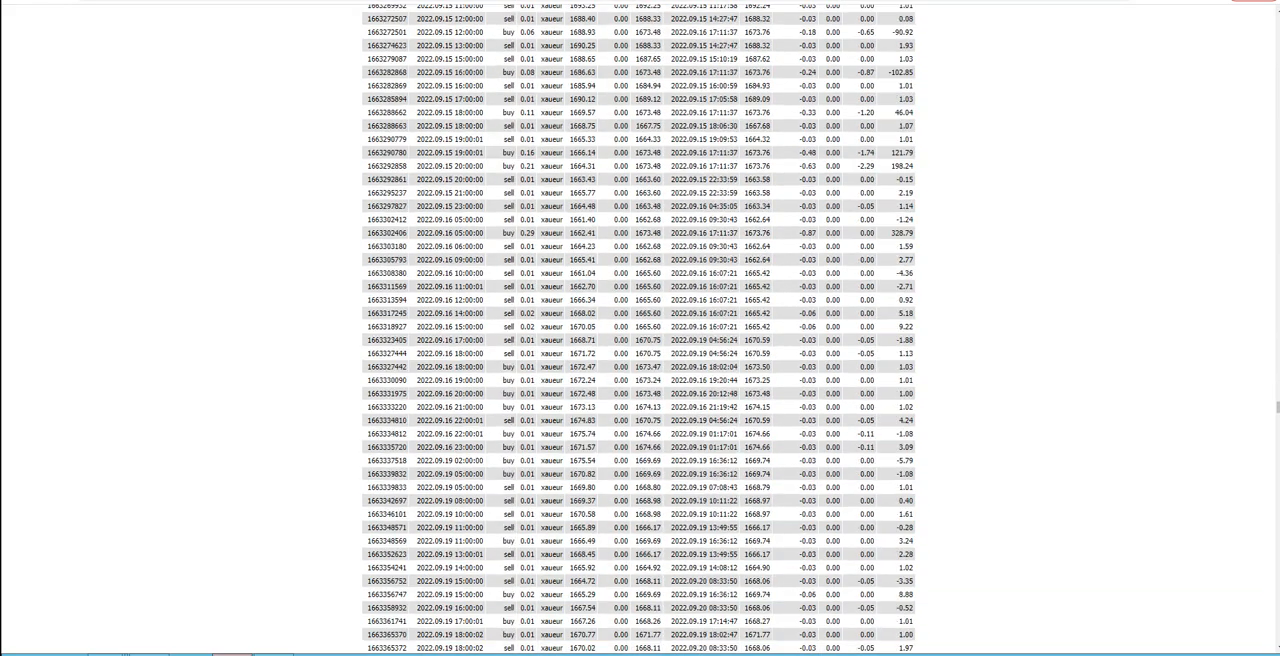
{"action": "scroll", "scroll_direction": "down", "scroll_amount": 3}
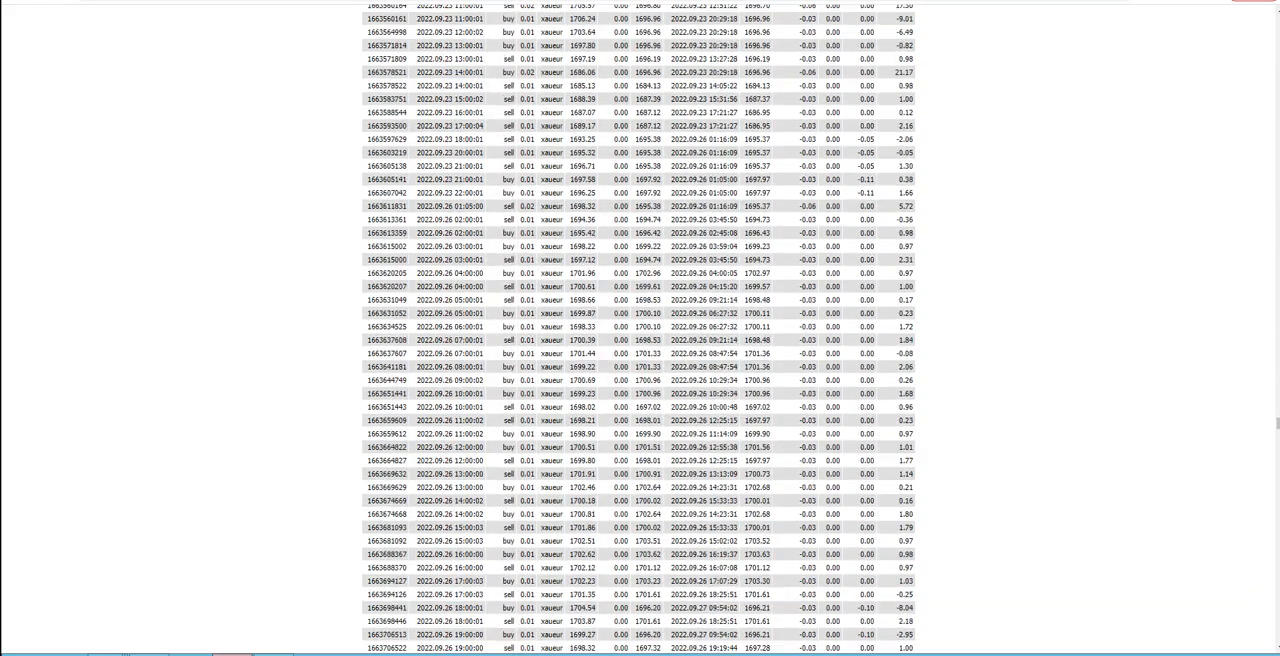
{"action": "scroll", "scroll_direction": "down", "scroll_amount": 3}
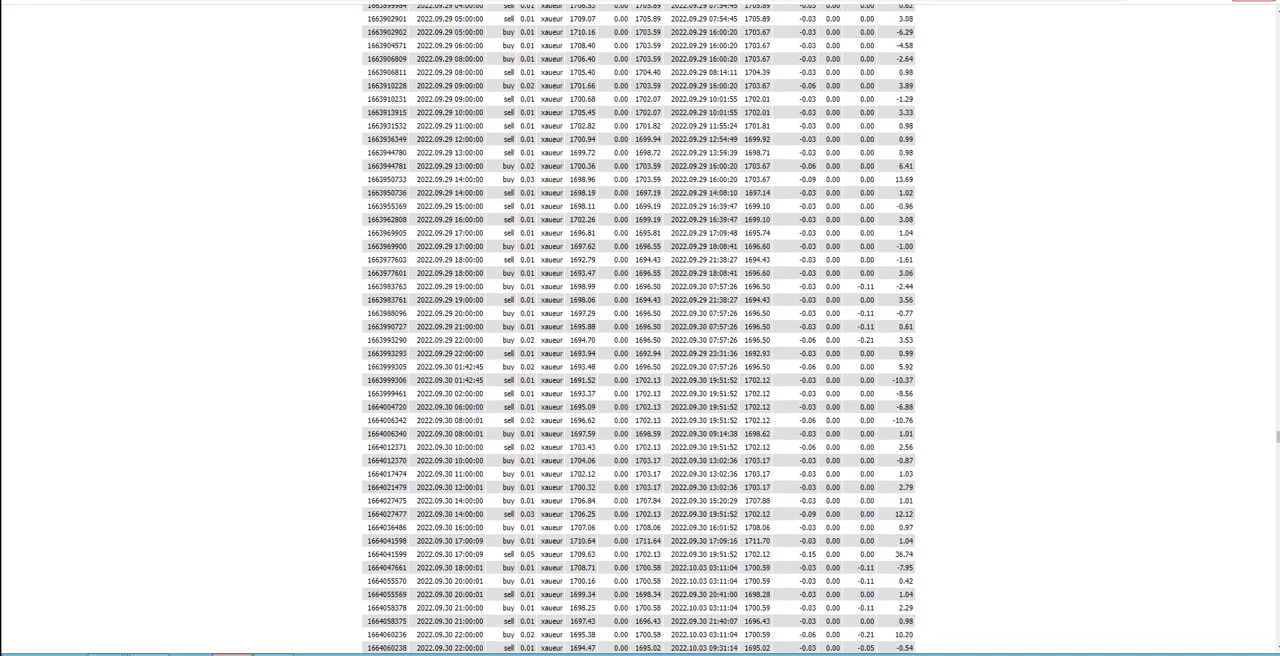
{"action": "scroll", "scroll_direction": "down", "scroll_amount": 3}
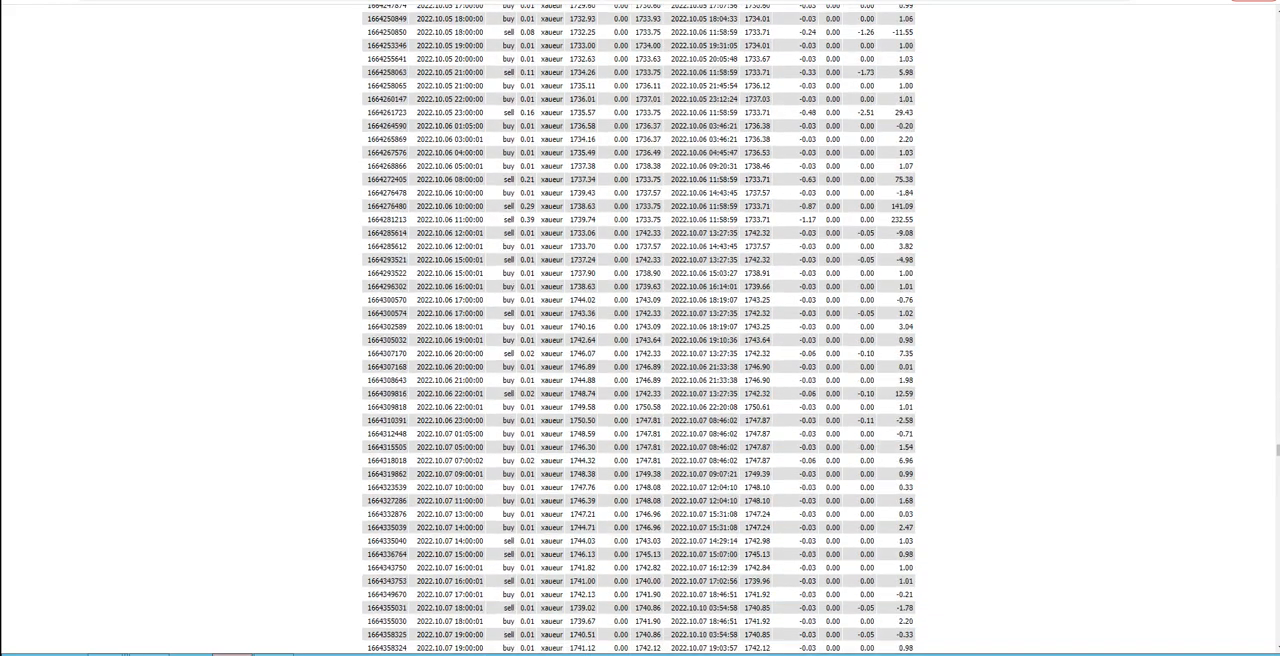
{"action": "scroll", "scroll_direction": "down", "scroll_amount": 3}
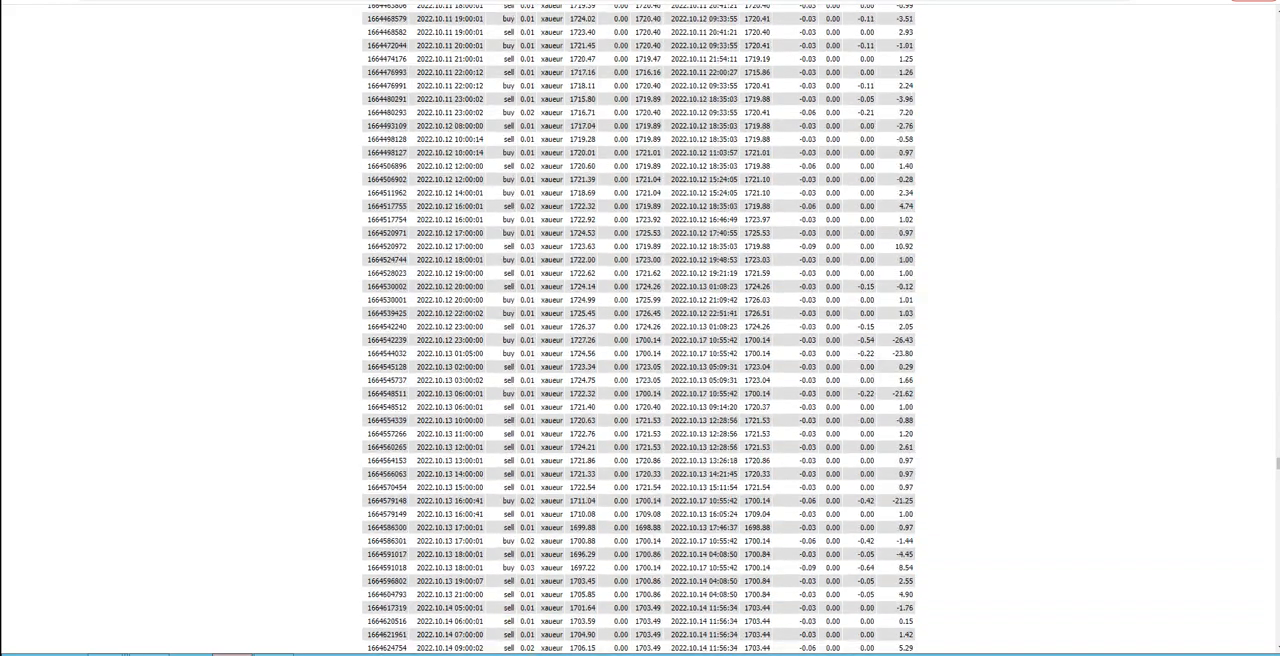
{"action": "scroll", "scroll_direction": "down", "scroll_amount": 3}
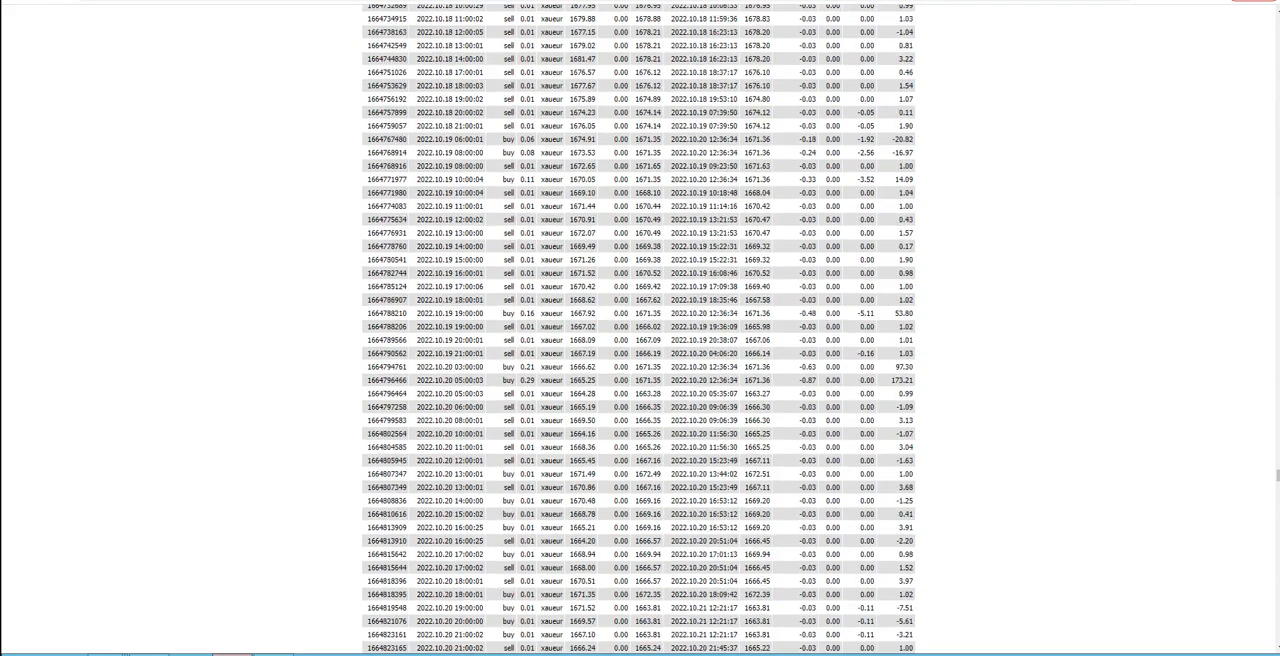
{"action": "scroll", "scroll_direction": "down", "scroll_amount": 3}
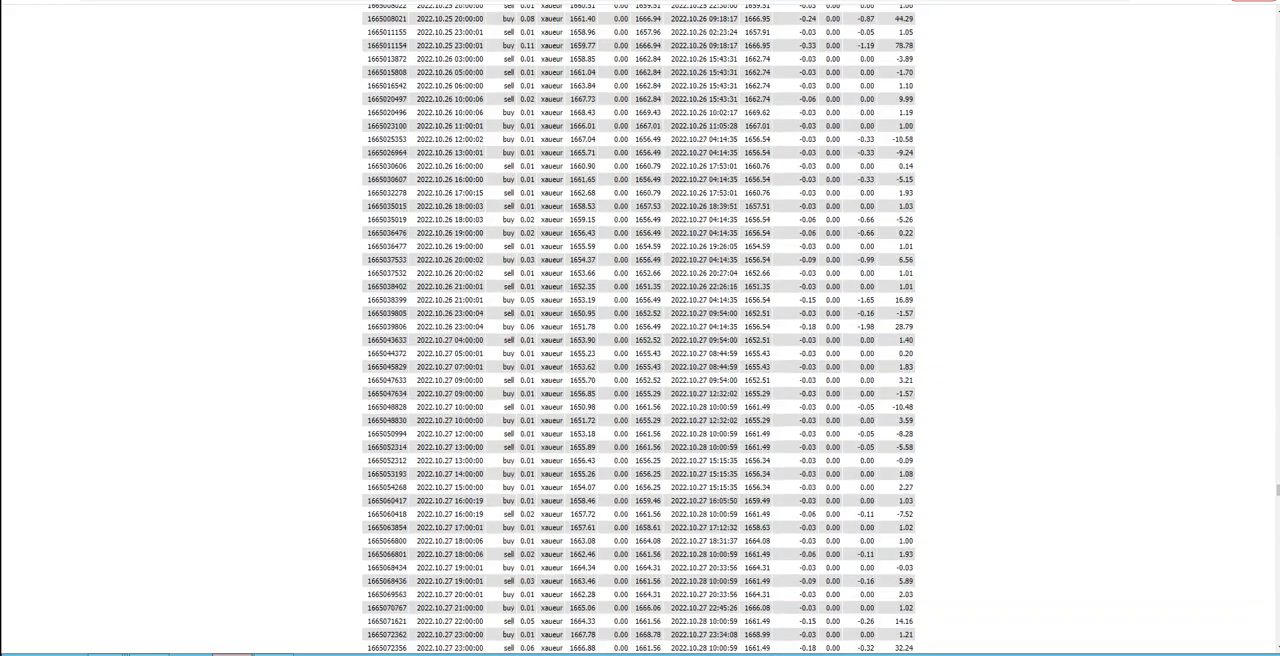
{"action": "scroll", "scroll_direction": "down", "scroll_amount": 3}
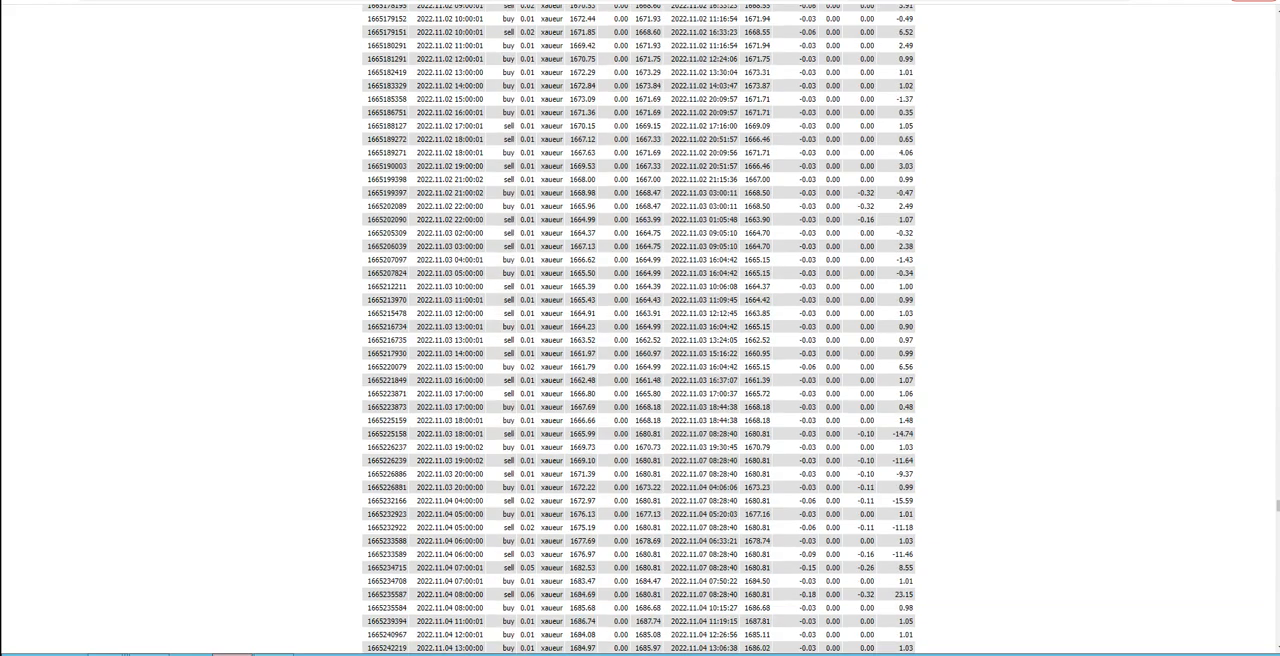
{"action": "scroll", "scroll_direction": "down", "scroll_amount": 3}
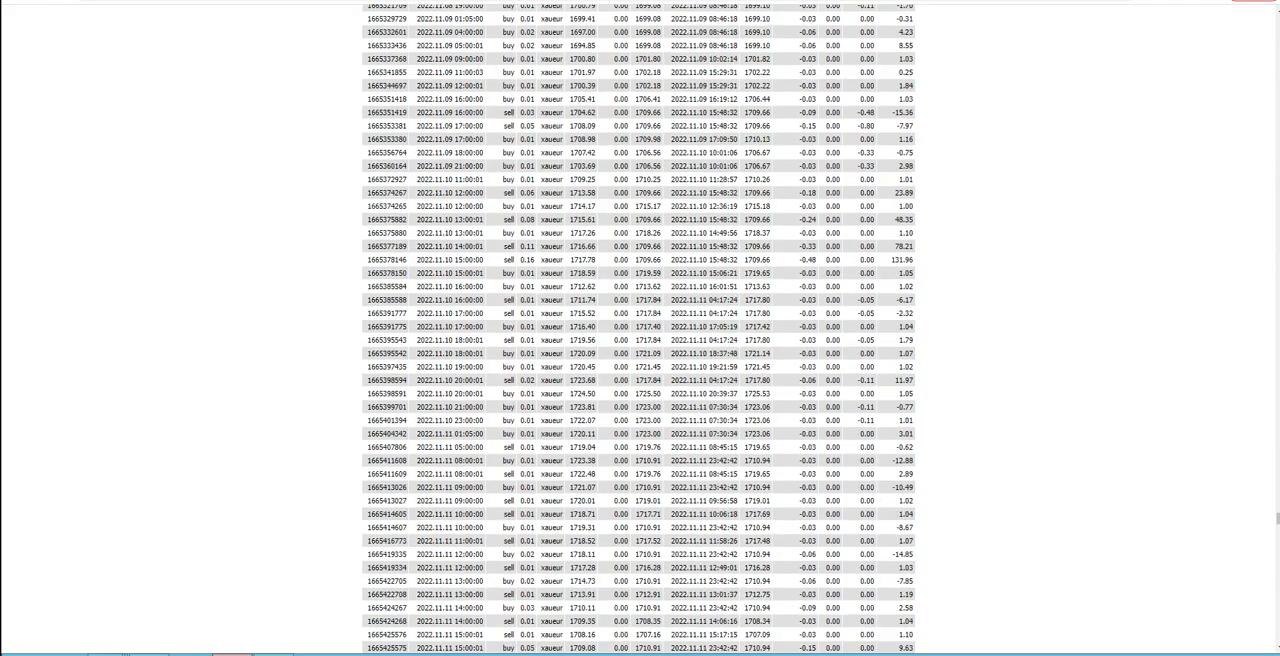
{"action": "scroll", "scroll_direction": "down", "scroll_amount": 3}
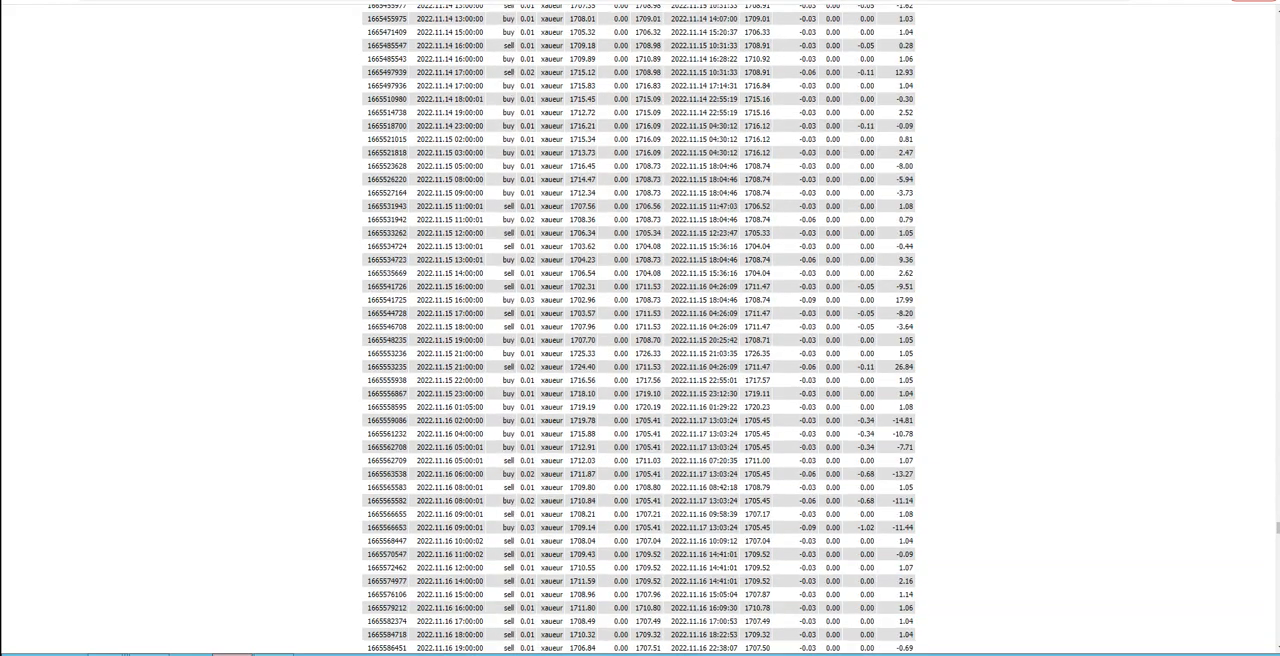
{"action": "scroll", "scroll_direction": "down", "scroll_amount": 3}
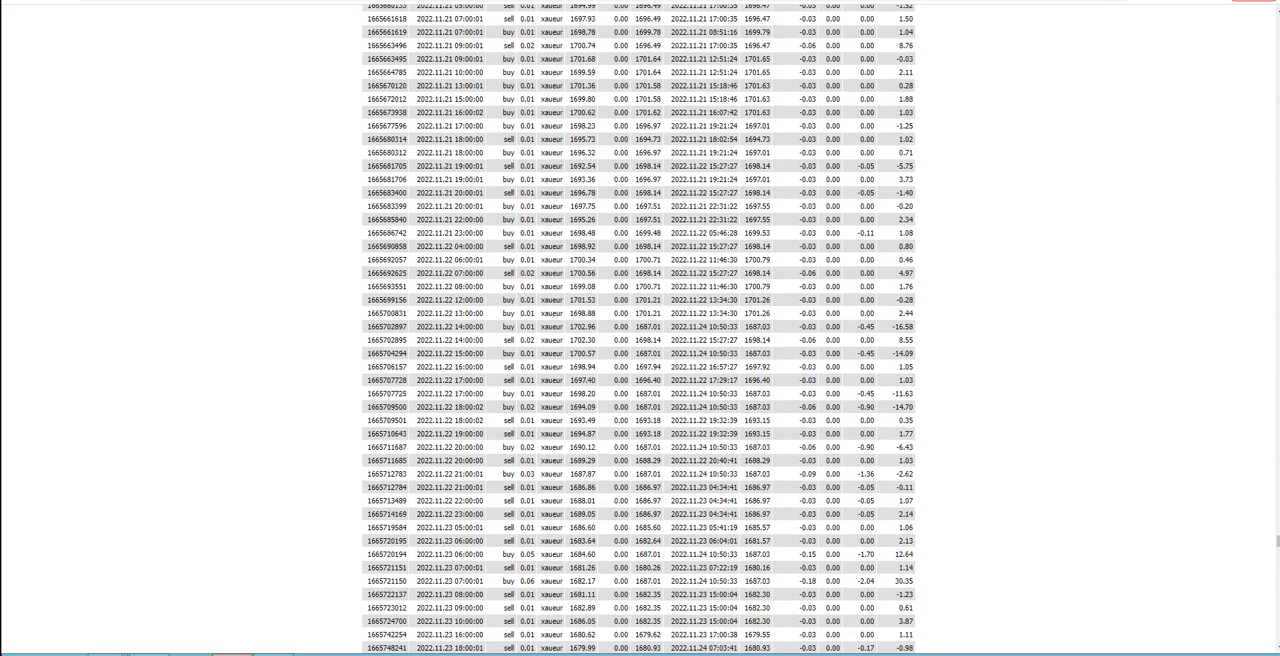
{"action": "scroll", "scroll_direction": "down", "scroll_amount": 3}
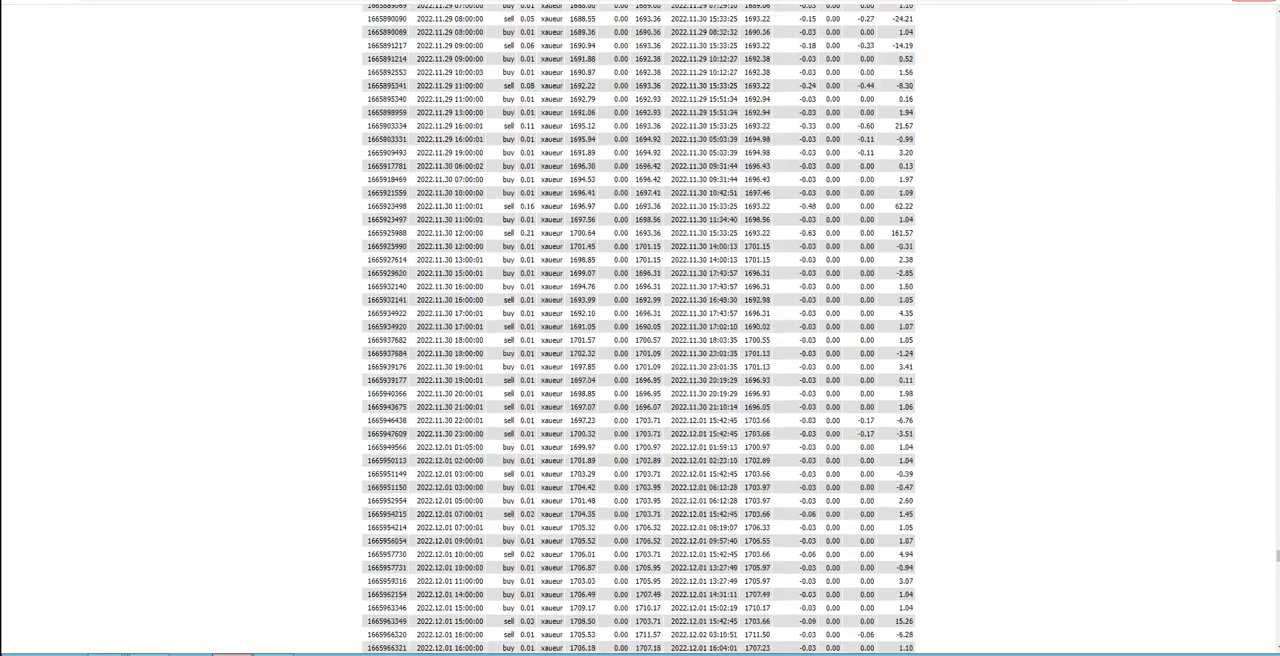
{"action": "scroll", "scroll_direction": "down", "scroll_amount": 3}
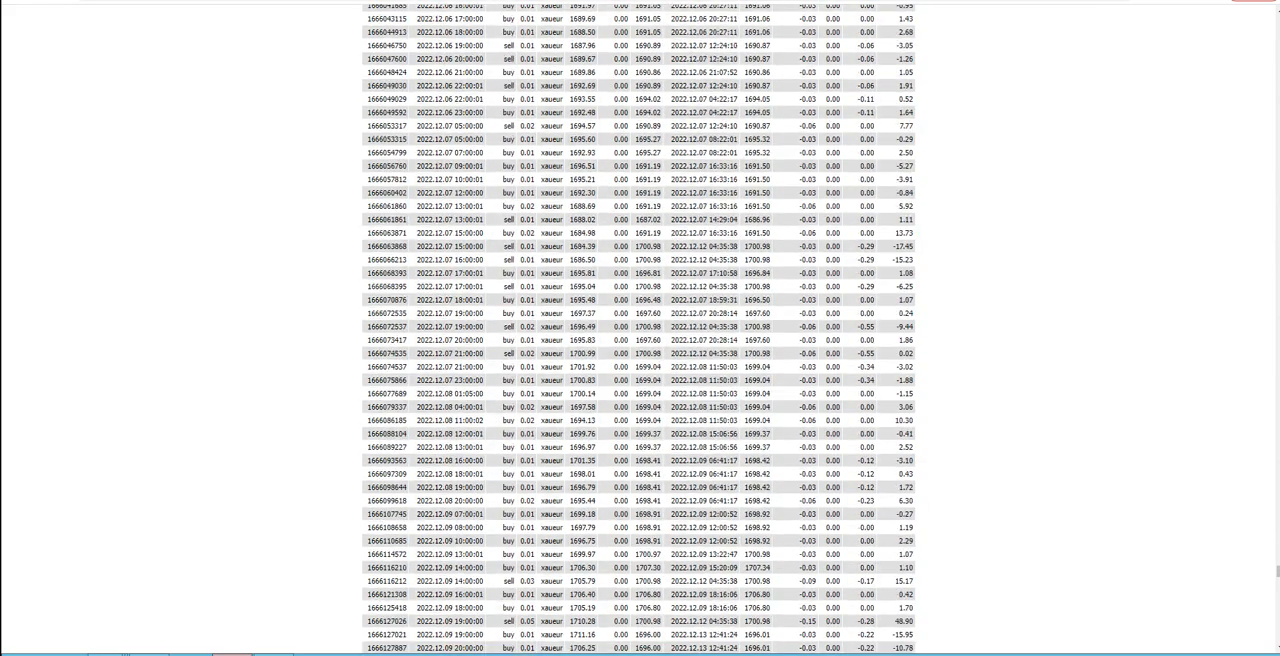
{"action": "scroll", "scroll_direction": "down", "scroll_amount": 3}
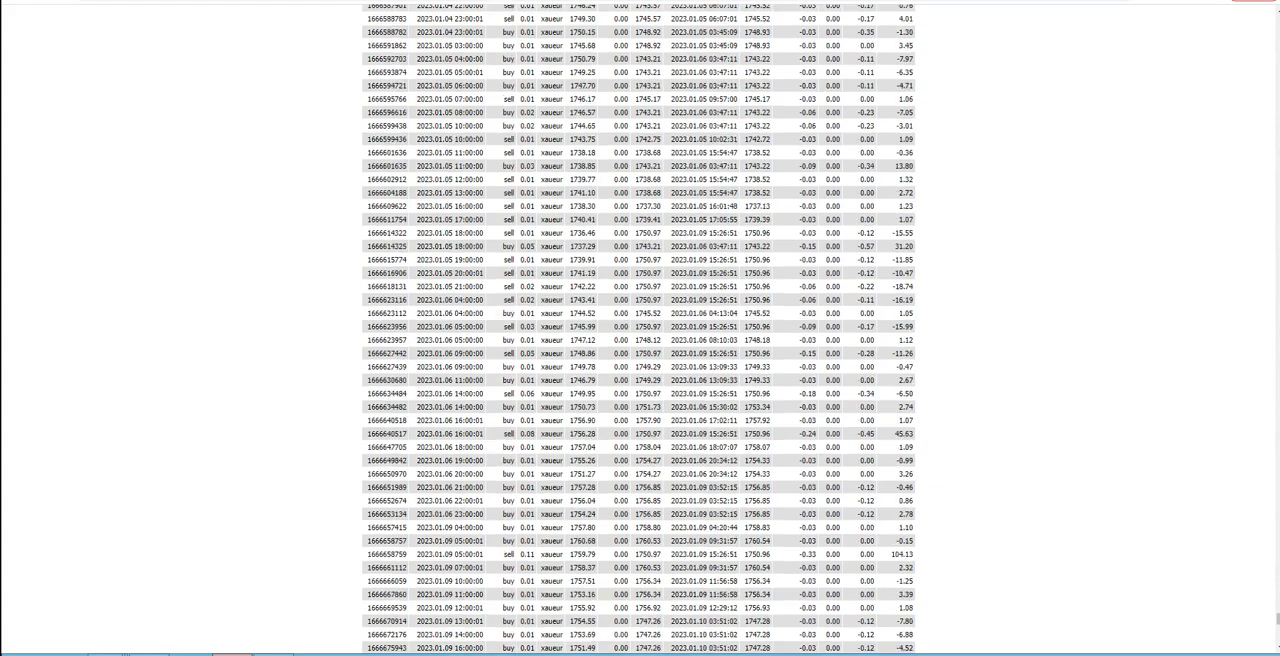
{"action": "scroll", "scroll_direction": "down", "scroll_amount": 3}
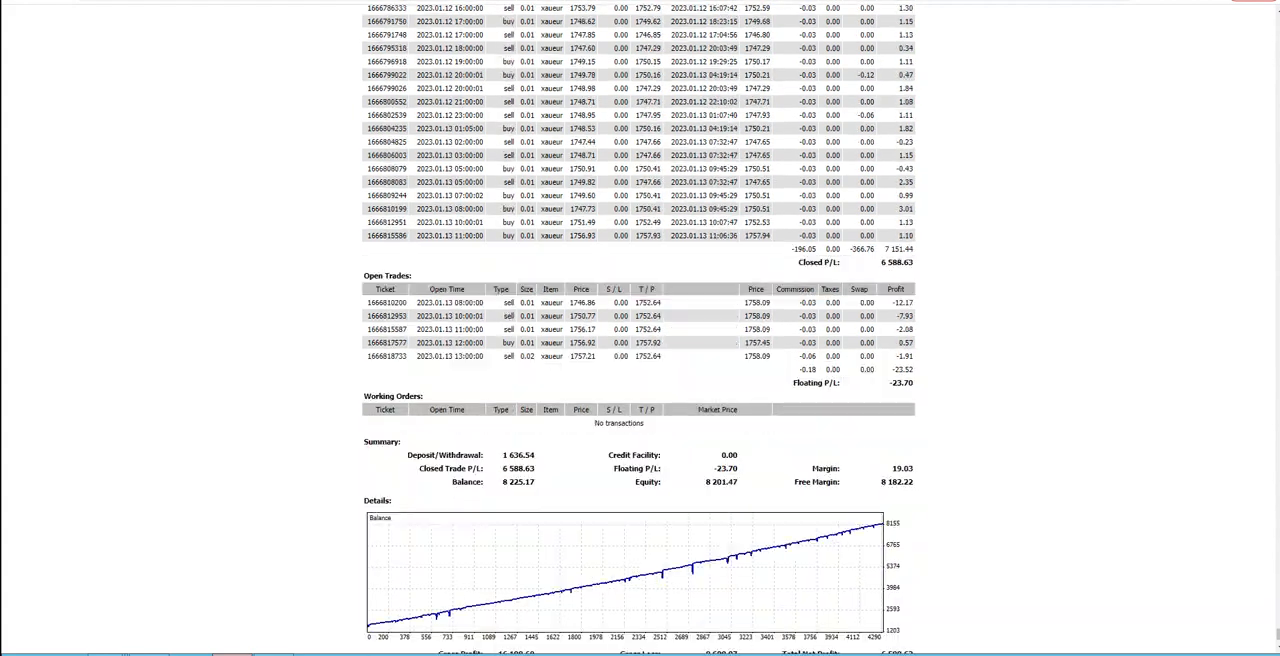
{"action": "scroll", "scroll_direction": "down", "scroll_amount": 3}
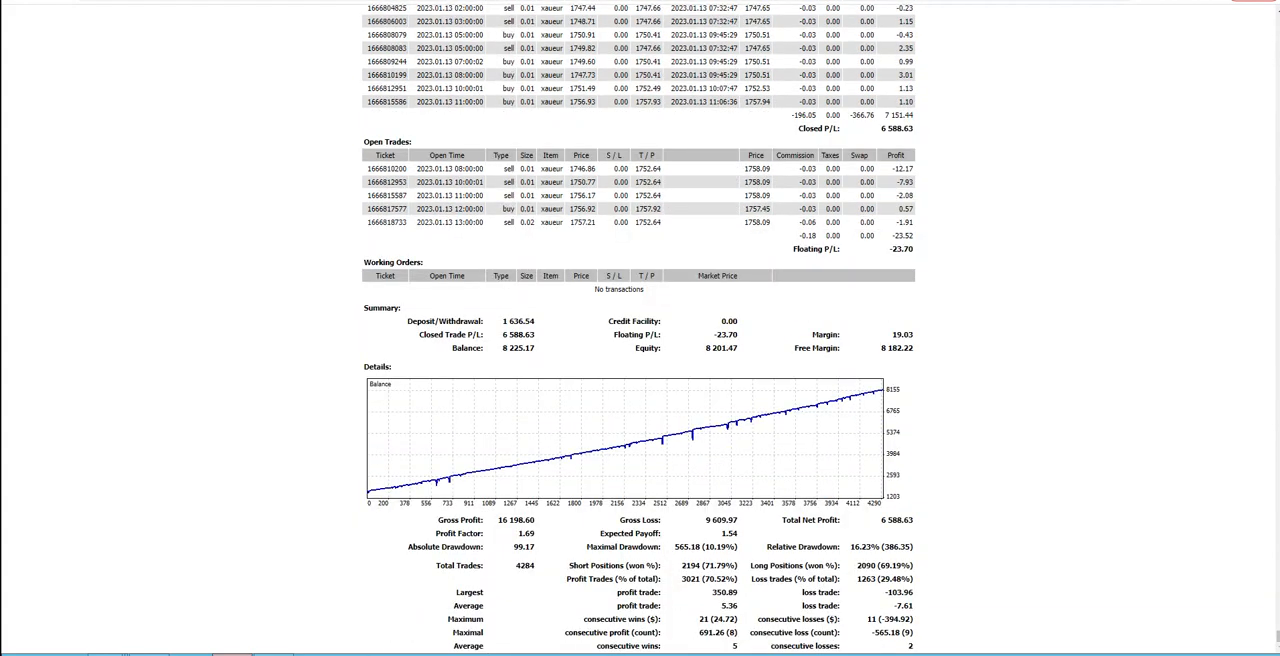